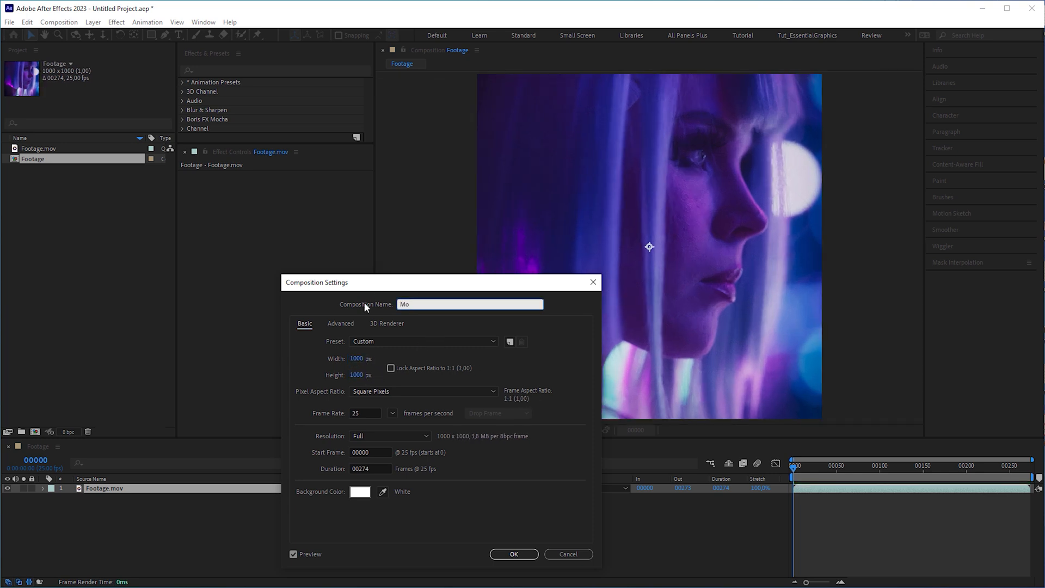
Create the Mosaic_Plus composition and pre-compose the footage layer with all attributes moved.
{"action": "left_click", "coordinate": [512, 554]}
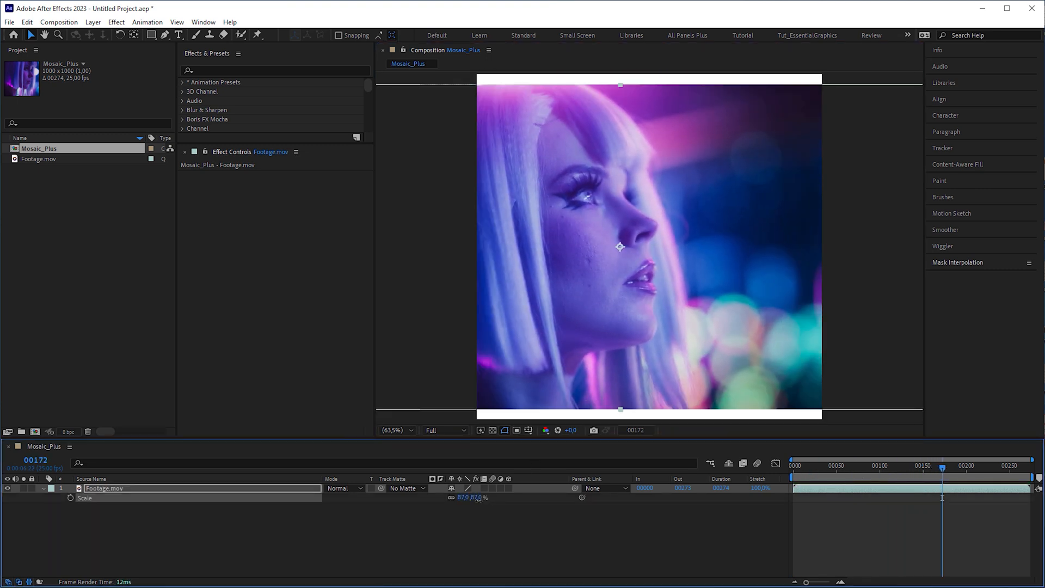
{"action": "right_click", "coordinate": [103, 488]}
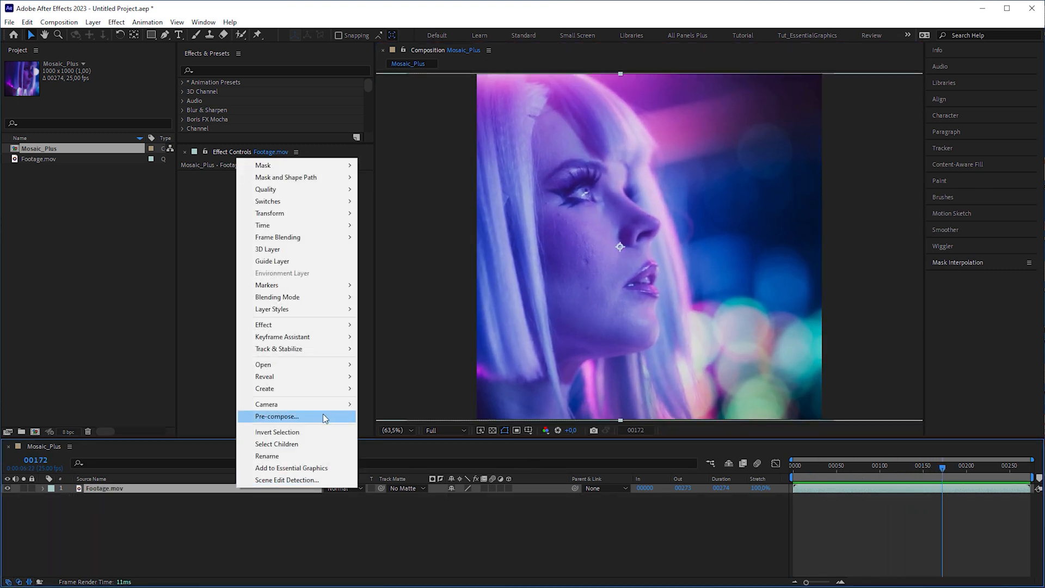
{"action": "left_click", "coordinate": [277, 416]}
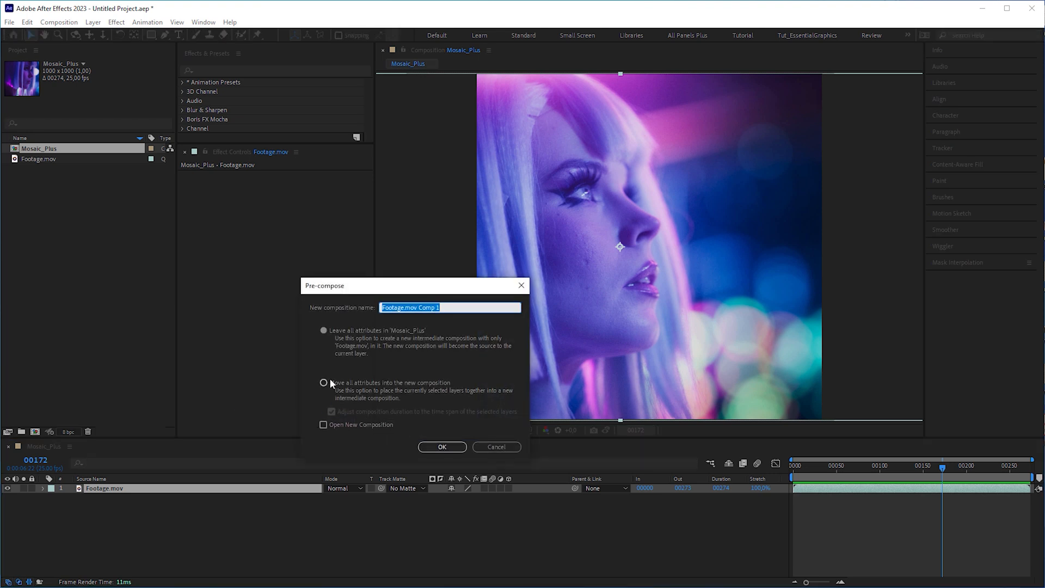
{"action": "left_click", "coordinate": [323, 382]}
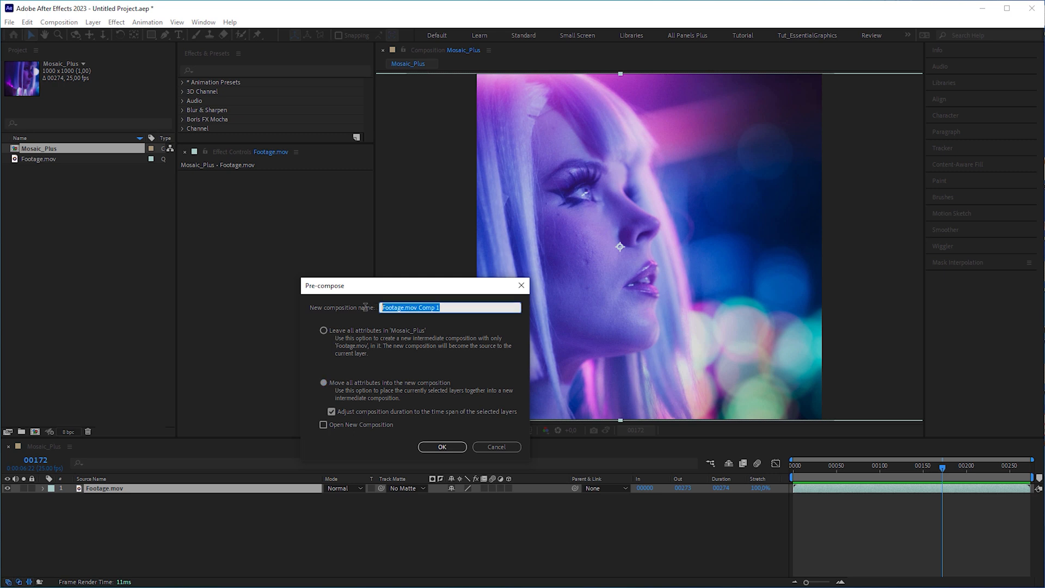
{"action": "left_click", "coordinate": [441, 446]}
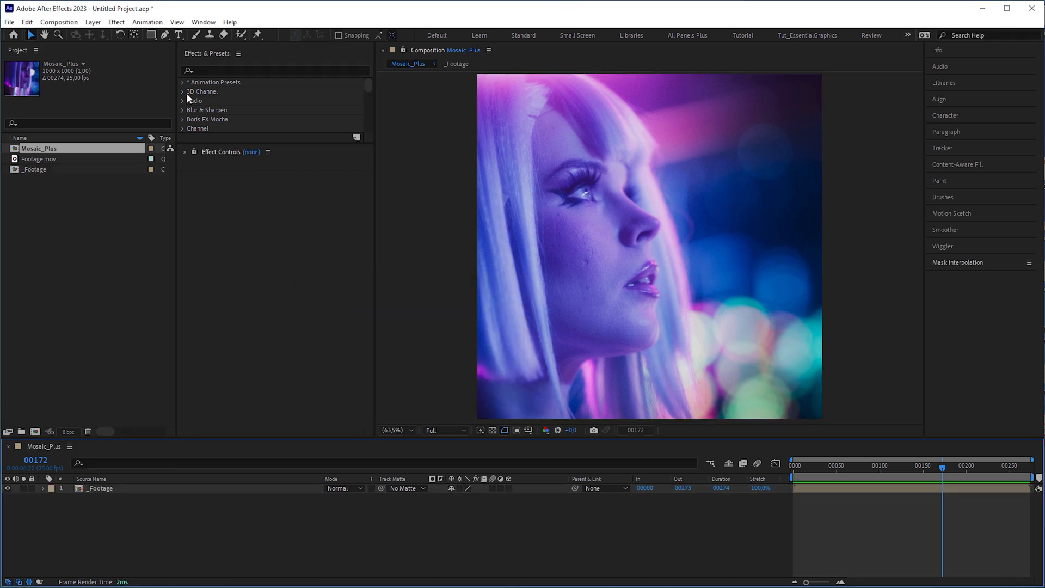
Draw a comp-sized ellipse, hide Stroke 1 and set its fill to white.
{"action": "left_click", "coordinate": [153, 34]}
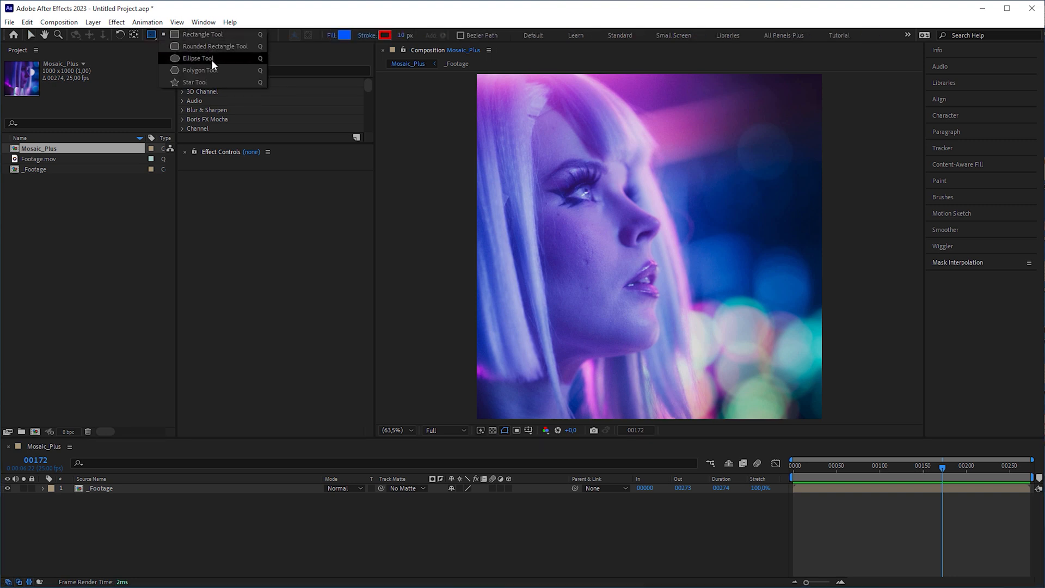
{"action": "left_click", "coordinate": [197, 58]}
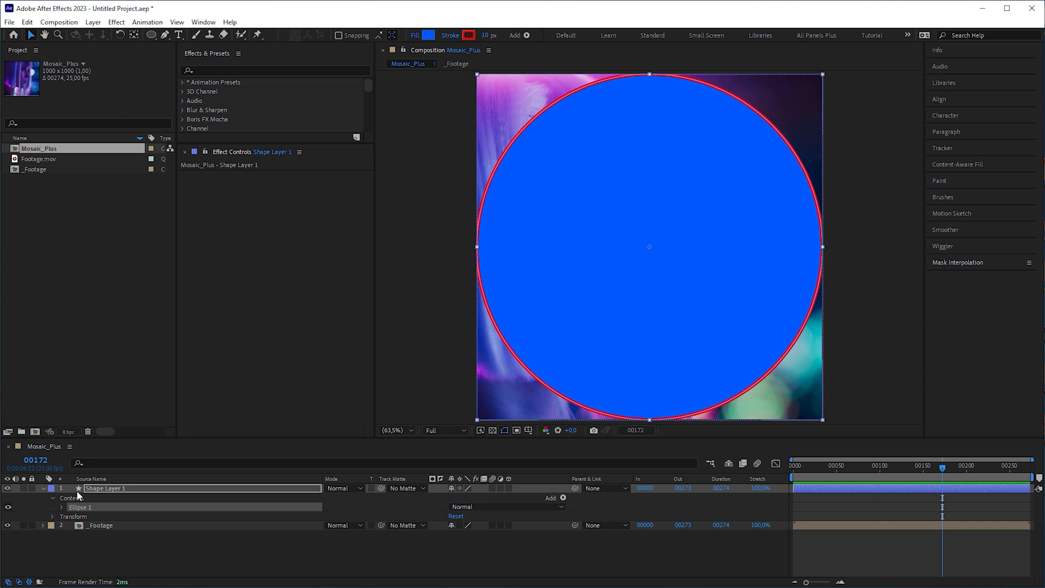
{"action": "left_click", "coordinate": [63, 507]}
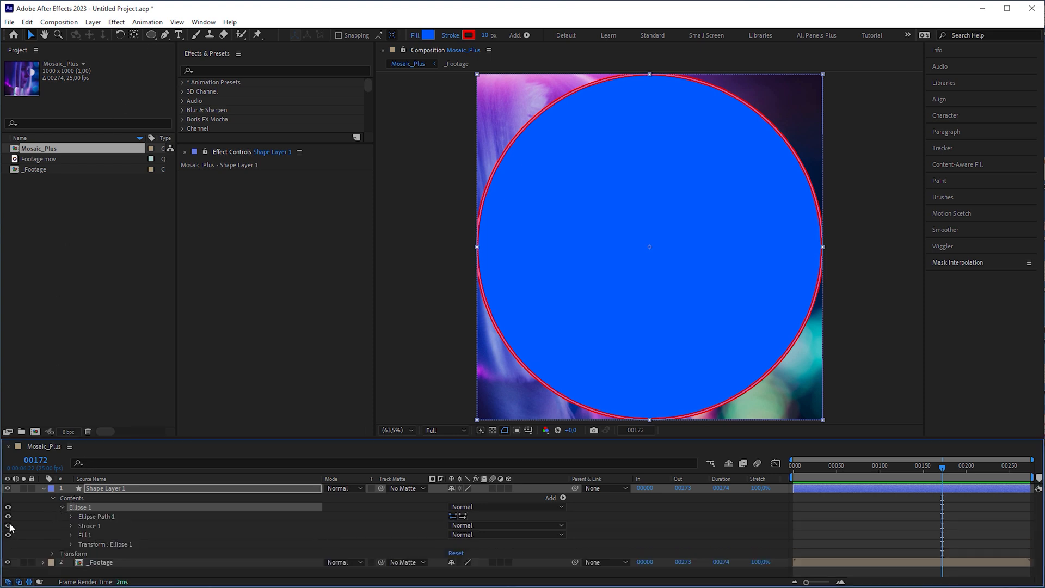
{"action": "left_click", "coordinate": [429, 35]}
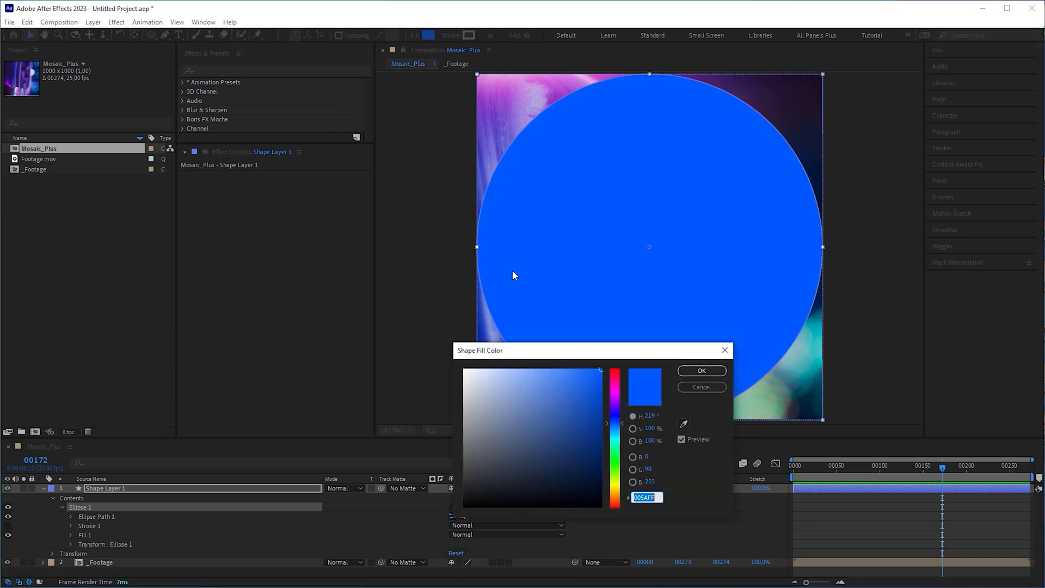
{"action": "left_click", "coordinate": [700, 370]}
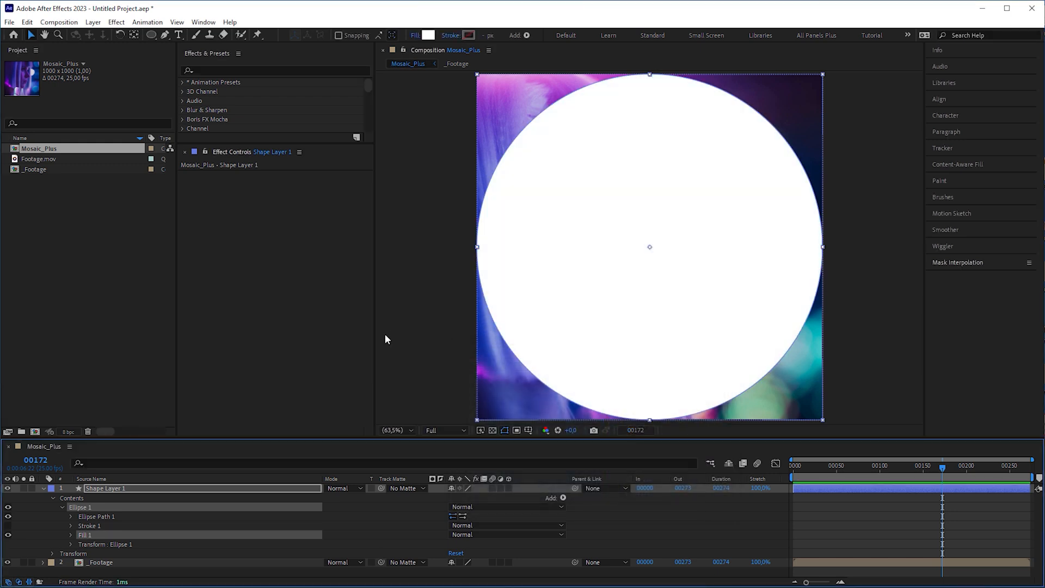
{"action": "mouse_move", "coordinate": [382, 343]}
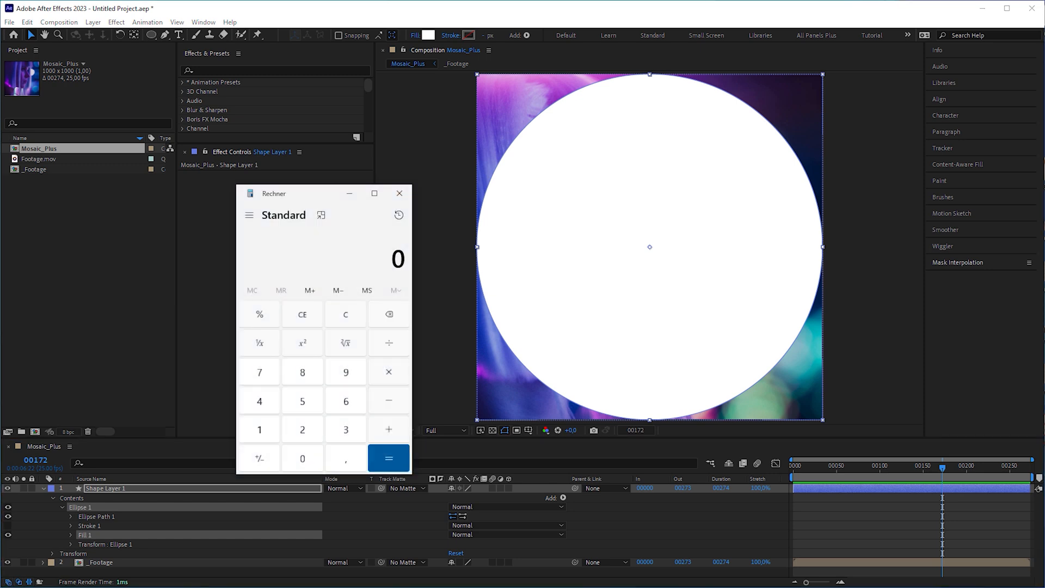
Divide 1000 by the dot count in Calculator to find the dot size.
{"action": "left_click", "coordinate": [259, 429]}
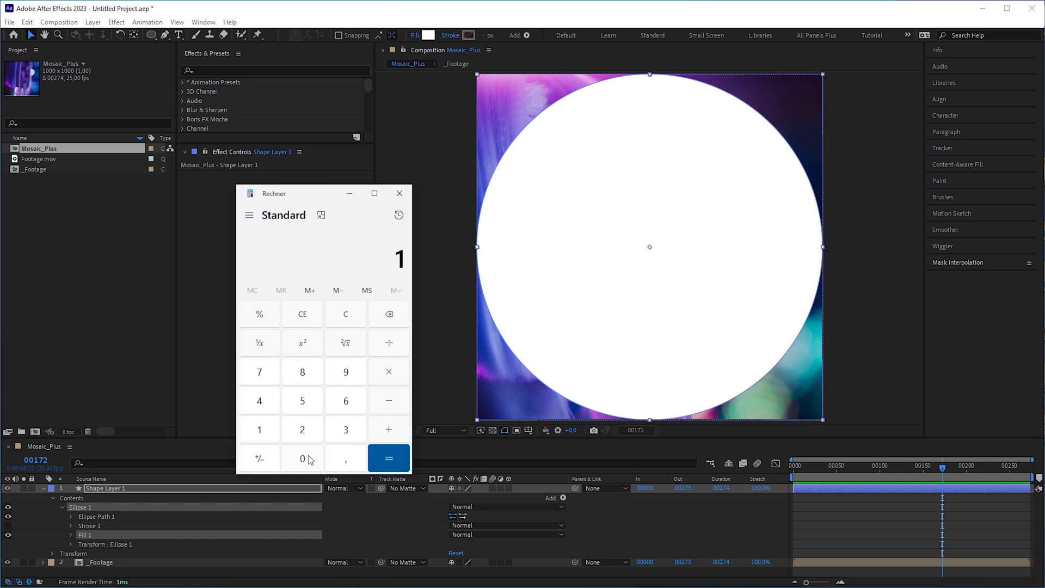
{"action": "left_click", "coordinate": [387, 342]}
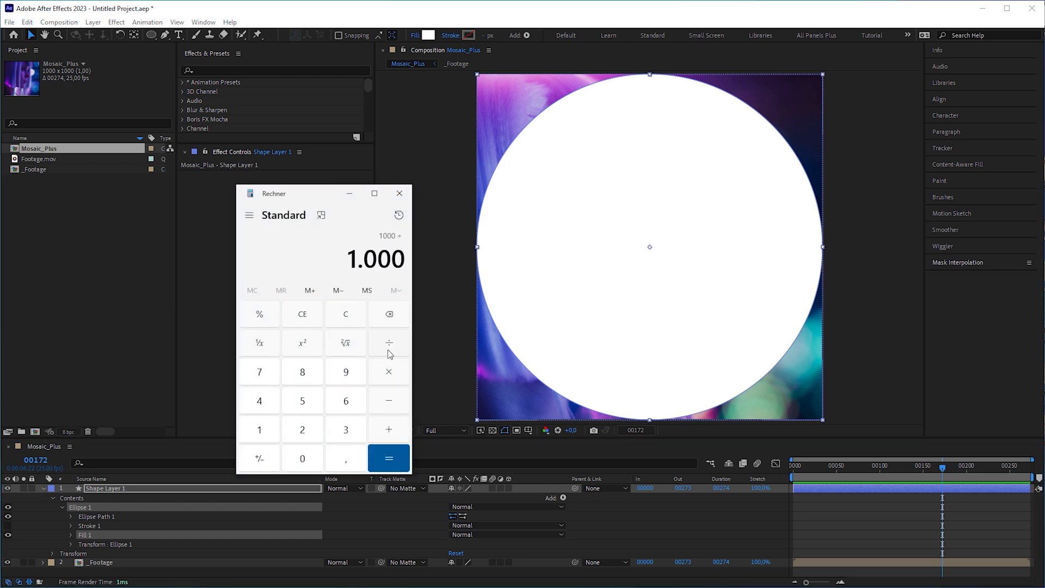
{"action": "left_click", "coordinate": [389, 458]}
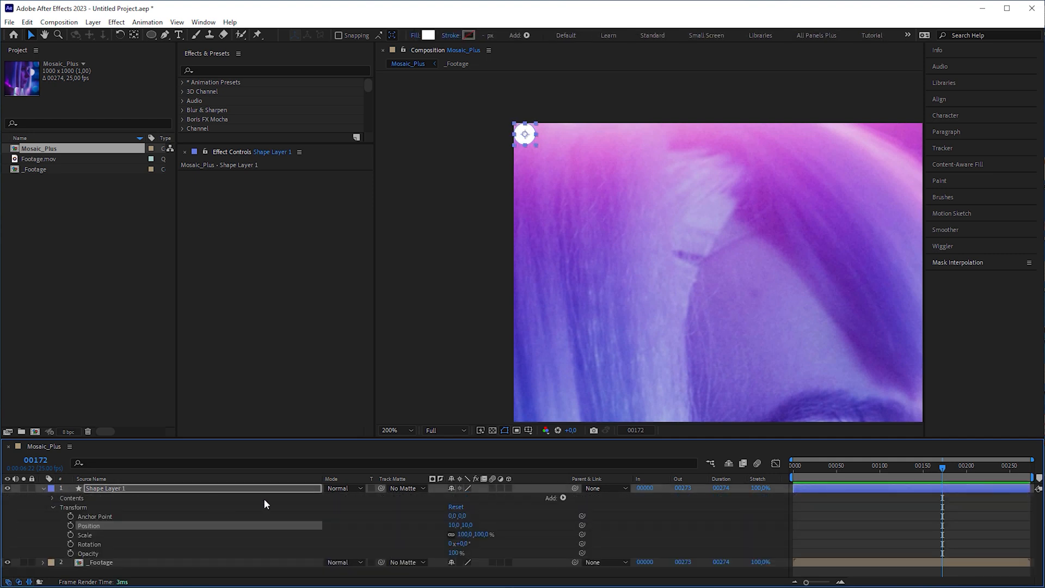
Add two repeaters with a vertical position offset to form a dot grid, pre-compose it as _Dots and search 'car' in Effects.
{"action": "left_click", "coordinate": [562, 497]}
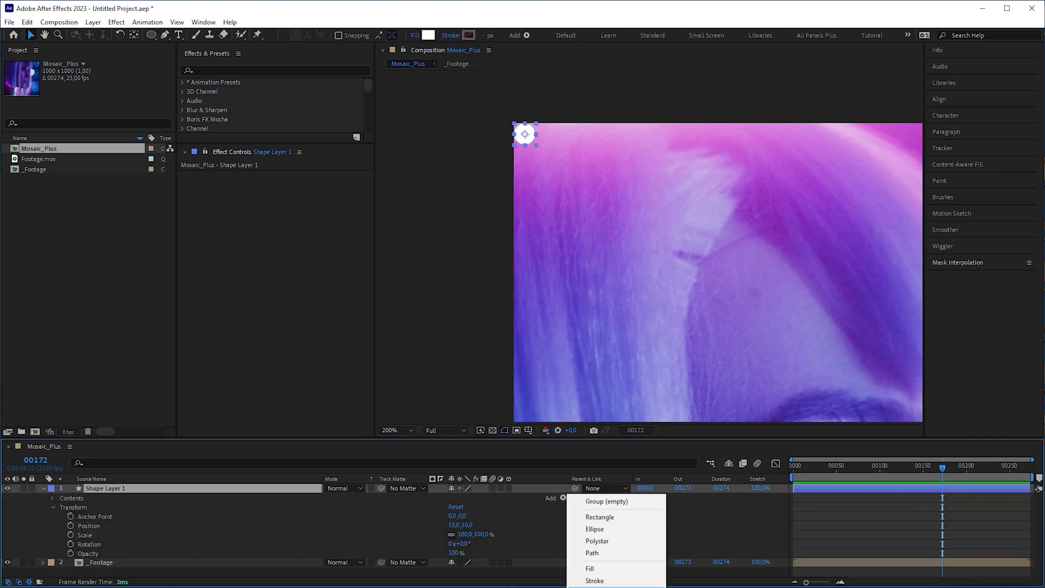
{"action": "left_click", "coordinate": [597, 541]}
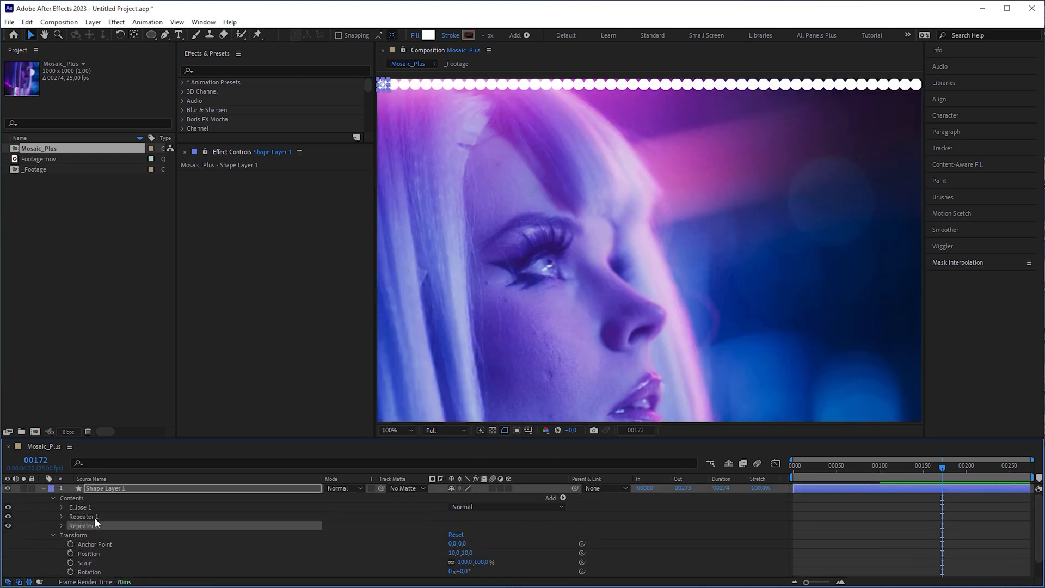
{"action": "left_click", "coordinate": [61, 525]}
{"action": "type", "text": "20"}
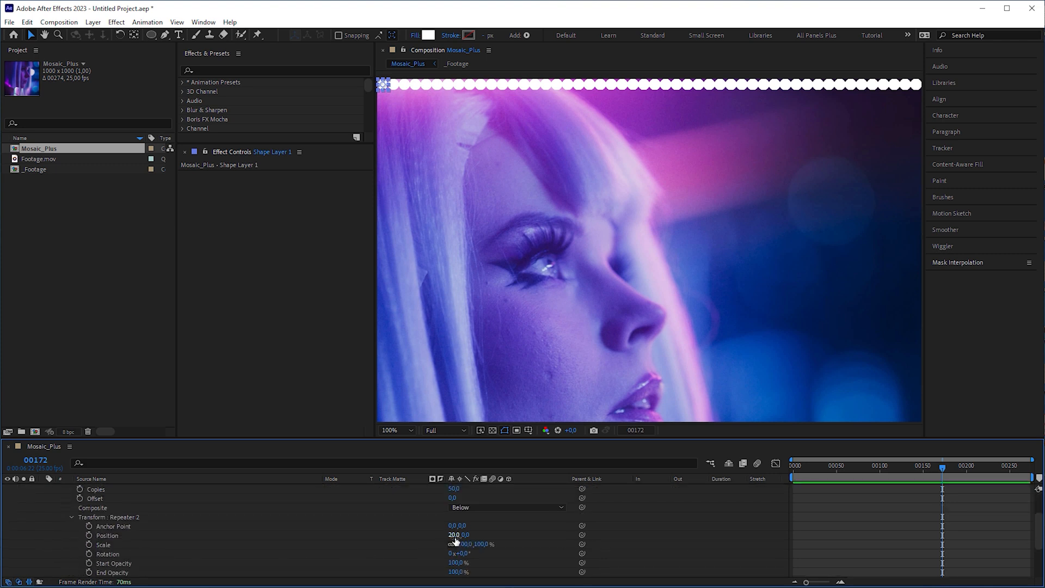
{"action": "double_click", "coordinate": [451, 535]}
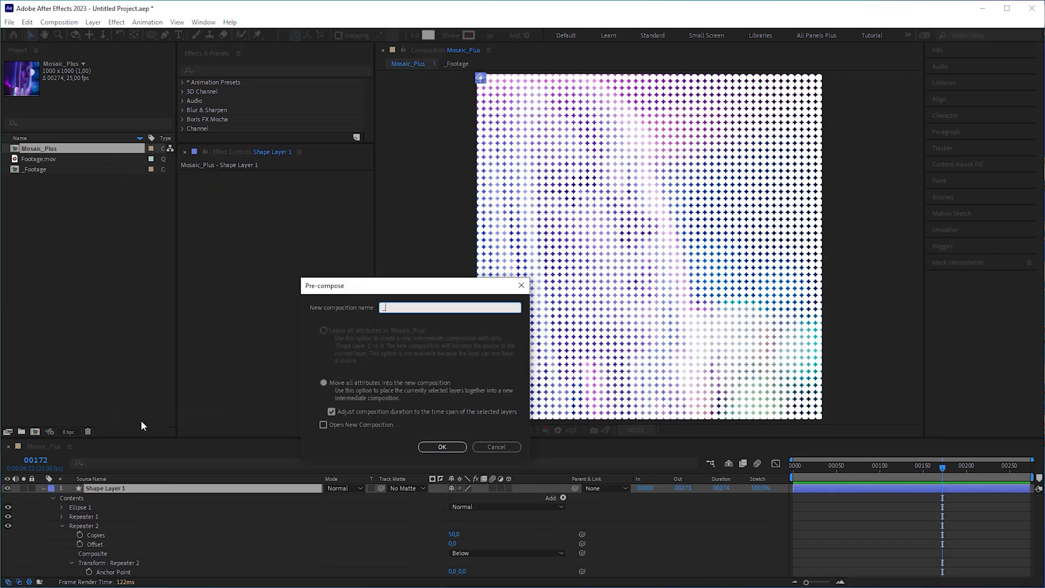
{"action": "left_click", "coordinate": [442, 446]}
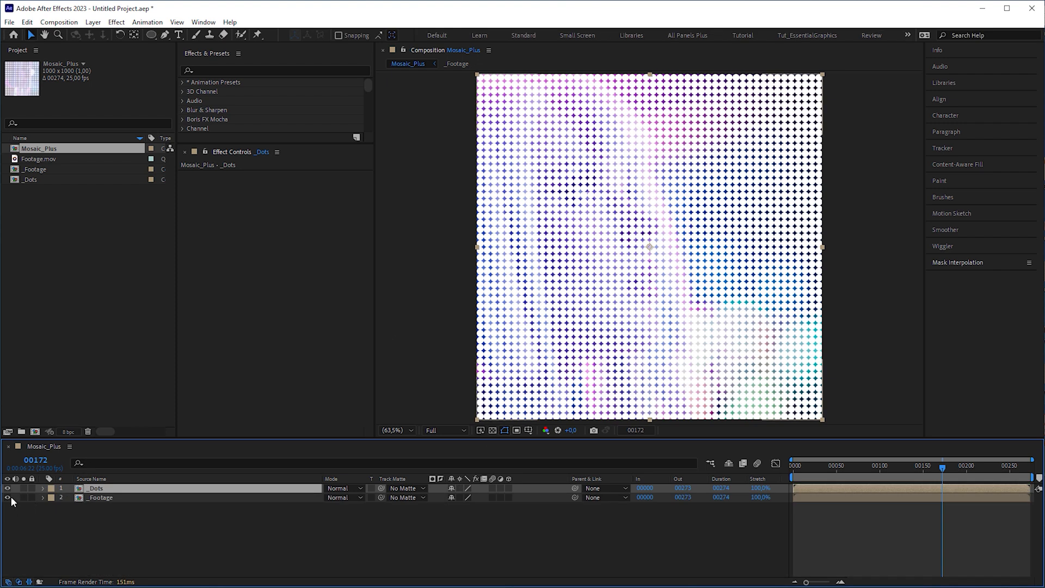
{"action": "type", "text": "card da"}
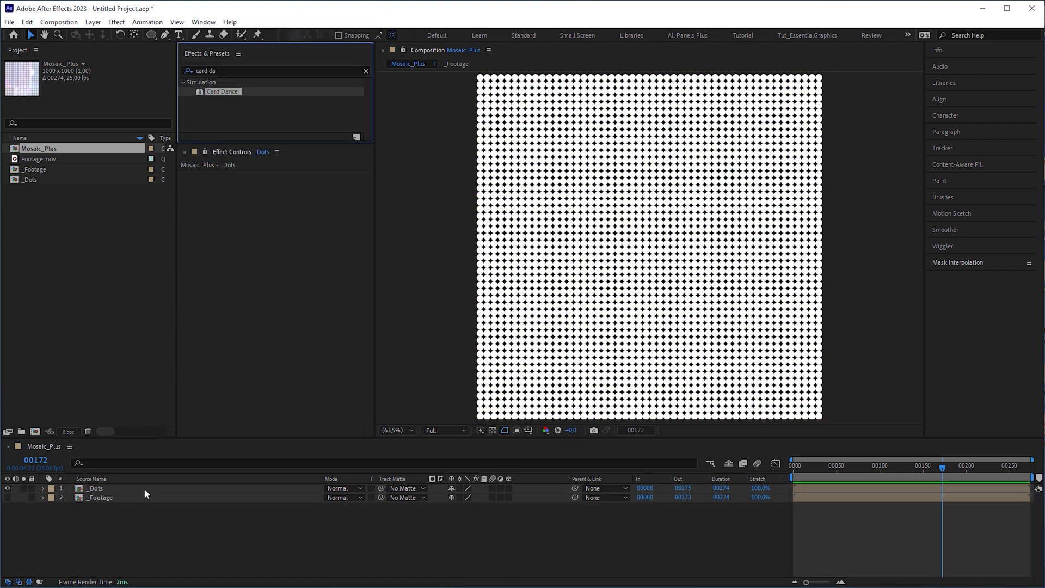
Apply Card Dance to _Dots, set the columns and use _Footage with effects and masks as Gradient Layer 1.
{"action": "double_click", "coordinate": [222, 92]}
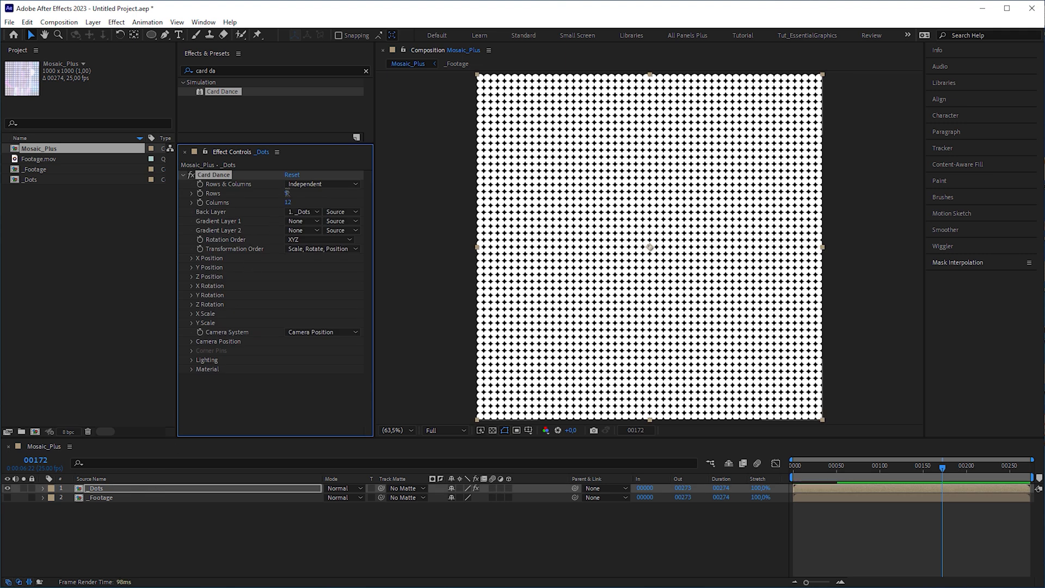
{"action": "double_click", "coordinate": [293, 203]}
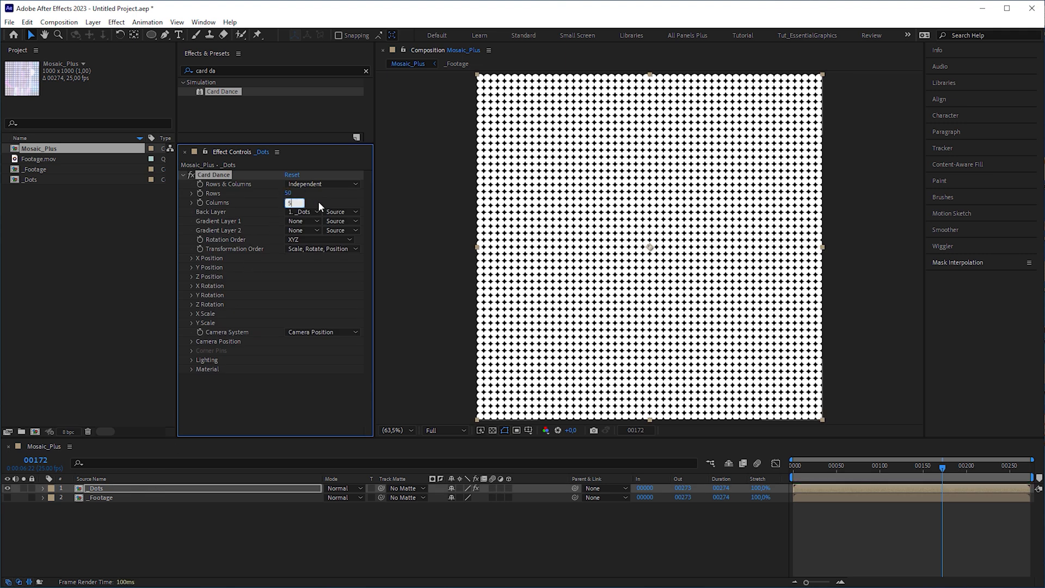
{"action": "left_click", "coordinate": [304, 221]}
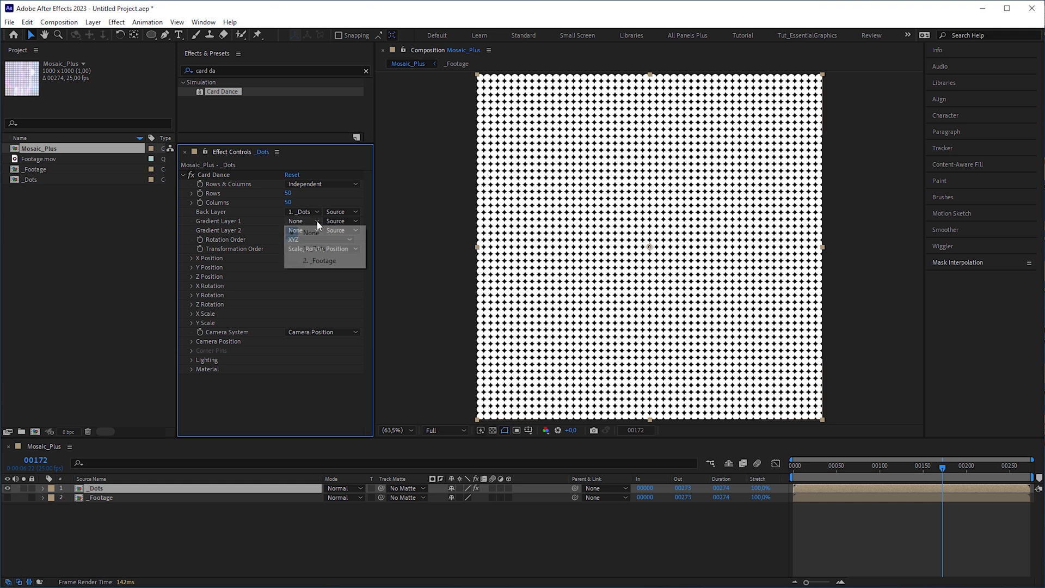
{"action": "left_click", "coordinate": [318, 260]}
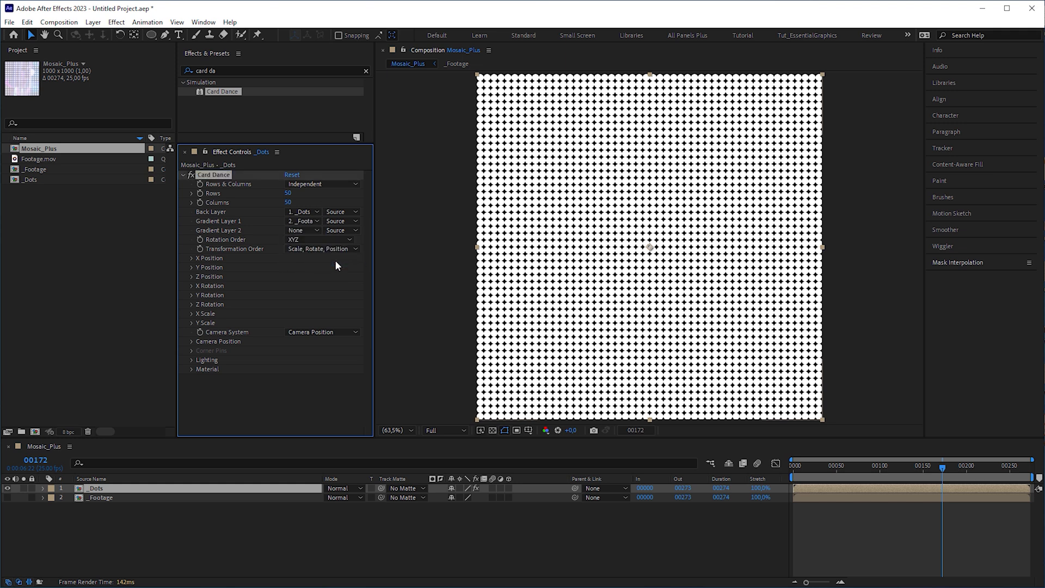
{"action": "left_click", "coordinate": [339, 221]}
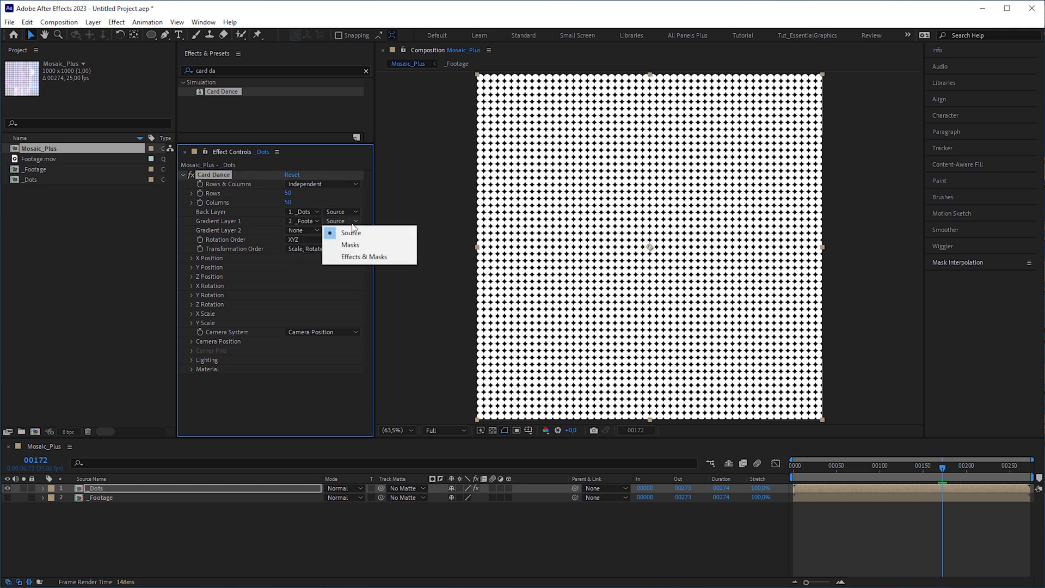
{"action": "left_click", "coordinate": [365, 257]}
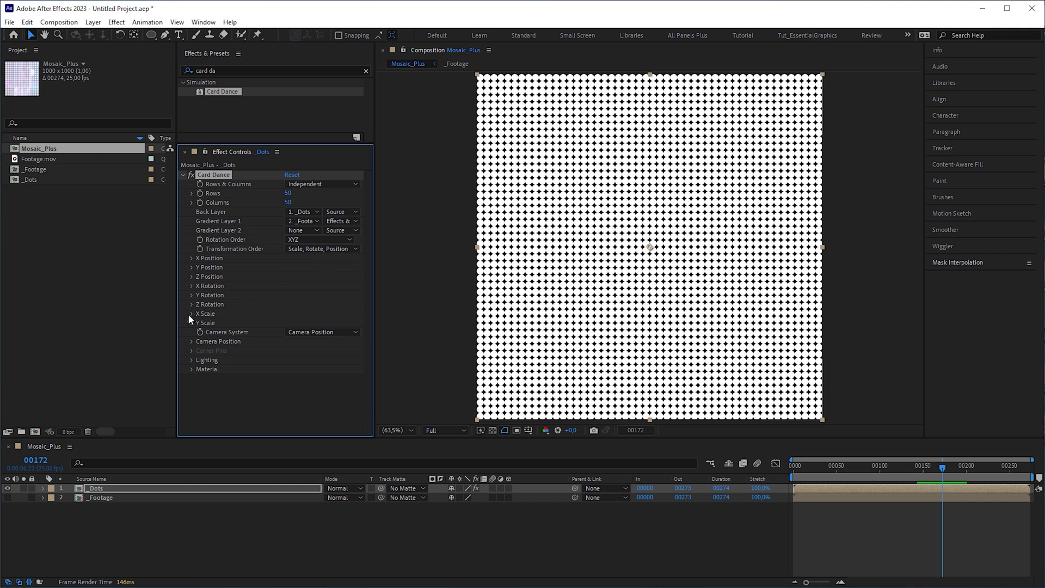
Set X and Y Scale Source to Intensity 1 and scrub the timeline to preview the halftone.
{"action": "left_click", "coordinate": [192, 313]}
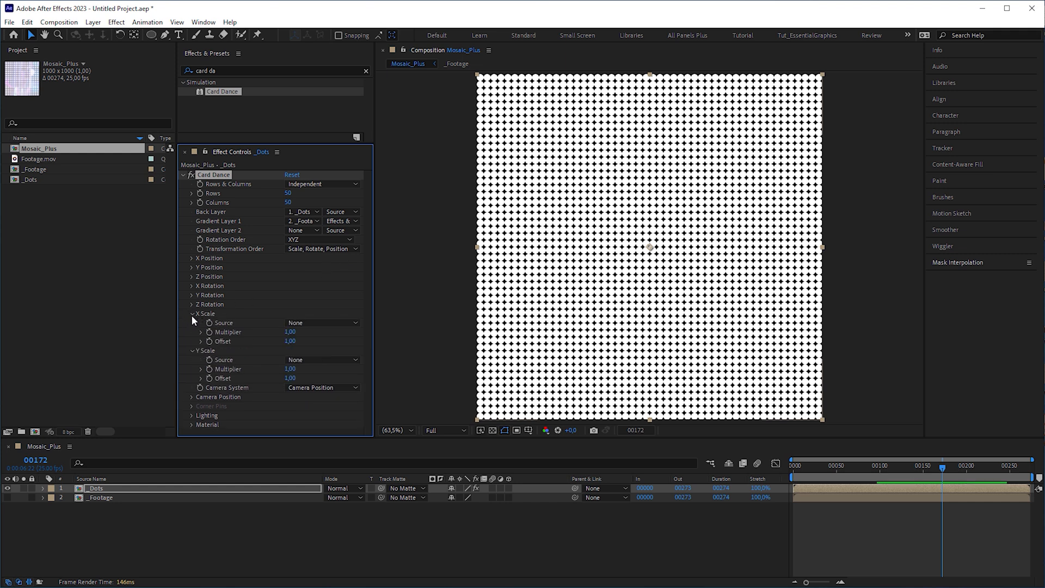
{"action": "left_click", "coordinate": [322, 323]}
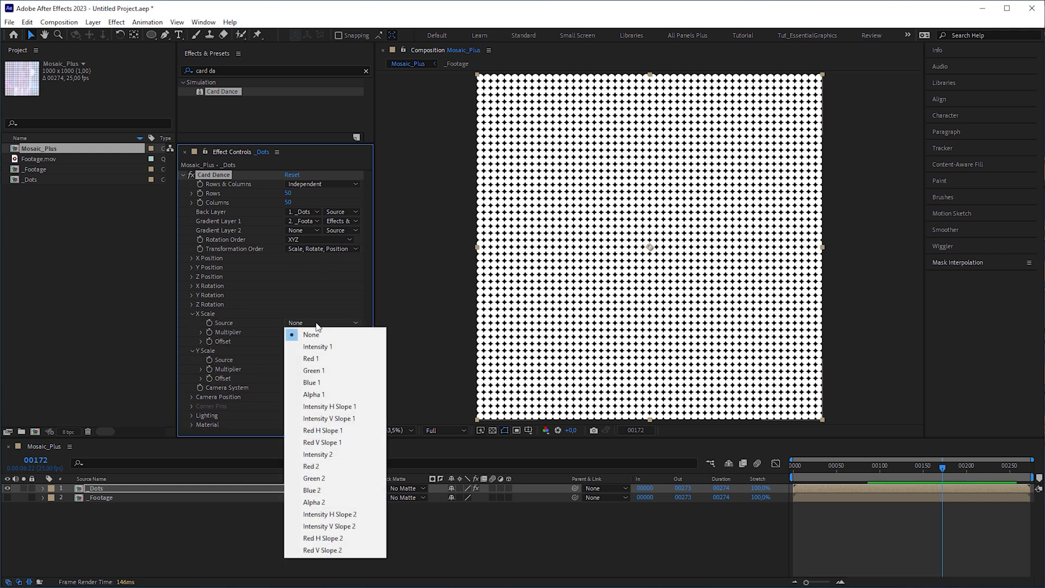
{"action": "left_click", "coordinate": [318, 346]}
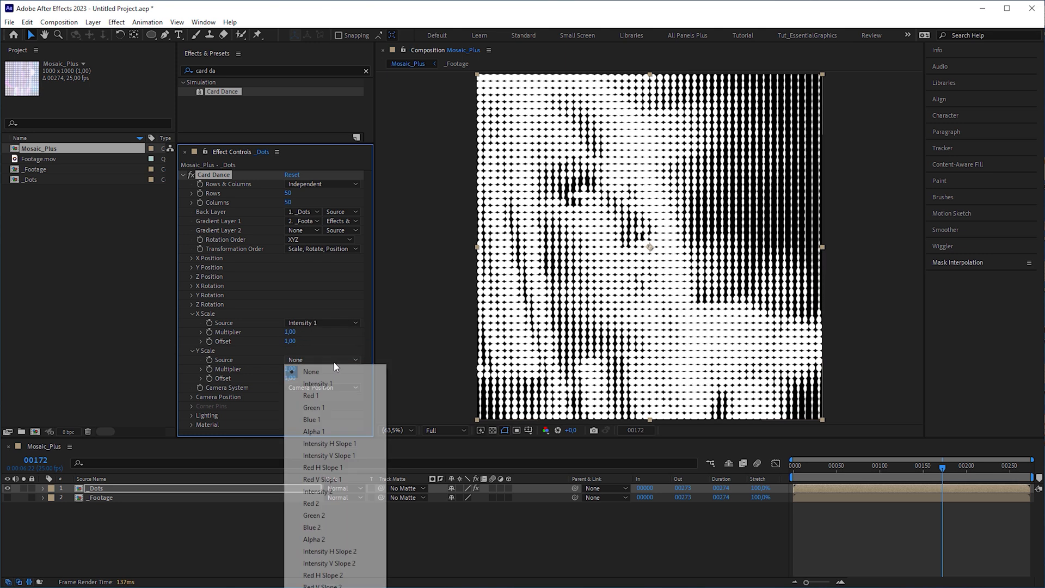
{"action": "left_click", "coordinate": [319, 382]}
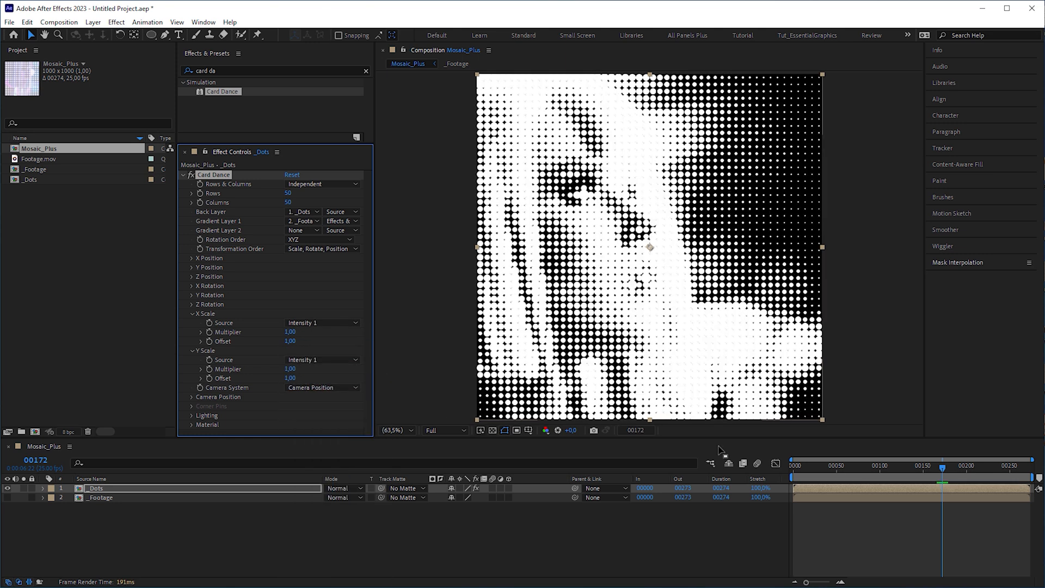
{"action": "left_click", "coordinate": [990, 478]}
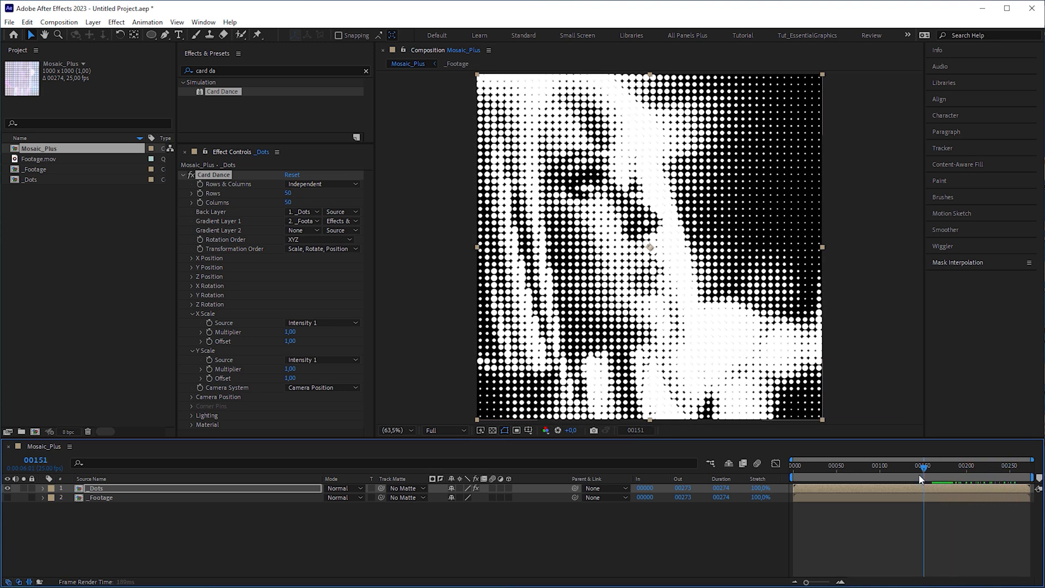
{"action": "left_click", "coordinate": [854, 478]}
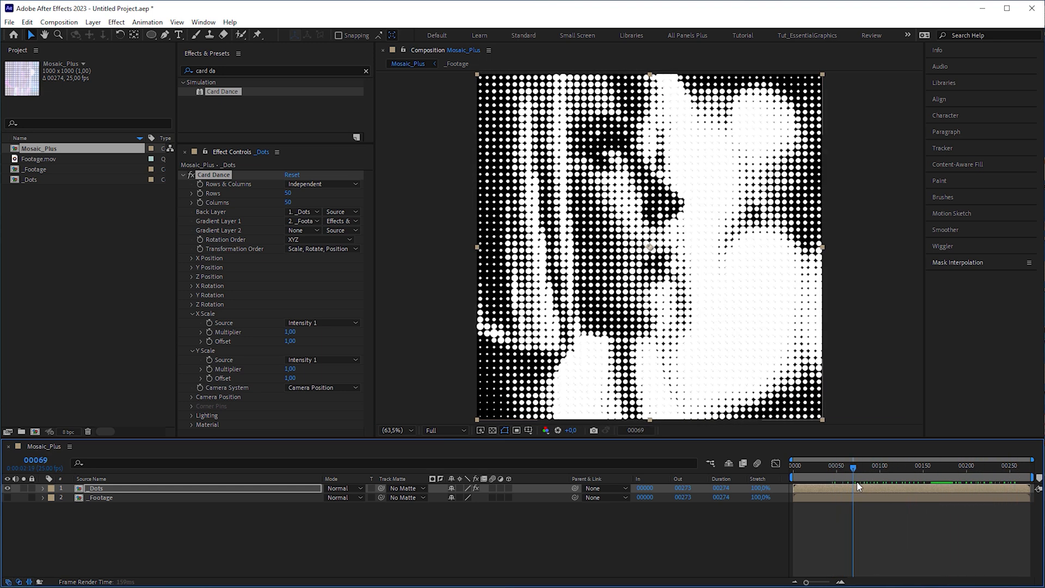
Set the duplicated _Footage layer's Track Matte to 1._Dots so its colours show through the dots.
{"action": "left_click", "coordinate": [922, 465]}
{"action": "type", "text": "curves"}
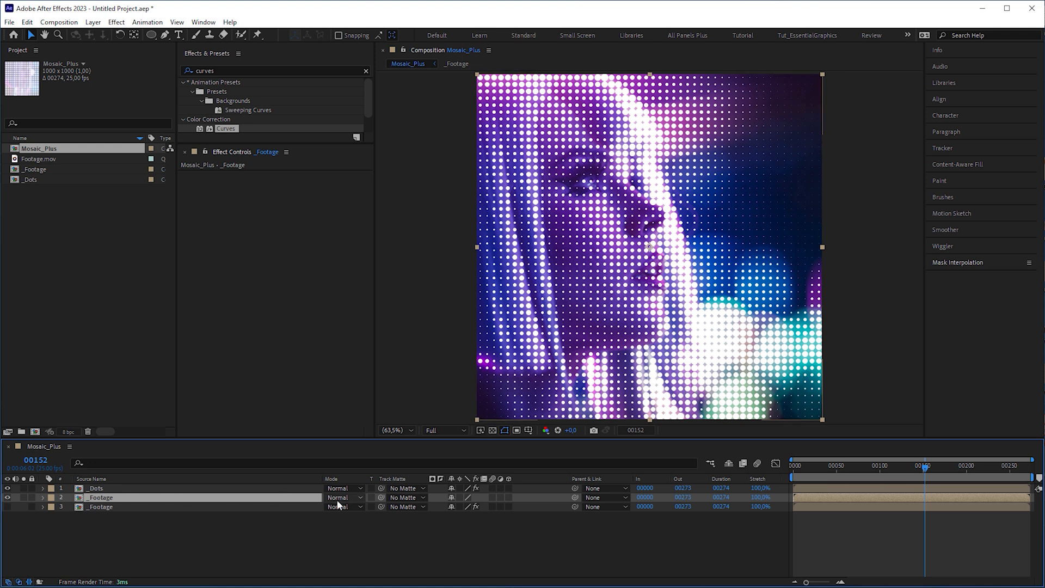
{"action": "left_click", "coordinate": [402, 498]}
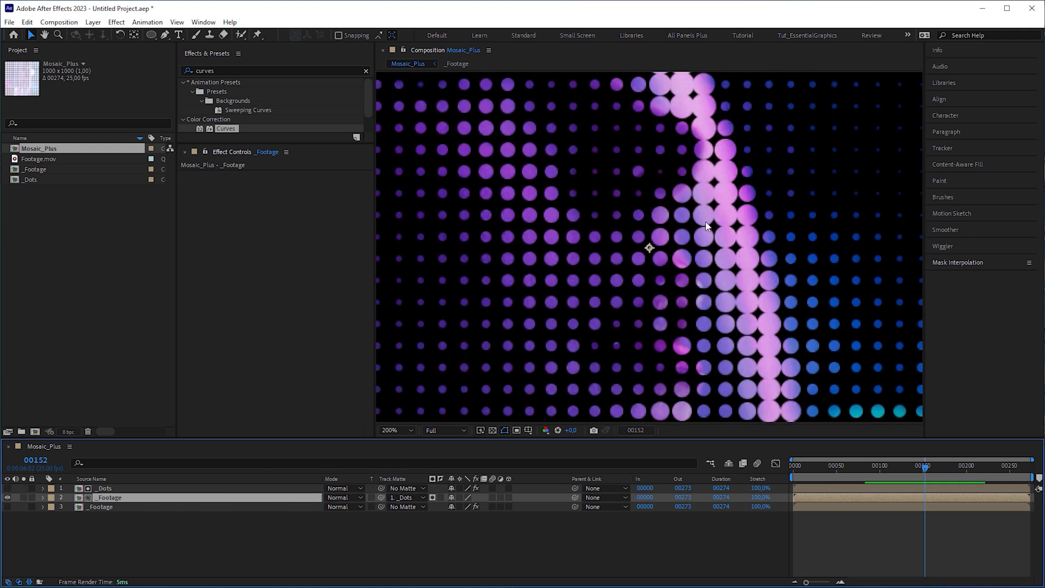
{"action": "mouse_move", "coordinate": [720, 215]}
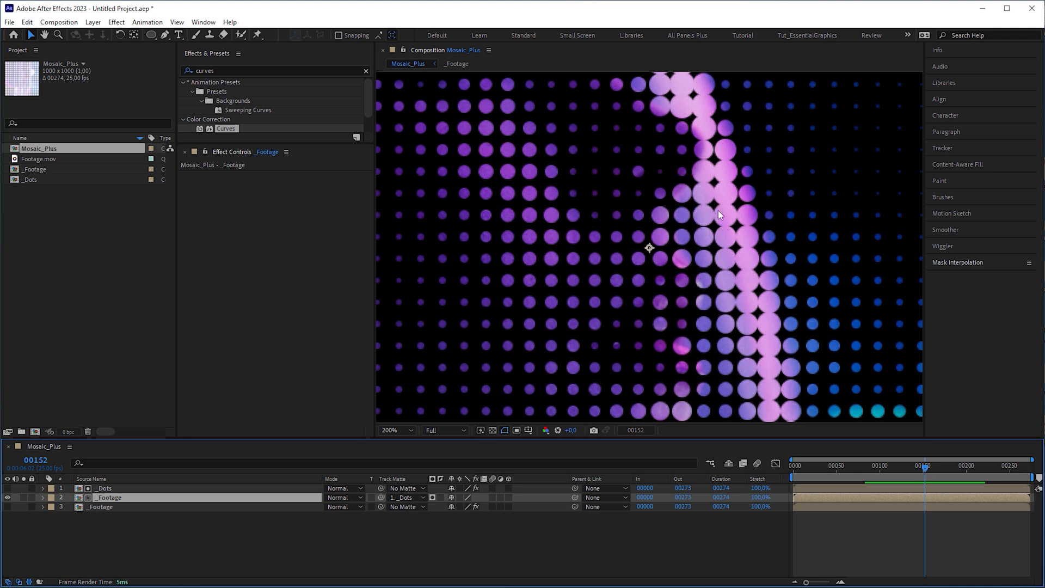
{"action": "mouse_move", "coordinate": [664, 225]}
{"action": "type", "text": "mosaic"}
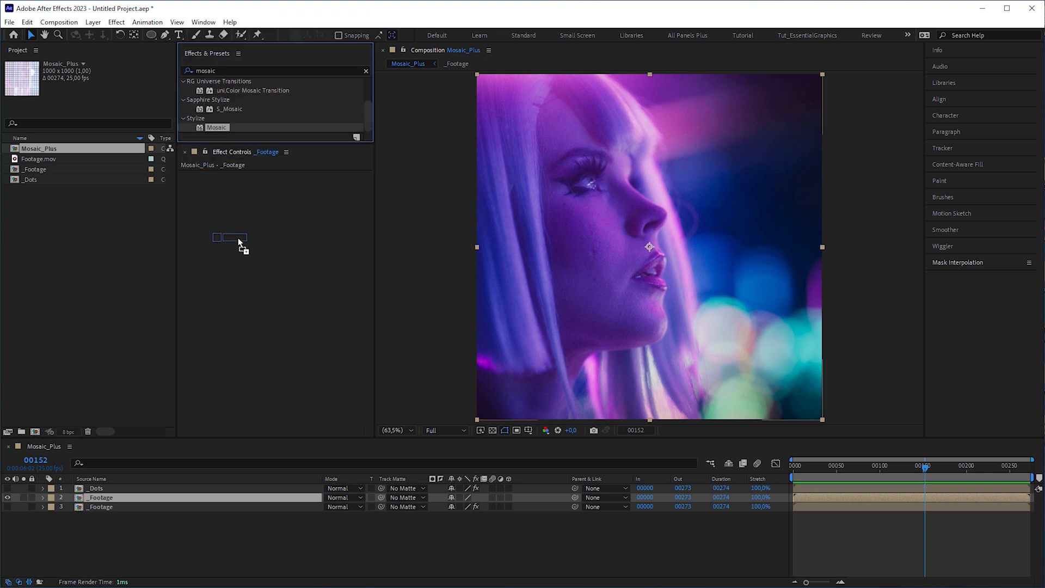
Apply a Mosaic effect to the _Footage copy and select the bottom footage layer.
{"action": "double_click", "coordinate": [216, 127]}
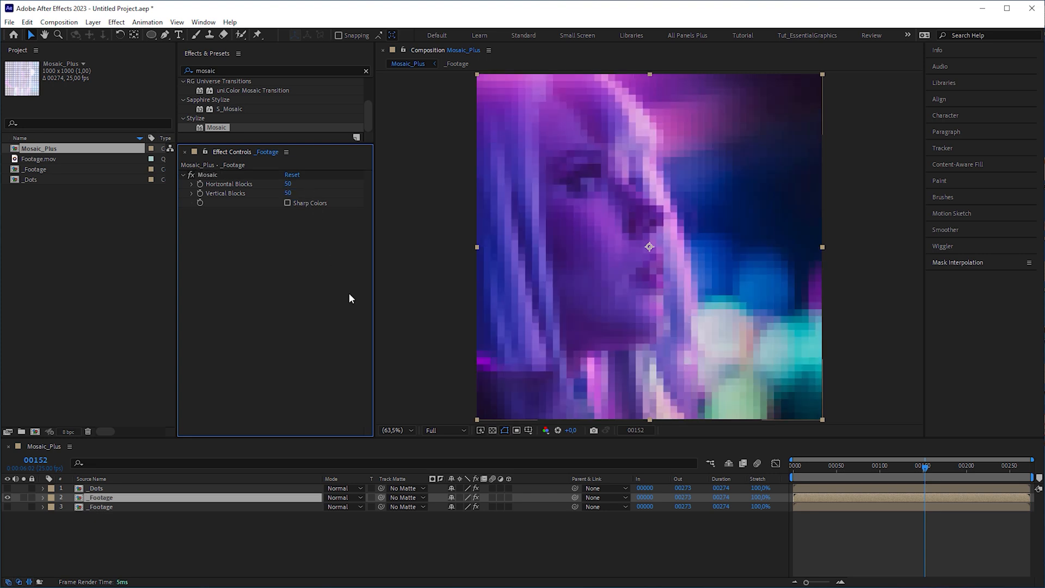
{"action": "left_click", "coordinate": [96, 487]}
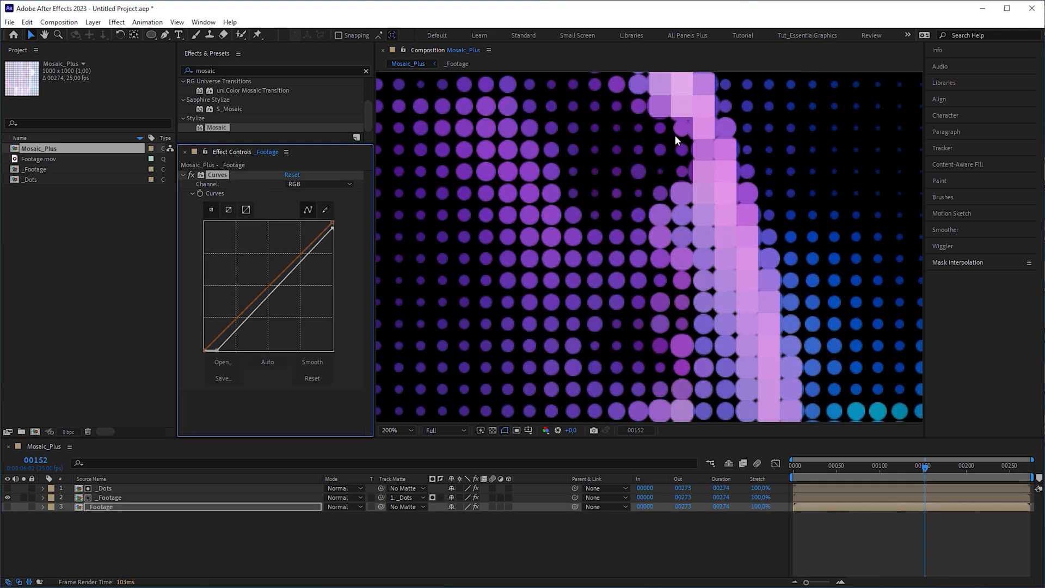
{"action": "mouse_move", "coordinate": [662, 101]}
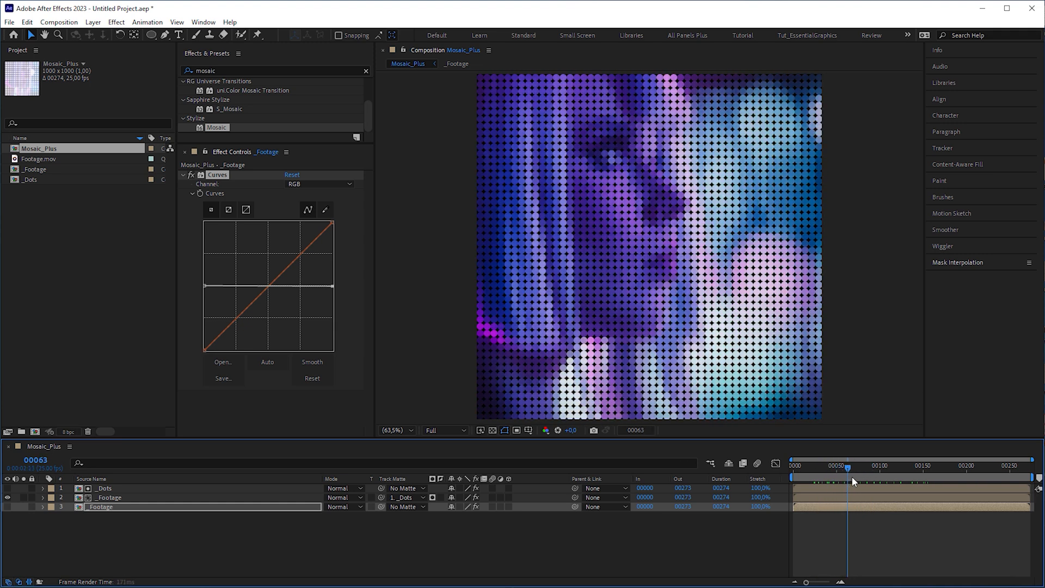
Scrub to another frame to check the flattened Curves result on the coloured dots.
{"action": "left_click", "coordinate": [879, 465]}
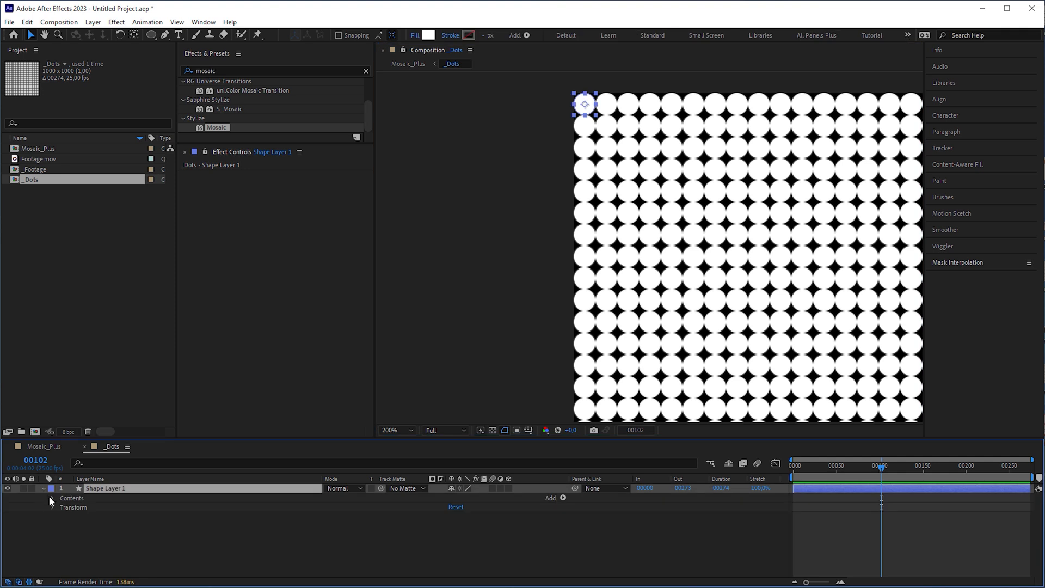
Add a Polystar path to Shape Layer 1 in _Dots and set its type to Polygon.
{"action": "left_click", "coordinate": [52, 497]}
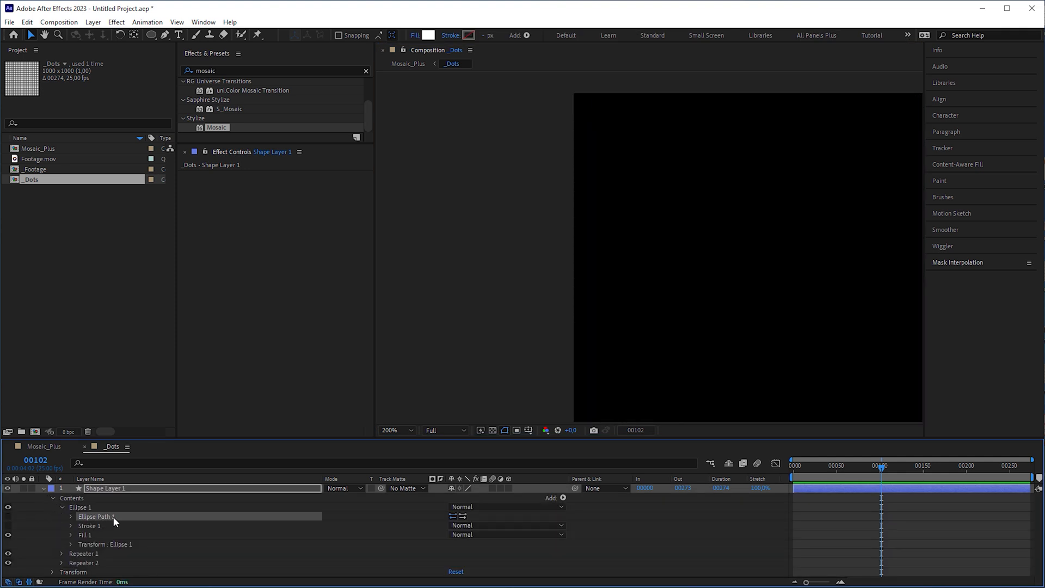
{"action": "left_click", "coordinate": [562, 497]}
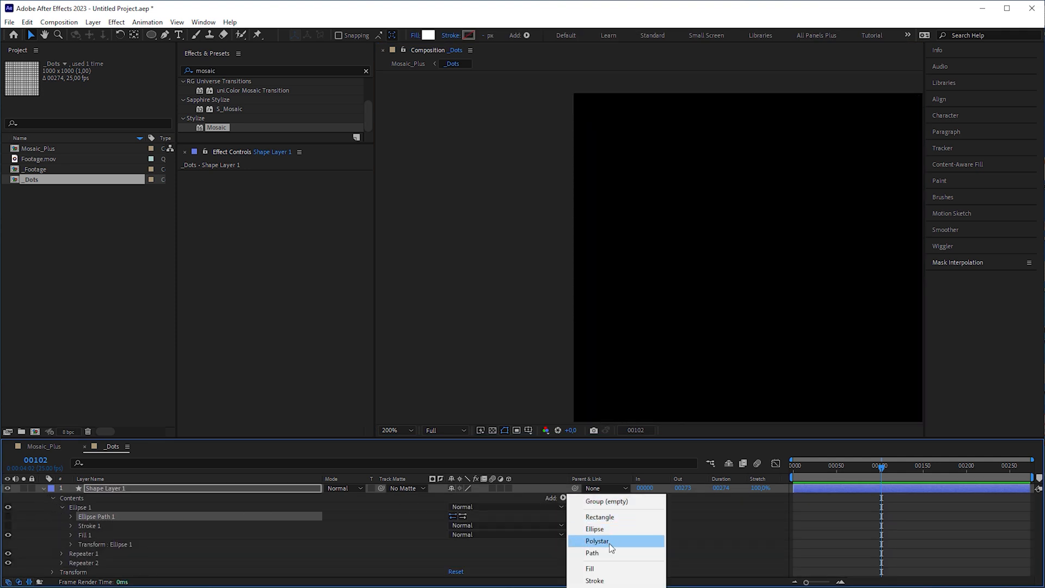
{"action": "left_click", "coordinate": [597, 540]}
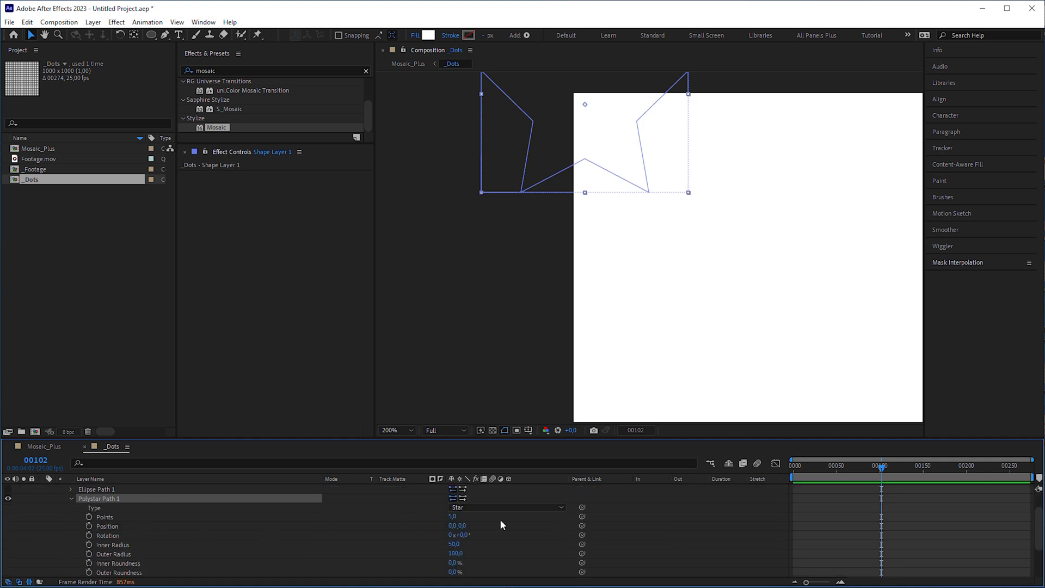
{"action": "left_click", "coordinate": [506, 507]}
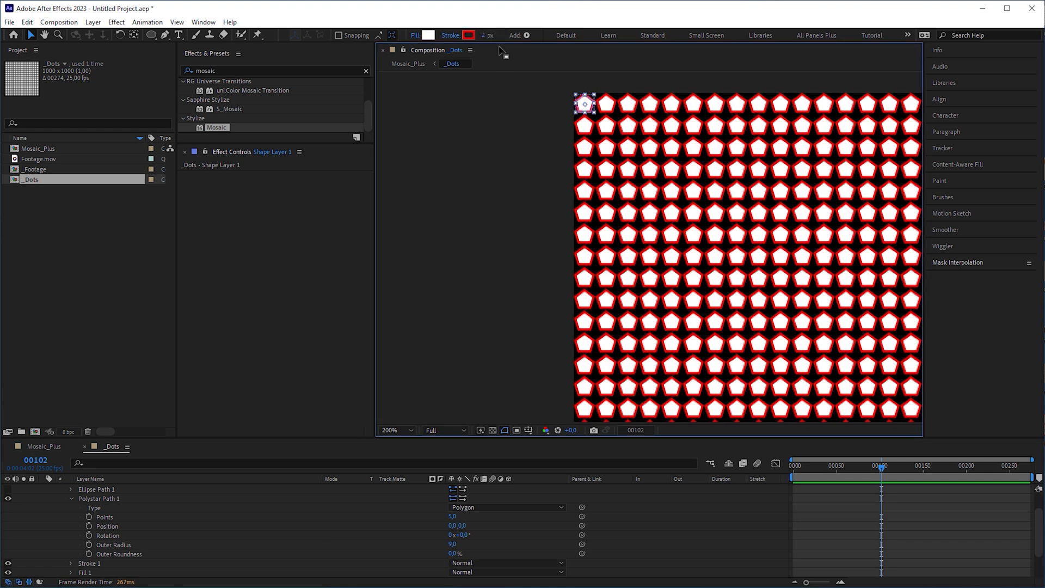
{"action": "scroll", "scroll_direction": "down", "scroll_amount": 3}
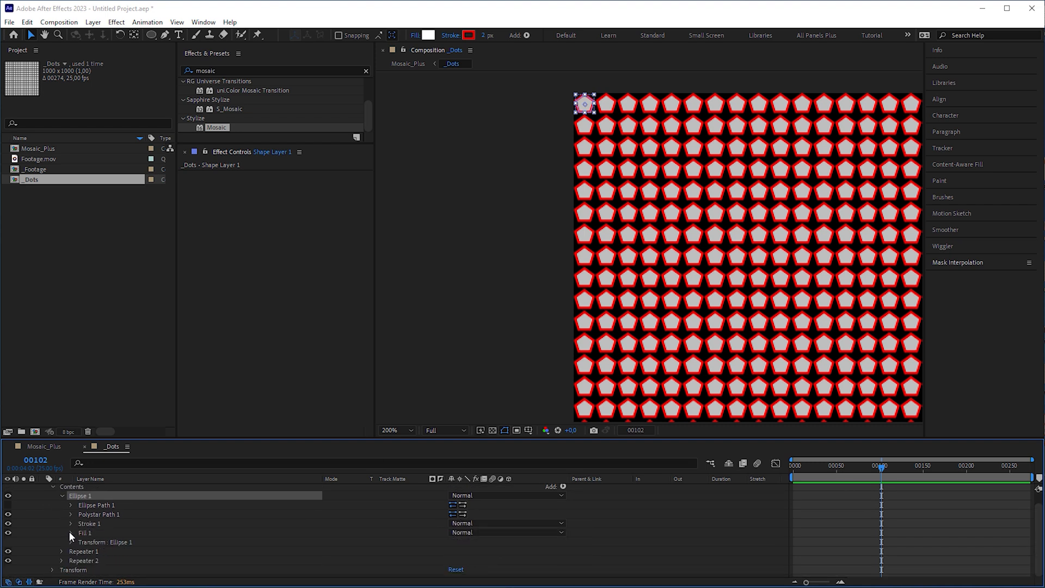
Open the pentagons' Fill 1 settings and expand the newly added Wiggle Transform.
{"action": "left_click", "coordinate": [562, 498]}
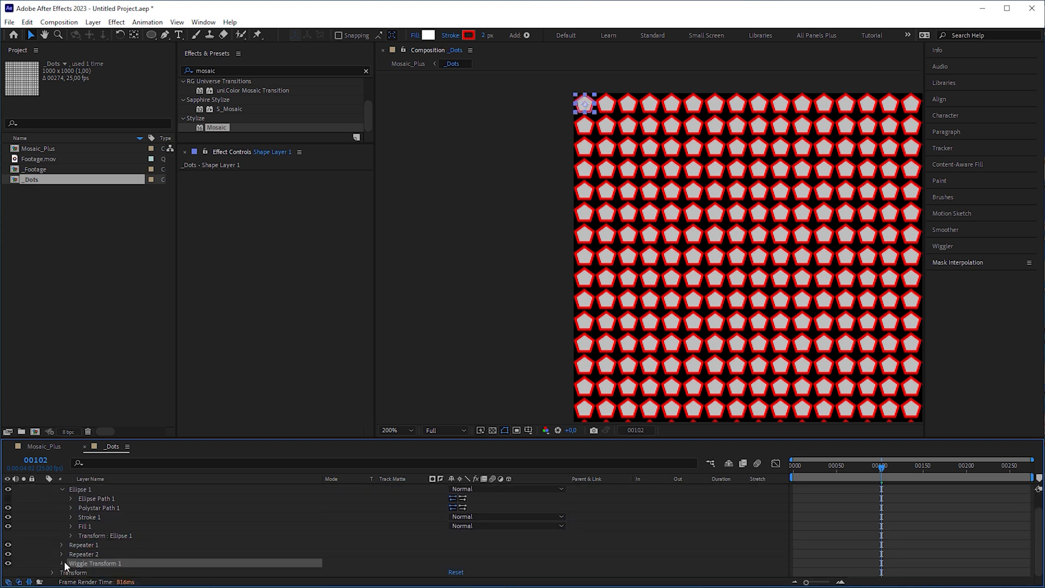
{"action": "left_click", "coordinate": [62, 562]}
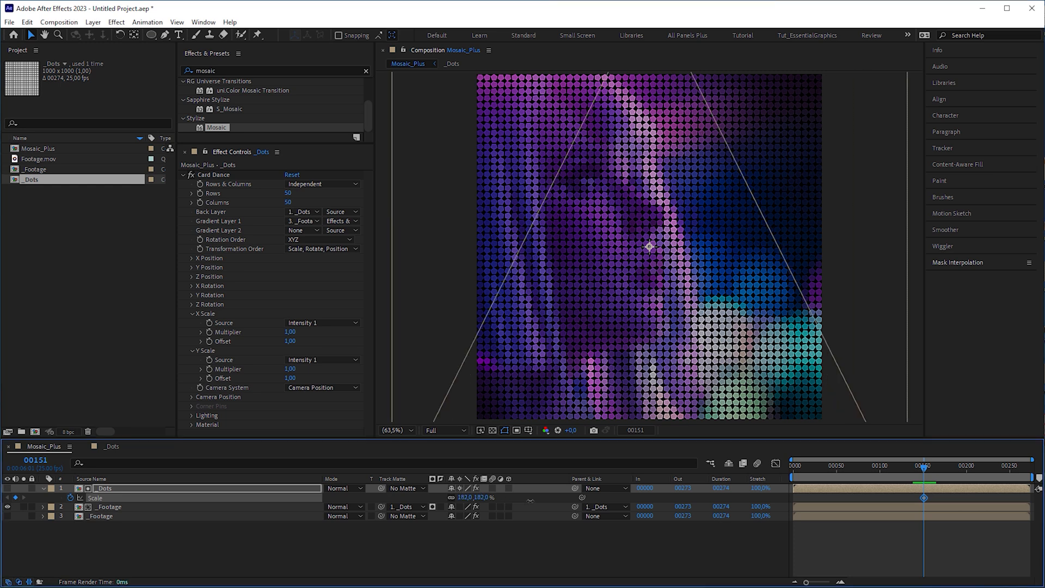
Keyframe _Dots Scale from 182% to 100% at the last frame, preview, and set Card Dance rows/columns to 100.
{"action": "left_click", "coordinate": [794, 465]}
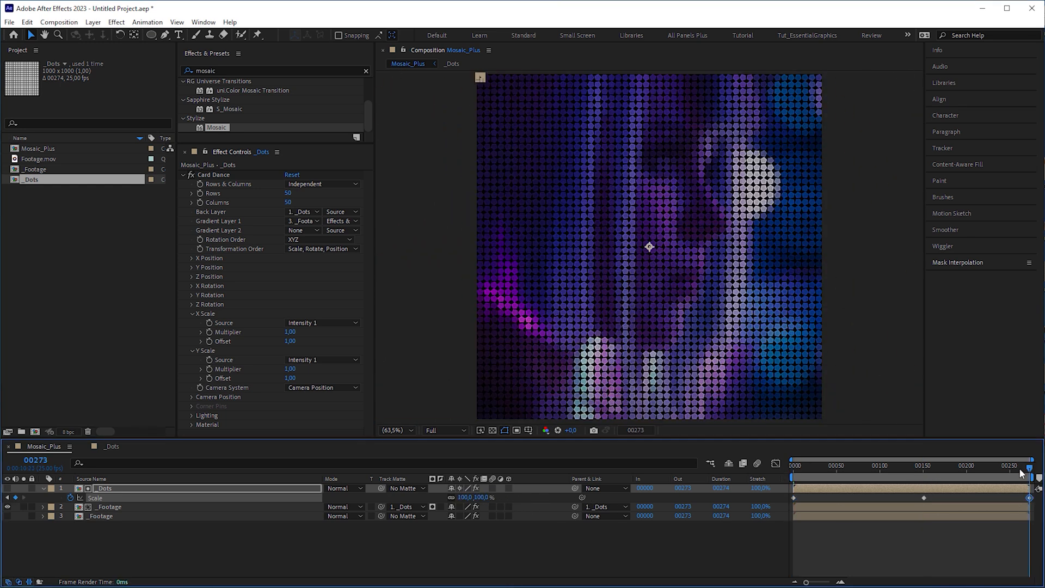
{"action": "left_click", "coordinate": [800, 464]}
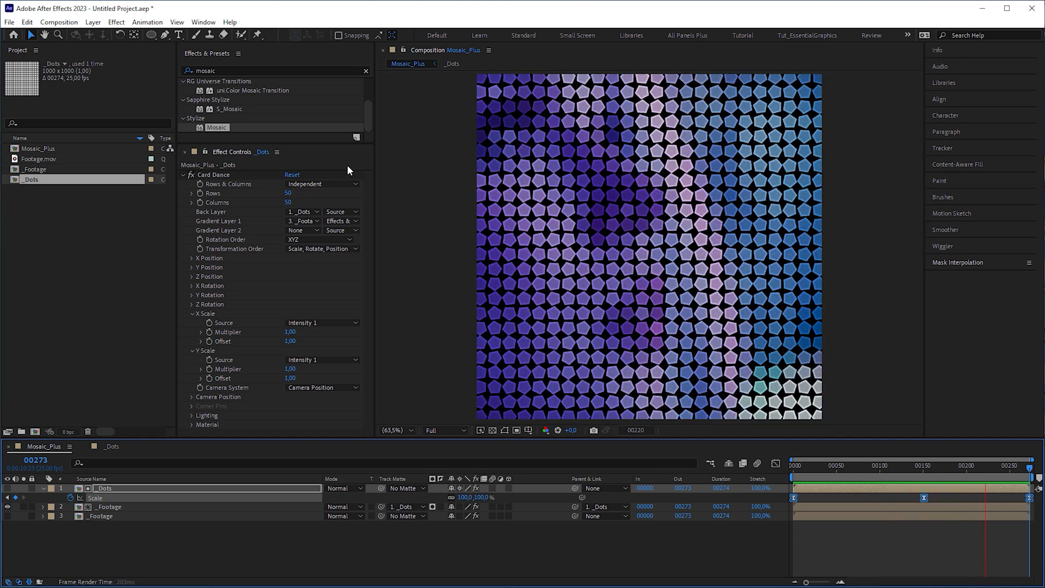
{"action": "key", "text": "Home"}
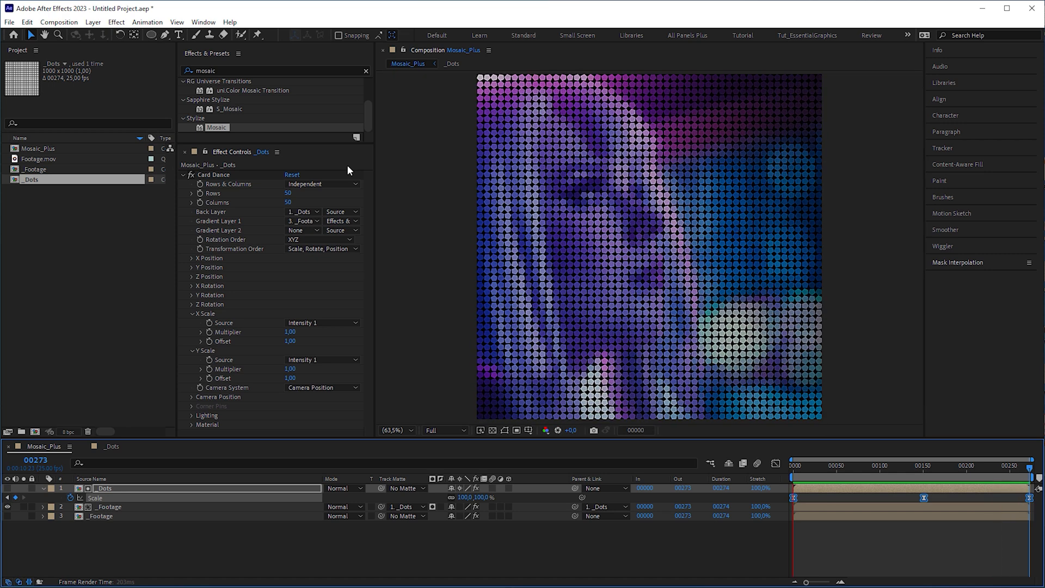
{"action": "left_click", "coordinate": [793, 464]}
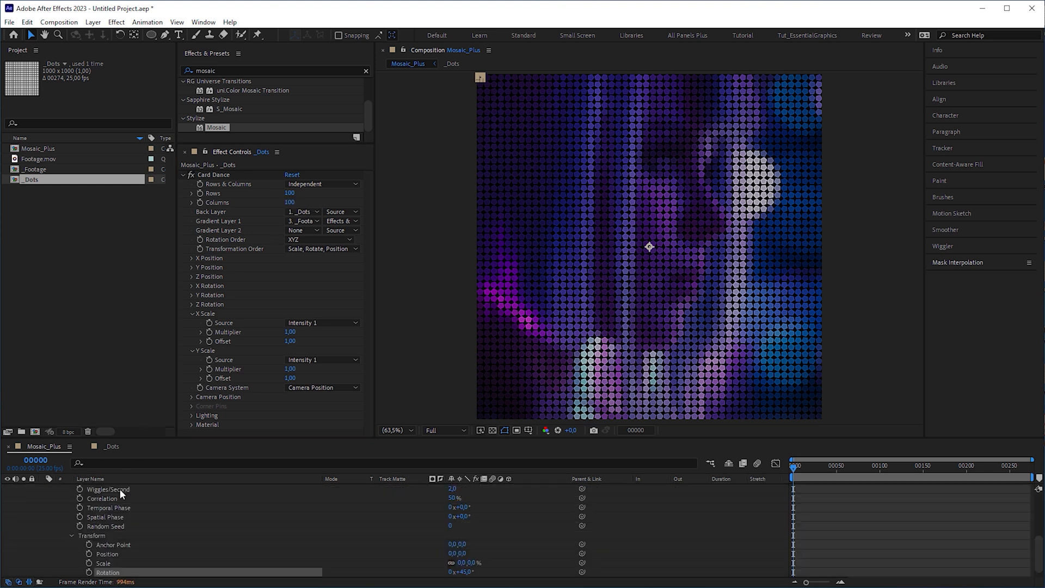
{"action": "left_click", "coordinate": [450, 63]}
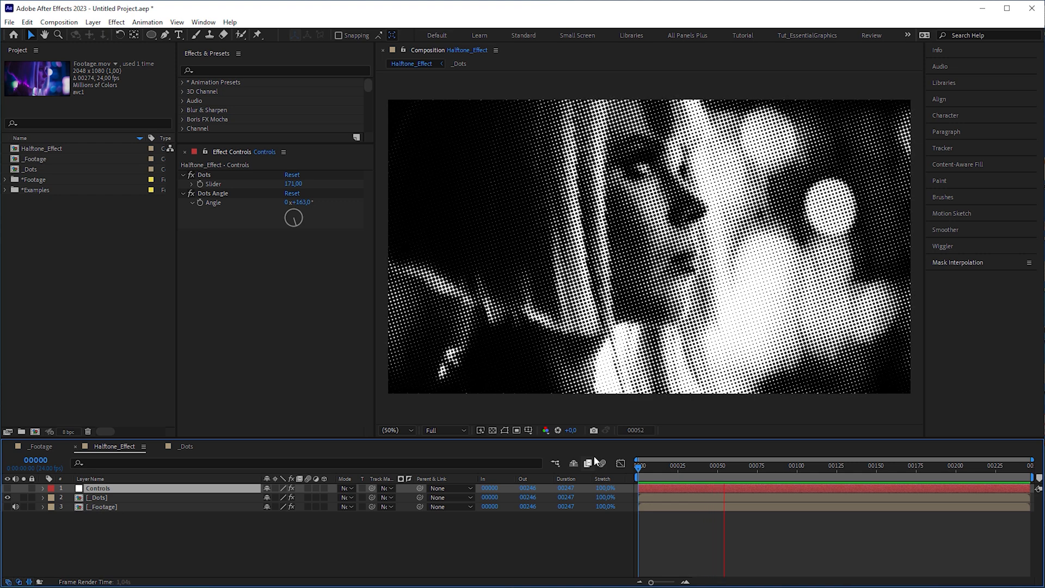
On the Controls layer set the Dots slider to 100 and scrub the Dots Angle to rotate the pattern.
{"action": "left_click", "coordinate": [796, 464]}
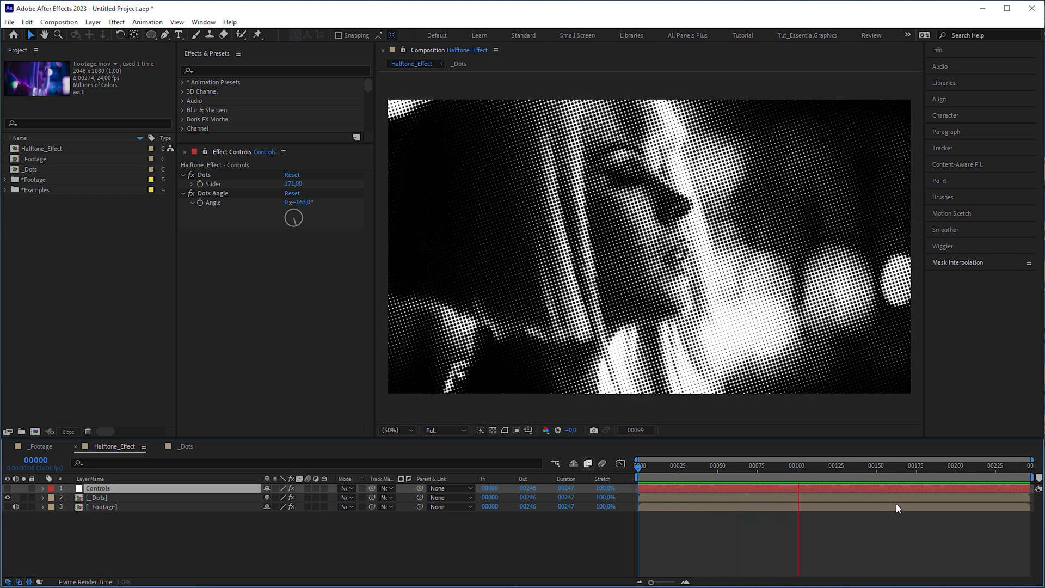
{"action": "left_click", "coordinate": [878, 465]}
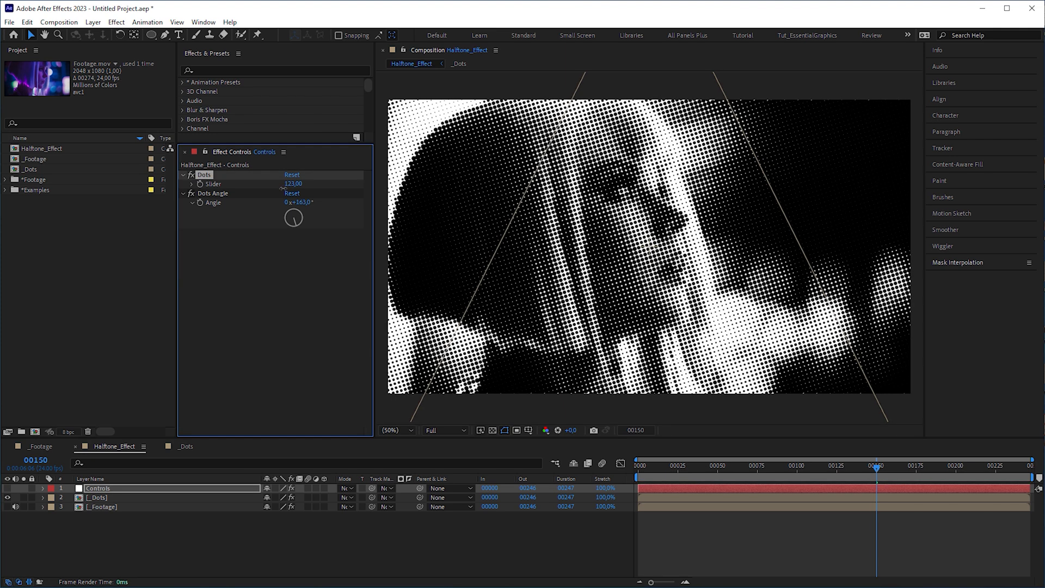
{"action": "double_click", "coordinate": [293, 183]}
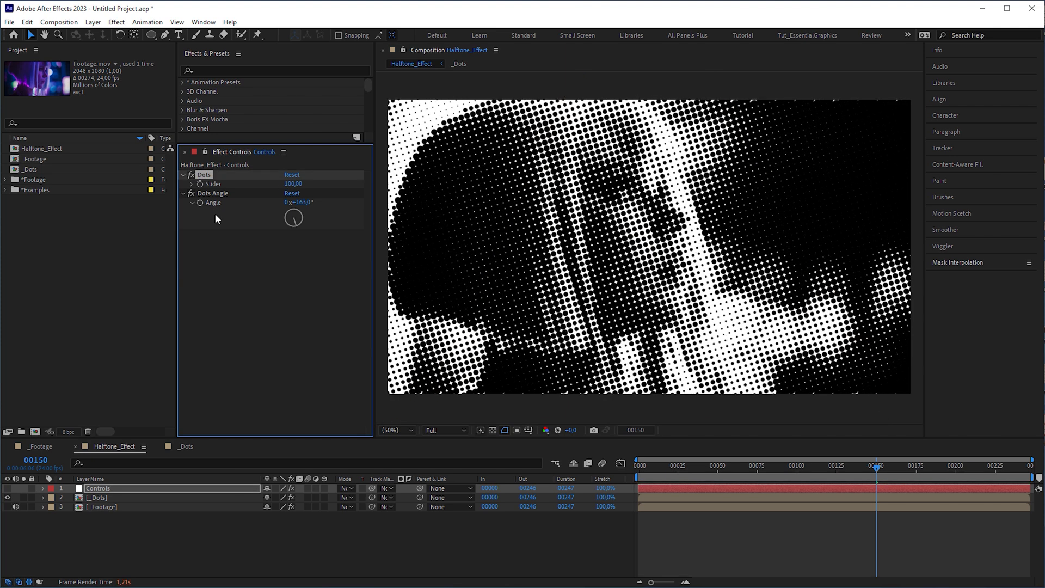
{"action": "left_click_drag", "start_coordinate": [298, 202], "coordinate": [293, 210]}
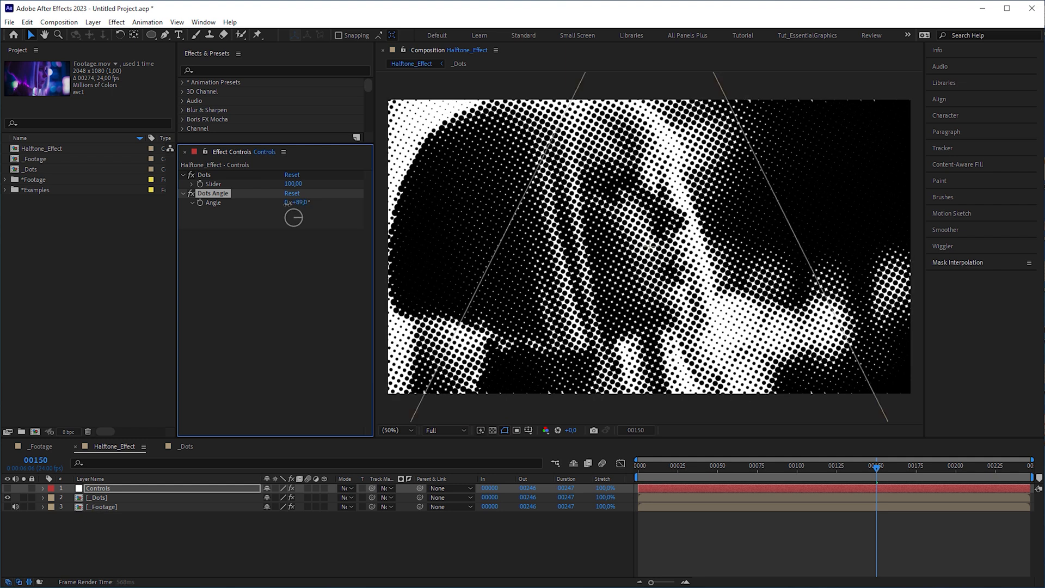
{"action": "left_click_drag", "start_coordinate": [286, 203], "coordinate": [295, 206]}
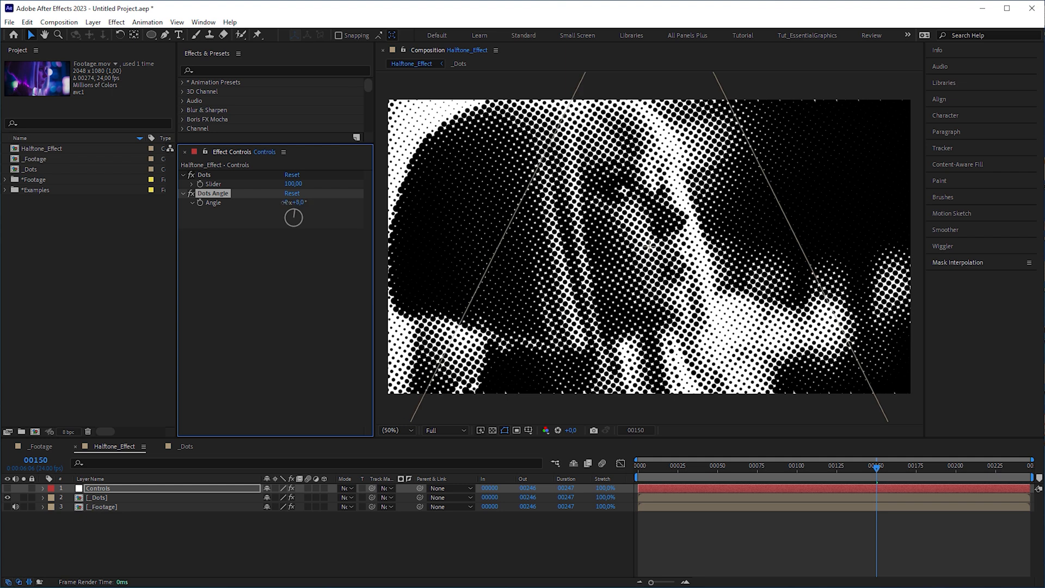
{"action": "left_click_drag", "start_coordinate": [293, 217], "coordinate": [287, 220]}
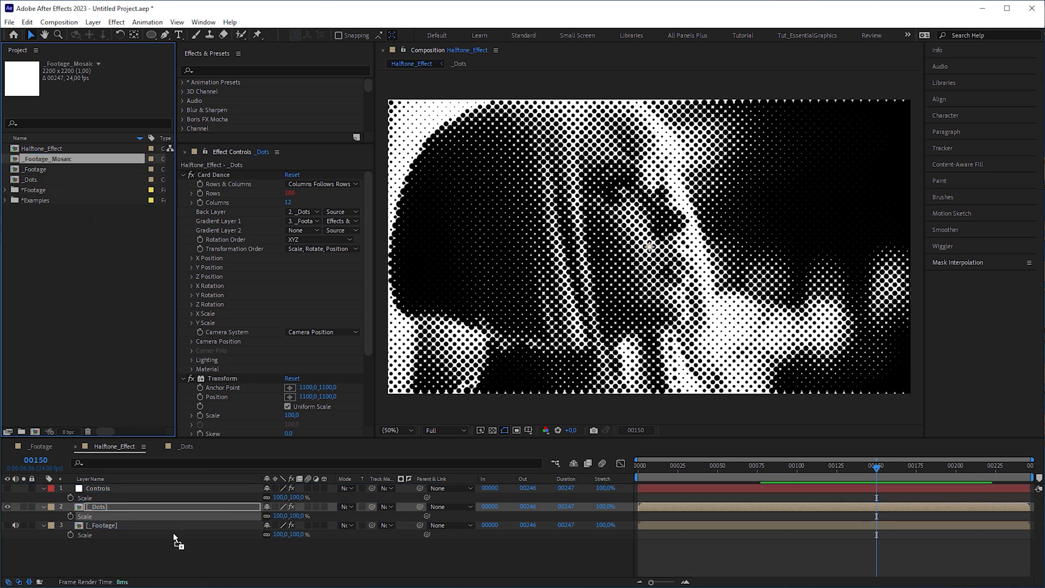
Create three adjustment layers and place them above _Footage_Mosaic in Halftone_Effect.
{"action": "left_click", "coordinate": [93, 22]}
{"action": "type", "text": "2"}
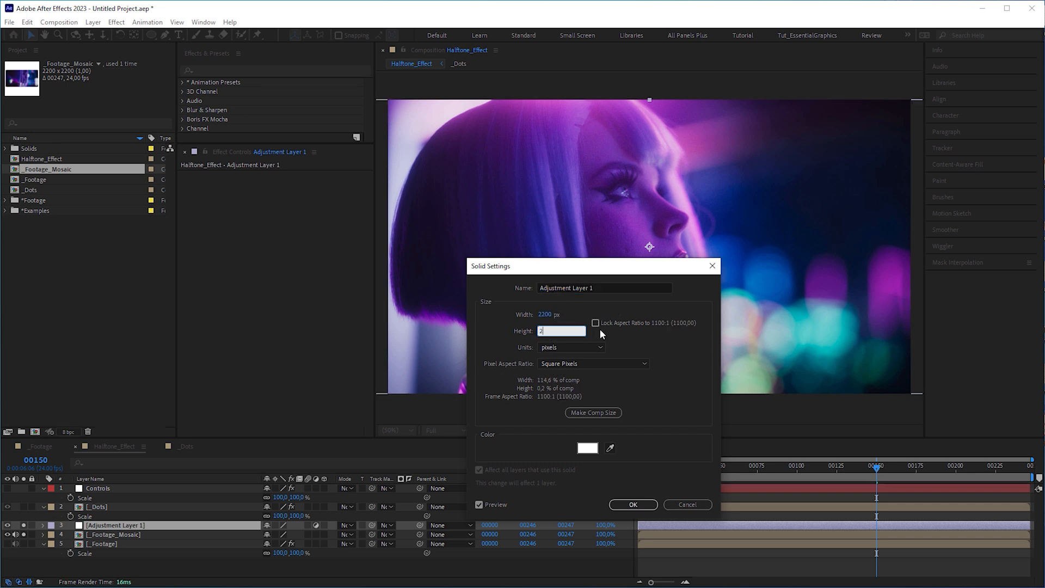
{"action": "left_click", "coordinate": [632, 504]}
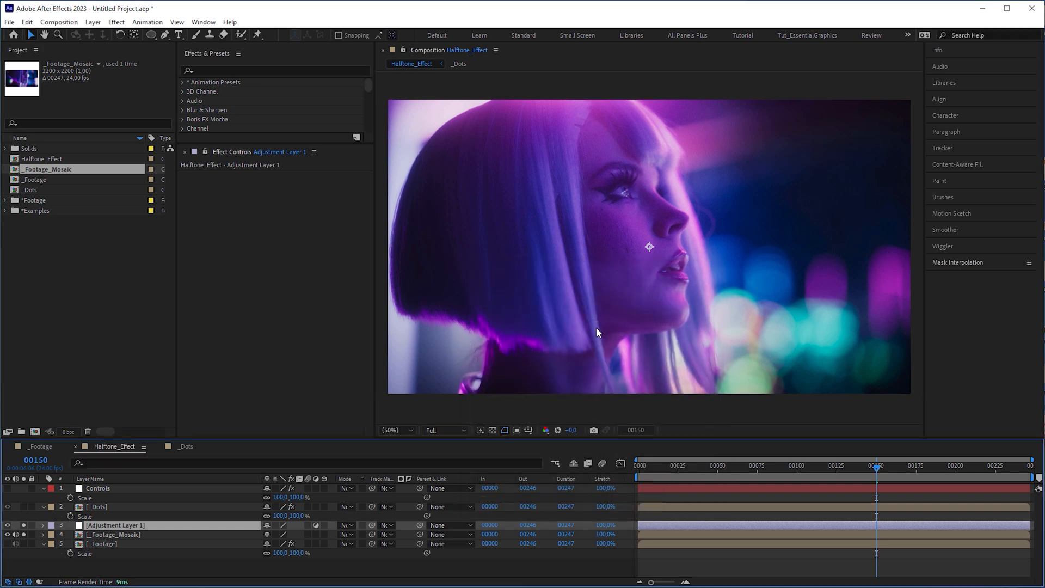
{"action": "left_click", "coordinate": [394, 430]}
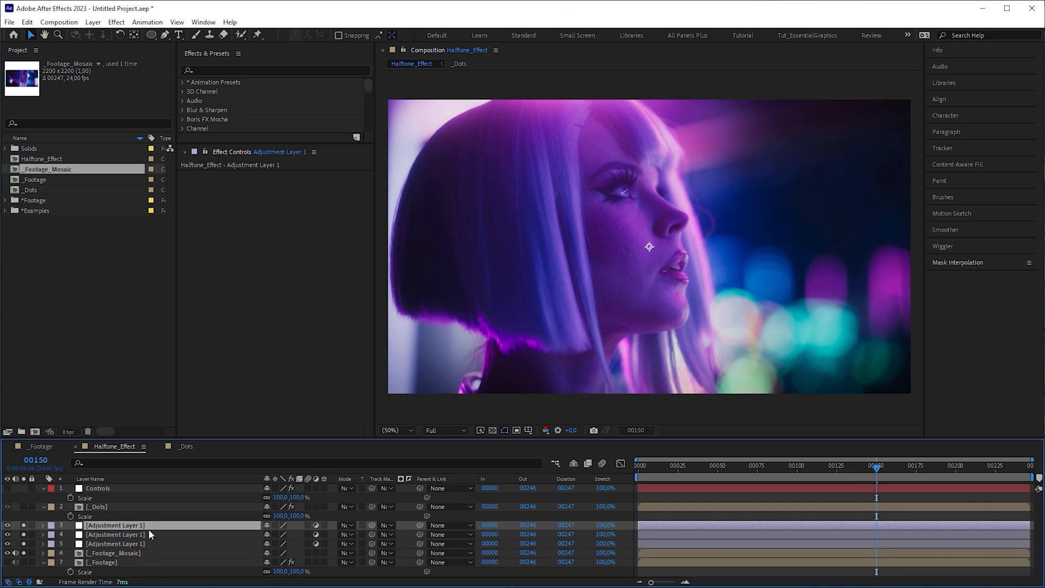
{"action": "mouse_move", "coordinate": [180, 559]}
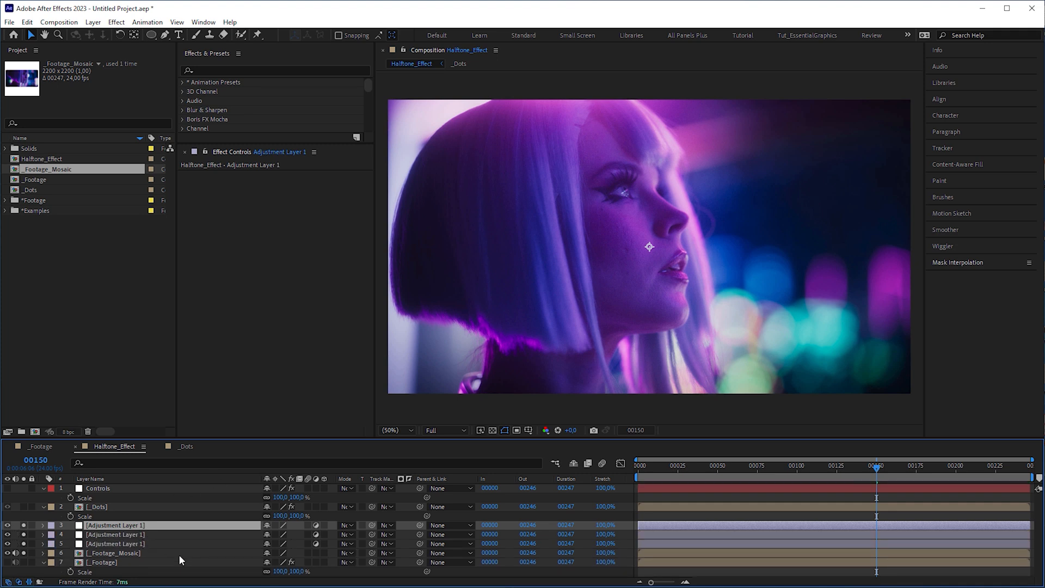
Copy _Footage's Transform with property links onto the lowest adjustment layer, keeping only Rotation and Scale Width expressions.
{"action": "left_click", "coordinate": [102, 561]}
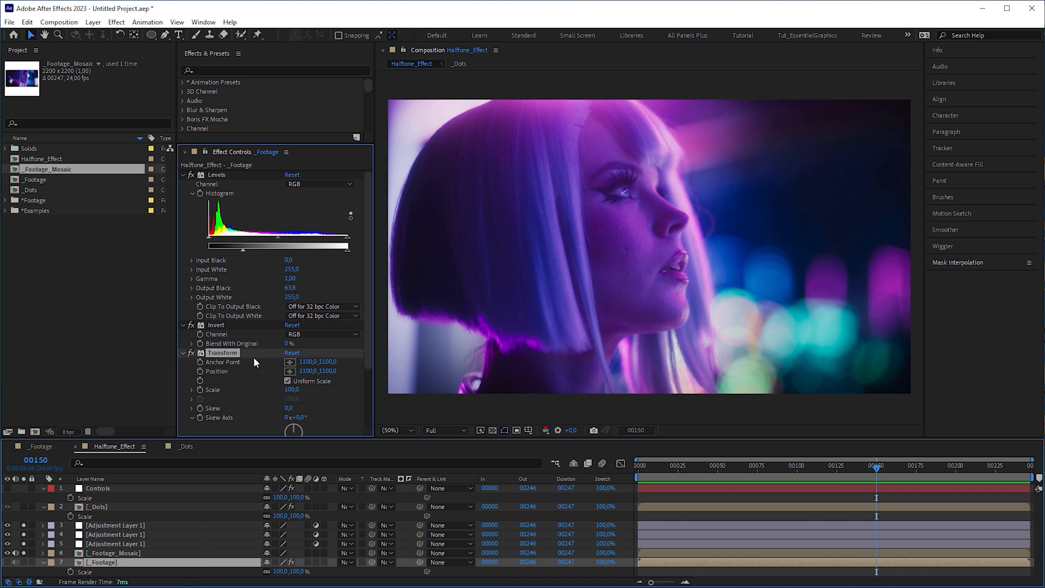
{"action": "left_click", "coordinate": [27, 22]}
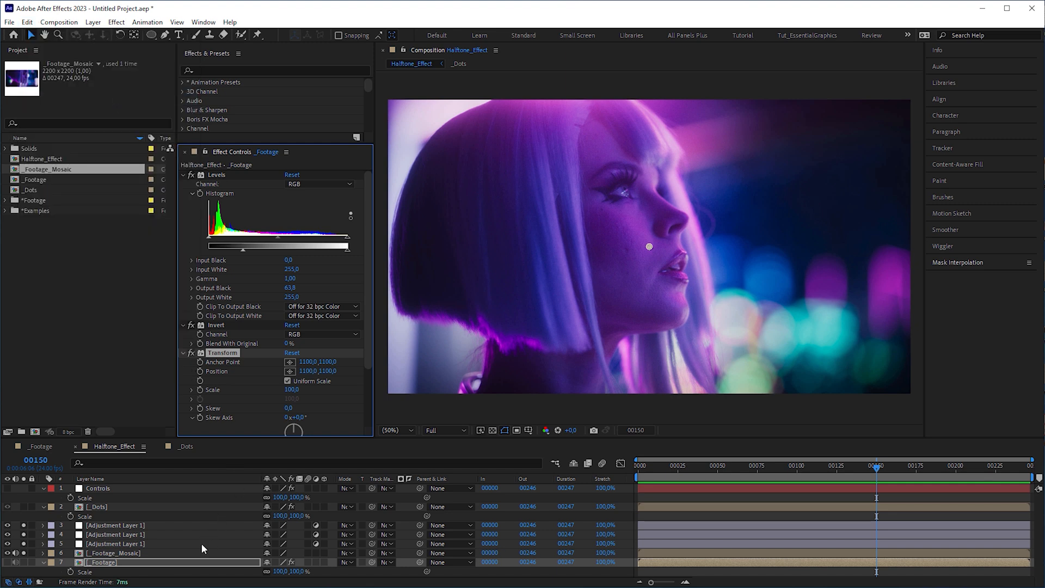
{"action": "left_click", "coordinate": [115, 543]}
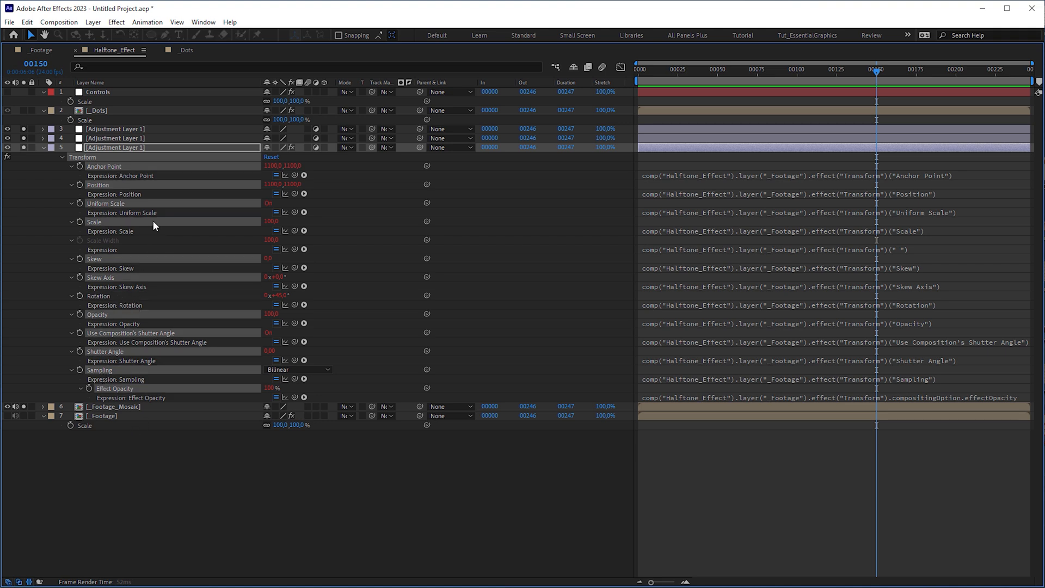
{"action": "left_click", "coordinate": [147, 21]}
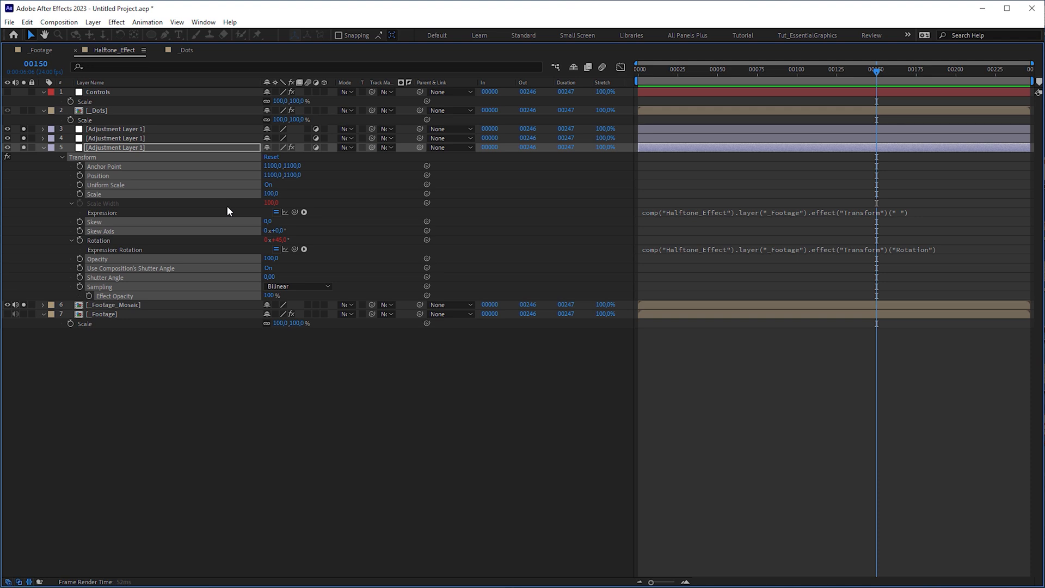
{"action": "left_click", "coordinate": [773, 212]}
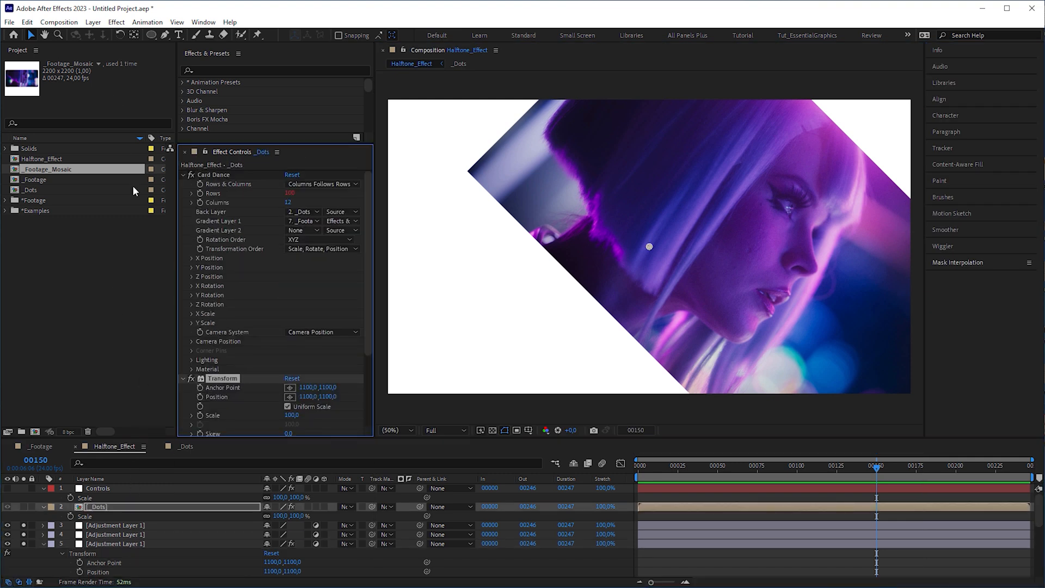
Copy _Dots' Transform with property links onto the top adjustment layer and review its expressions.
{"action": "left_click", "coordinate": [27, 22]}
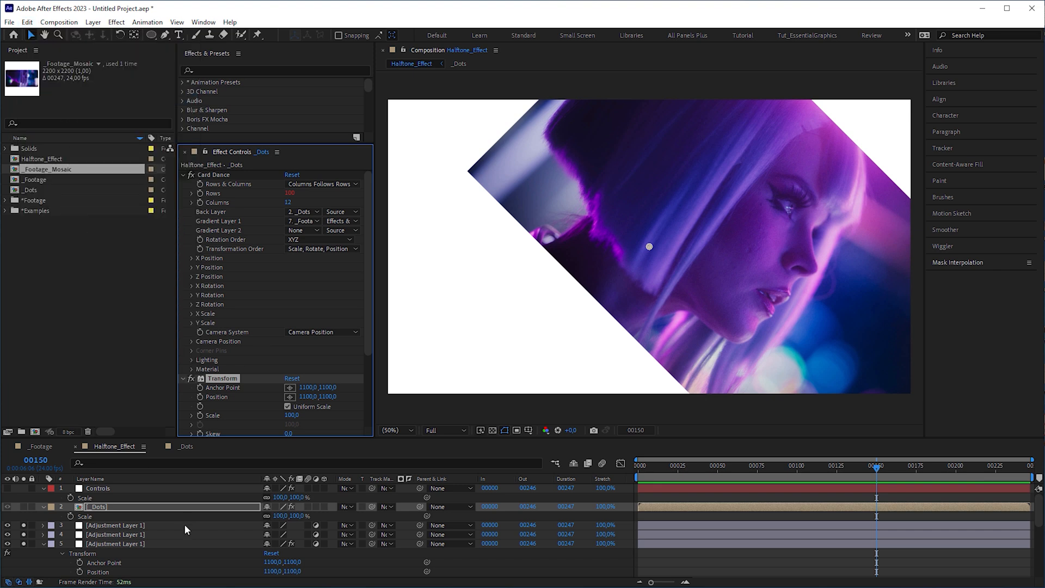
{"action": "left_click", "coordinate": [114, 525]}
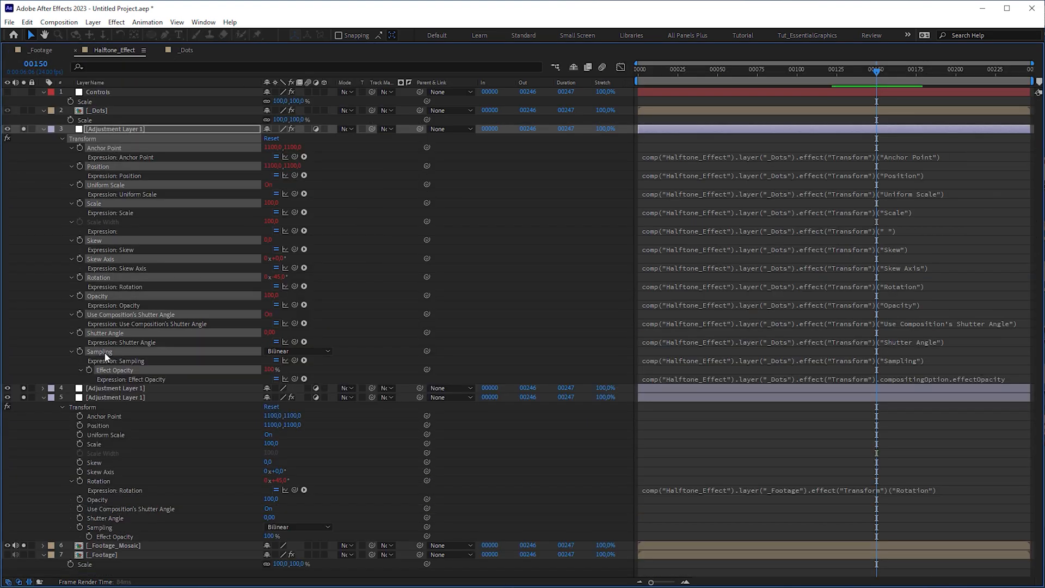
{"action": "left_click", "coordinate": [147, 22]}
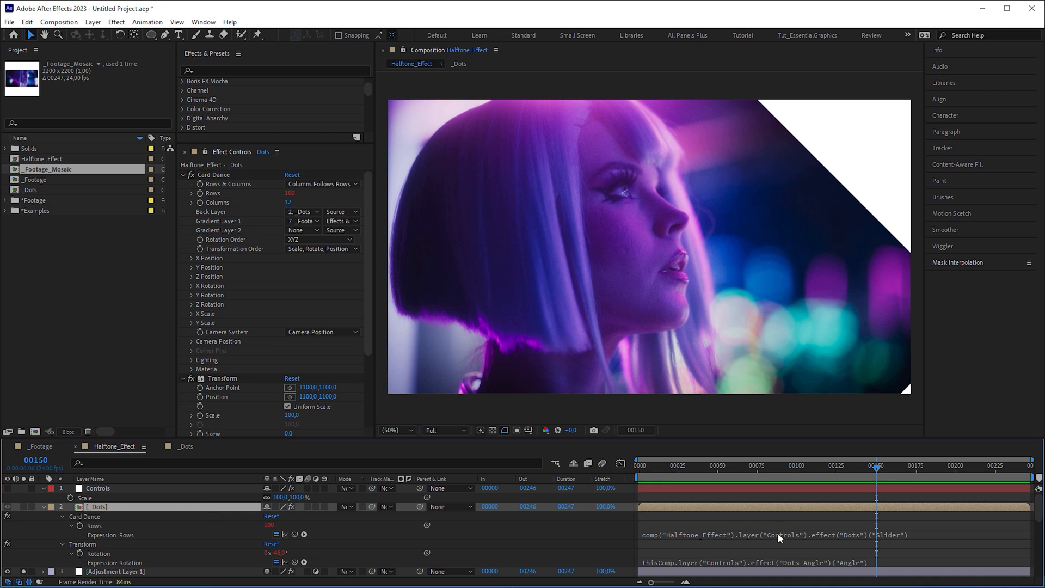
{"action": "double_click", "coordinate": [773, 534]}
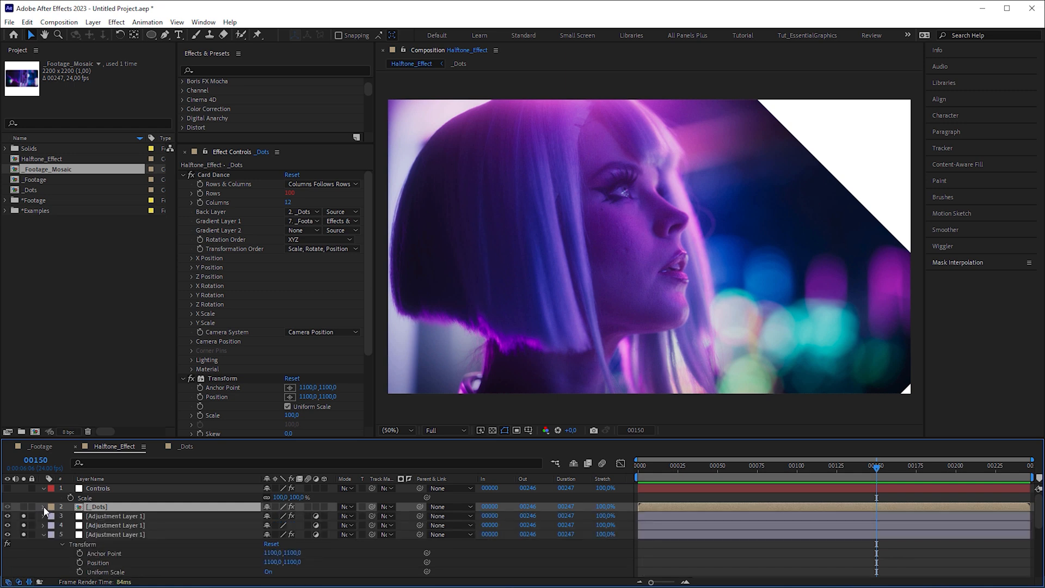
Apply Stylize > Mosaic to the middle adjustment layer and move the adjustment layers into _Footage_Mosaic.
{"action": "type", "text": "mosaic"}
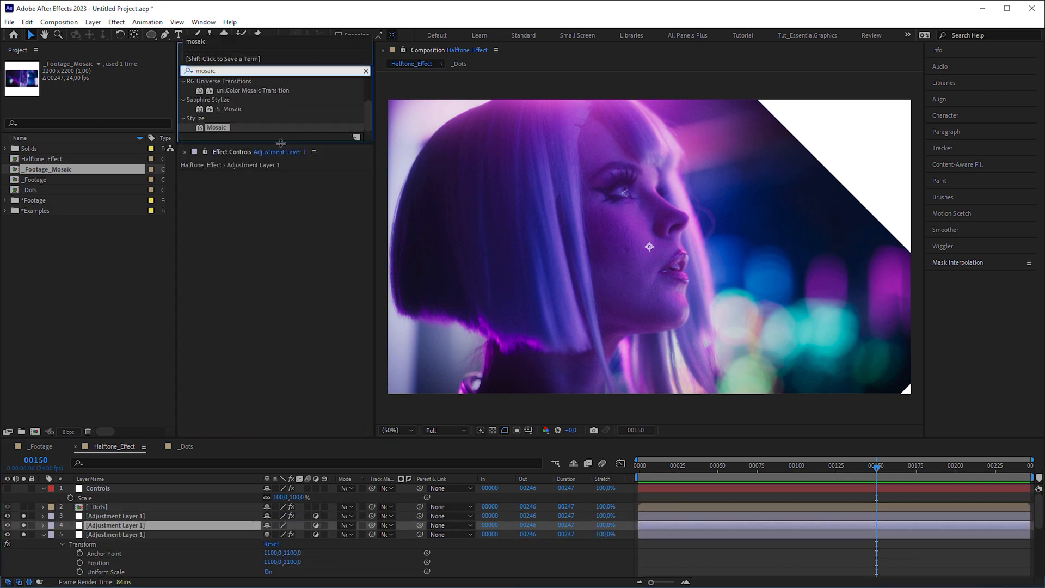
{"action": "double_click", "coordinate": [216, 128]}
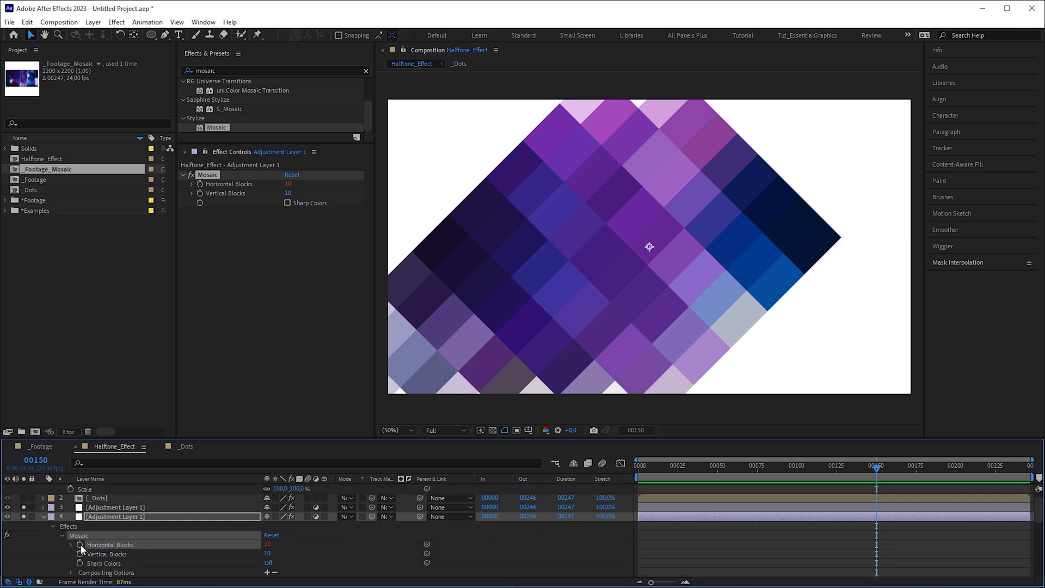
{"action": "left_click", "coordinate": [79, 544]}
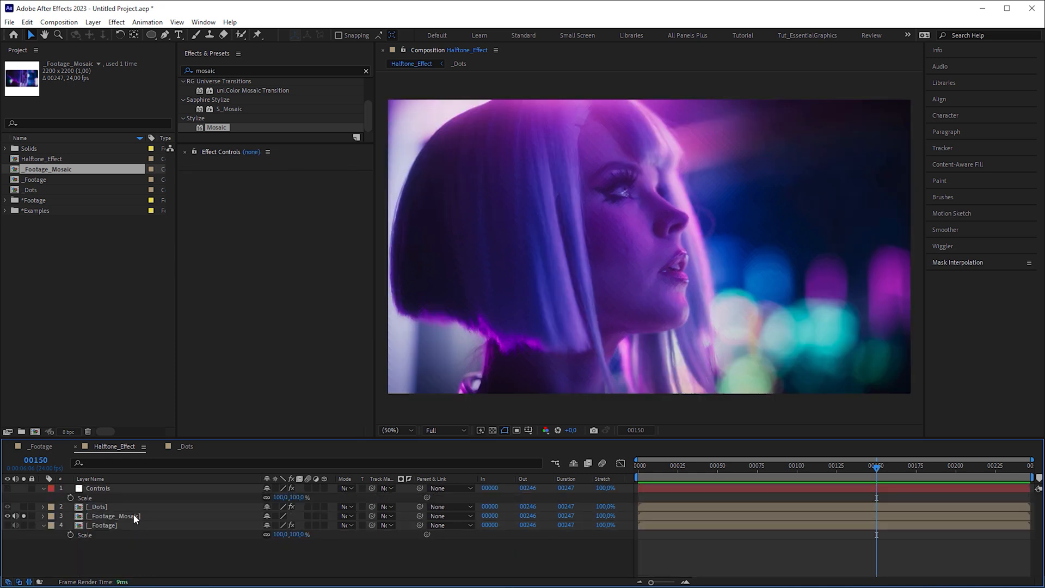
Inside _Footage_Mosaic make the pixelated footage visible and reset the adjustment layer's Transform to level and centre it.
{"action": "double_click", "coordinate": [47, 169]}
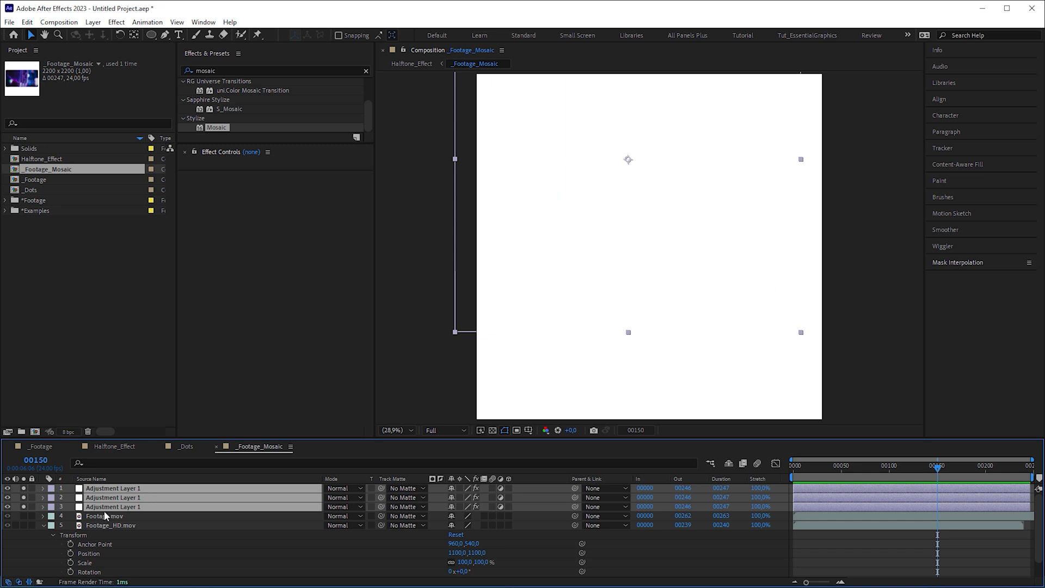
{"action": "left_click", "coordinate": [7, 497]}
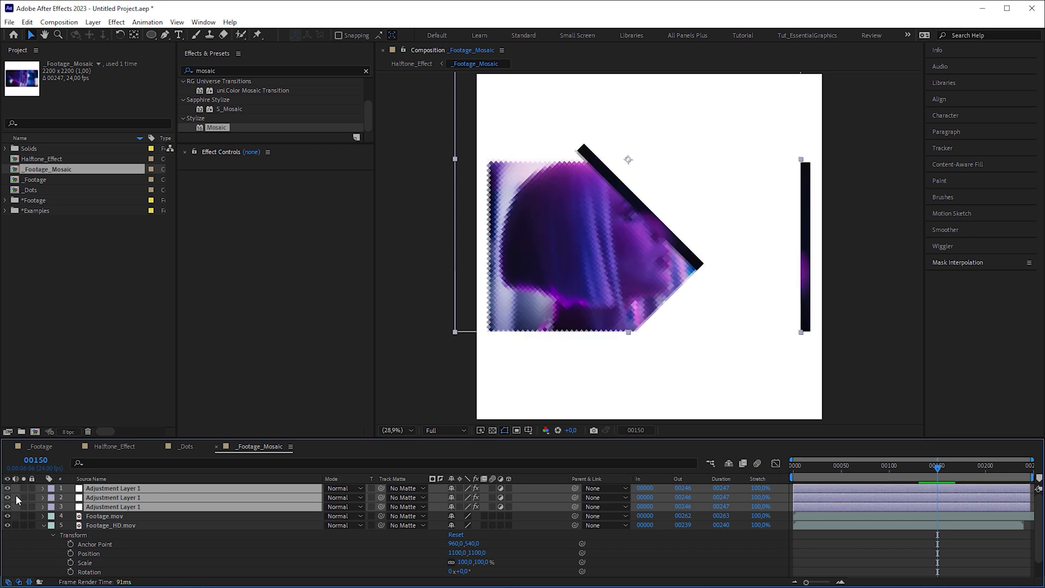
{"action": "right_click", "coordinate": [592, 291]}
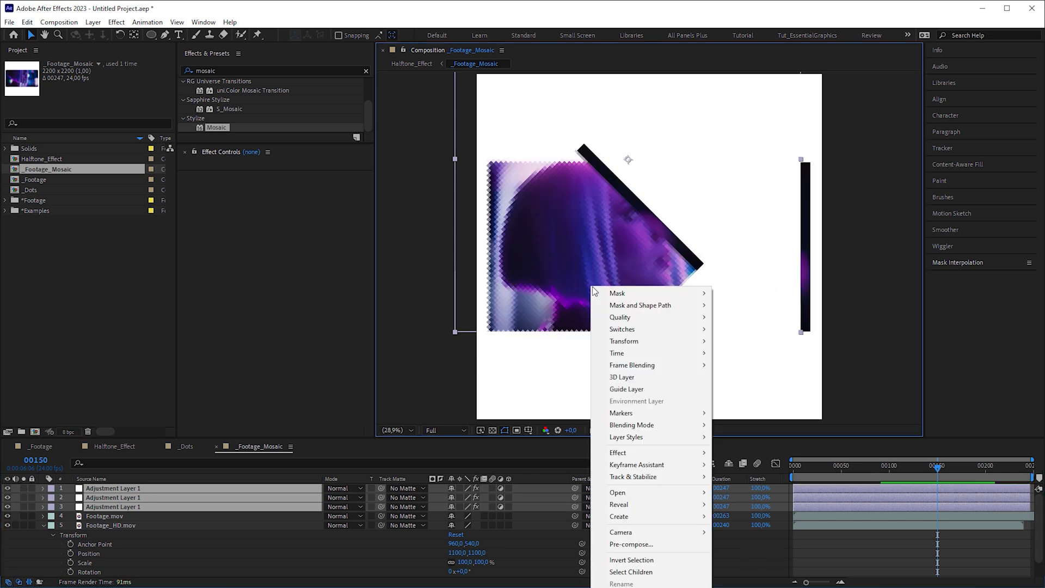
{"action": "left_click", "coordinate": [623, 340]}
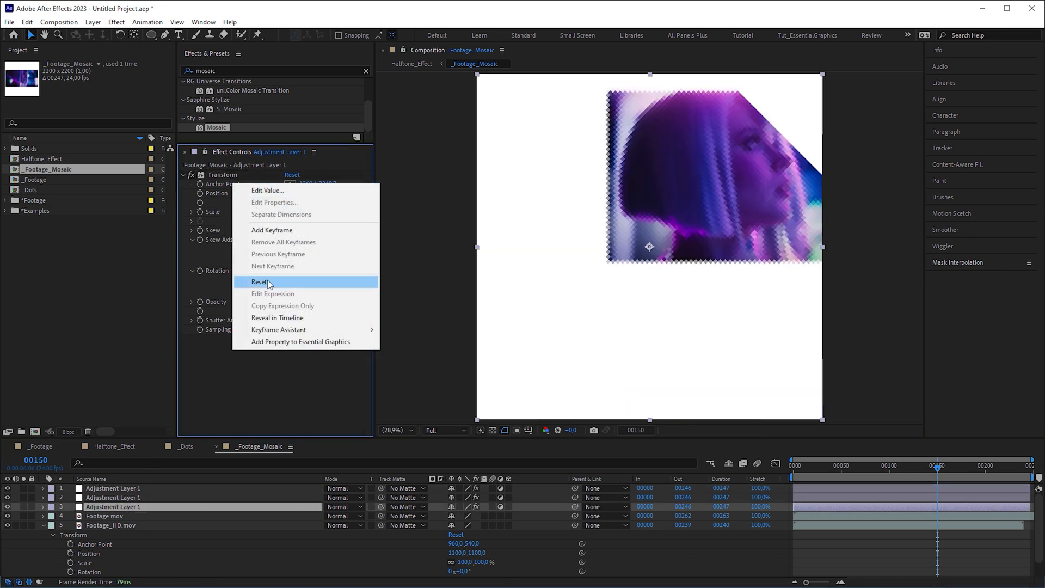
{"action": "left_click", "coordinate": [259, 281]}
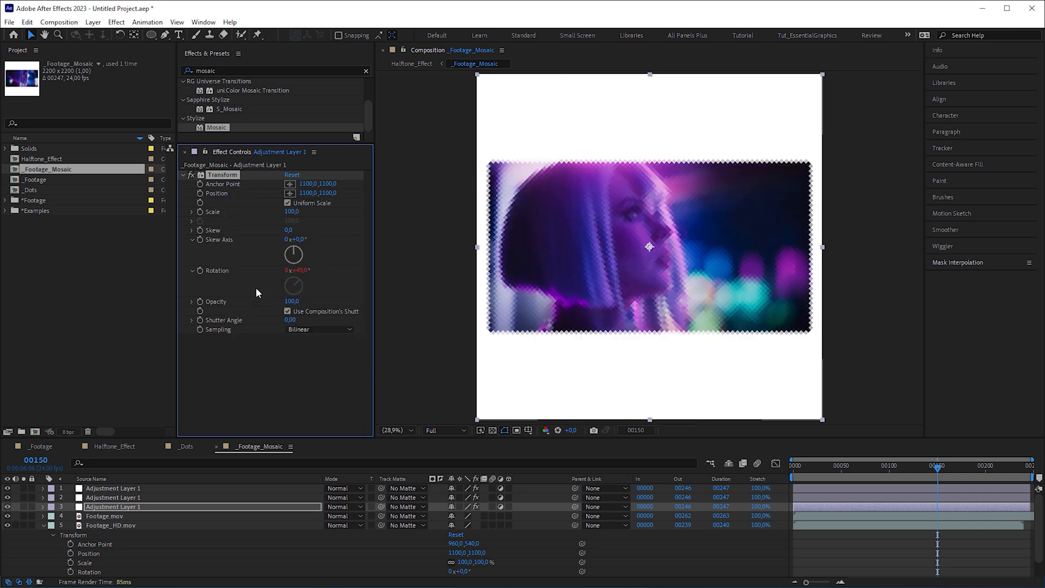
{"action": "left_click", "coordinate": [113, 446]}
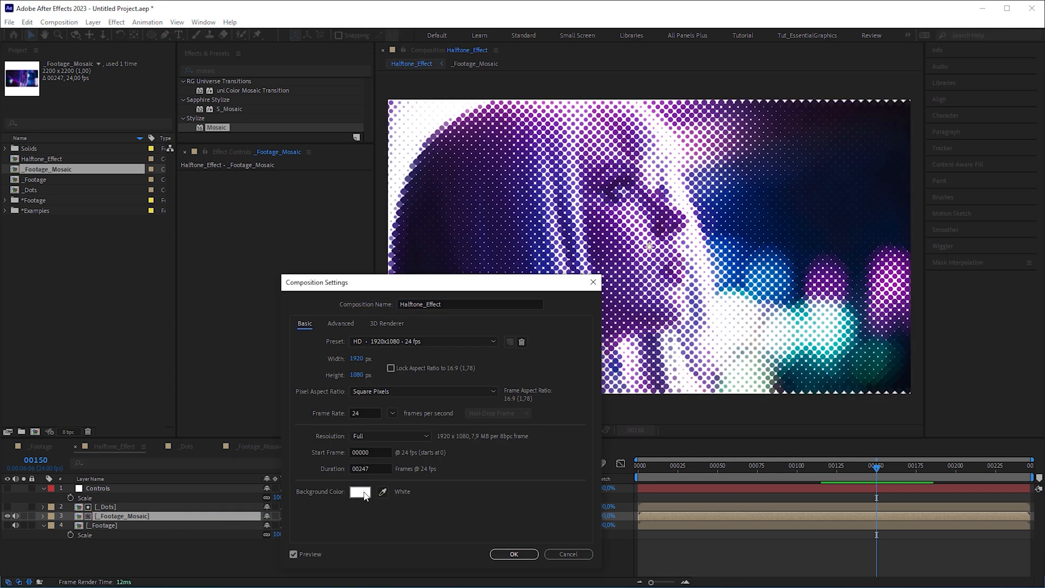
Set the Halftone_Effect composition background colour to black.
{"action": "left_click", "coordinate": [360, 491]}
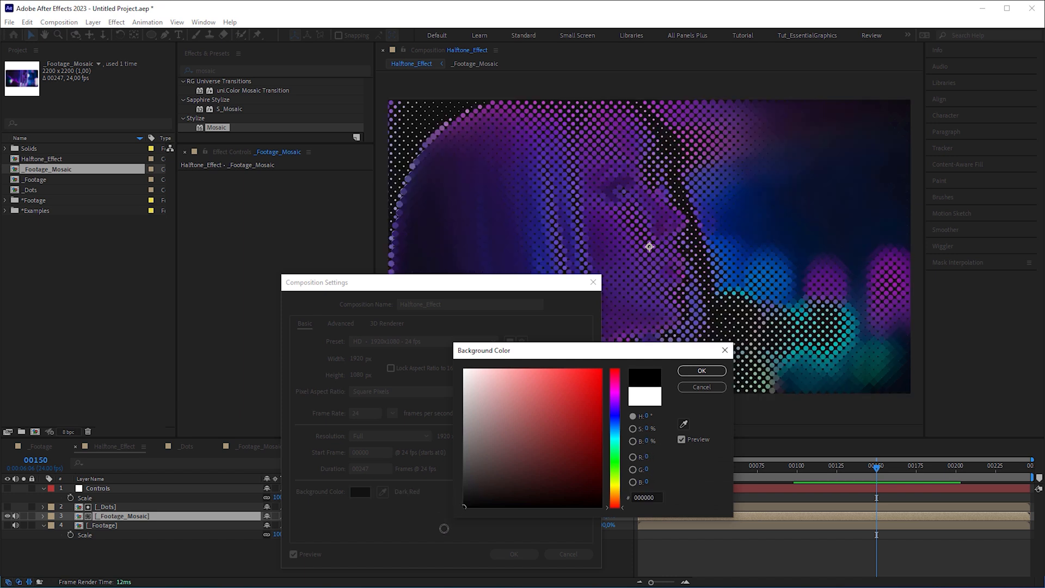
{"action": "left_click", "coordinate": [700, 370]}
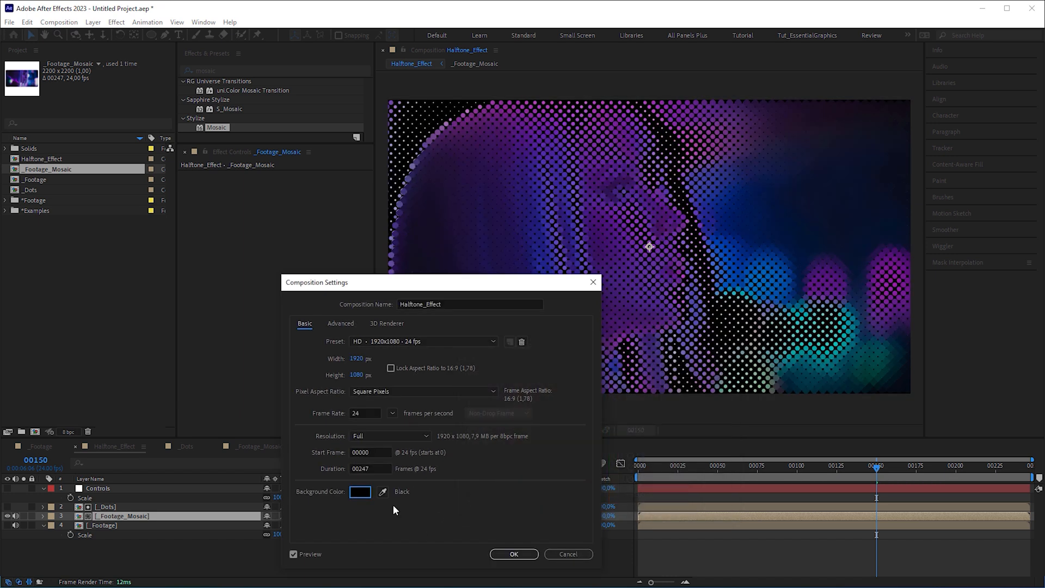
{"action": "left_click", "coordinate": [513, 554]}
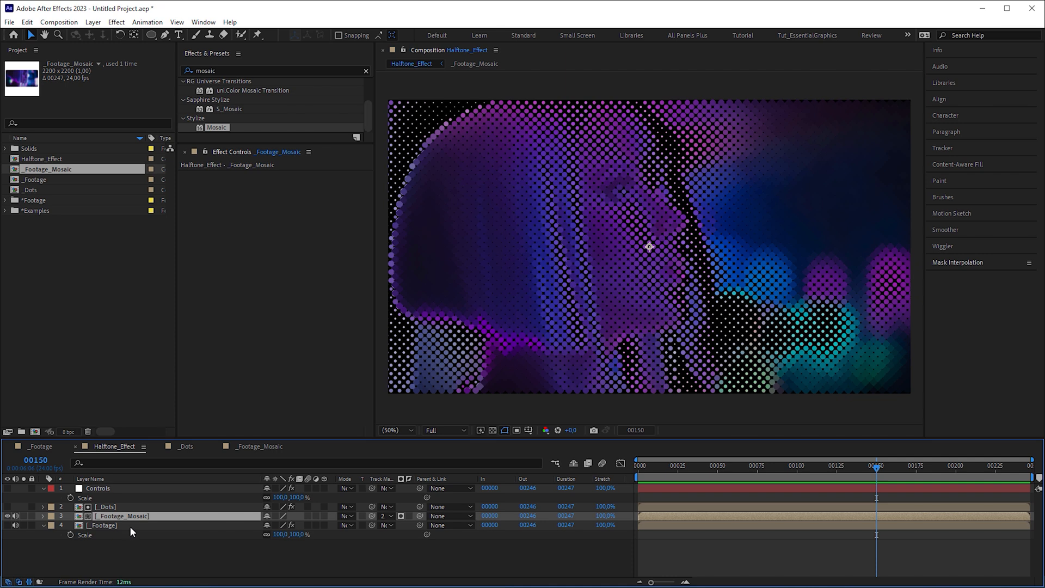
Clamp _Footage's Levels Output Black and Output White to mid-grey for evenly sized coloured dots.
{"action": "left_click", "coordinate": [103, 524]}
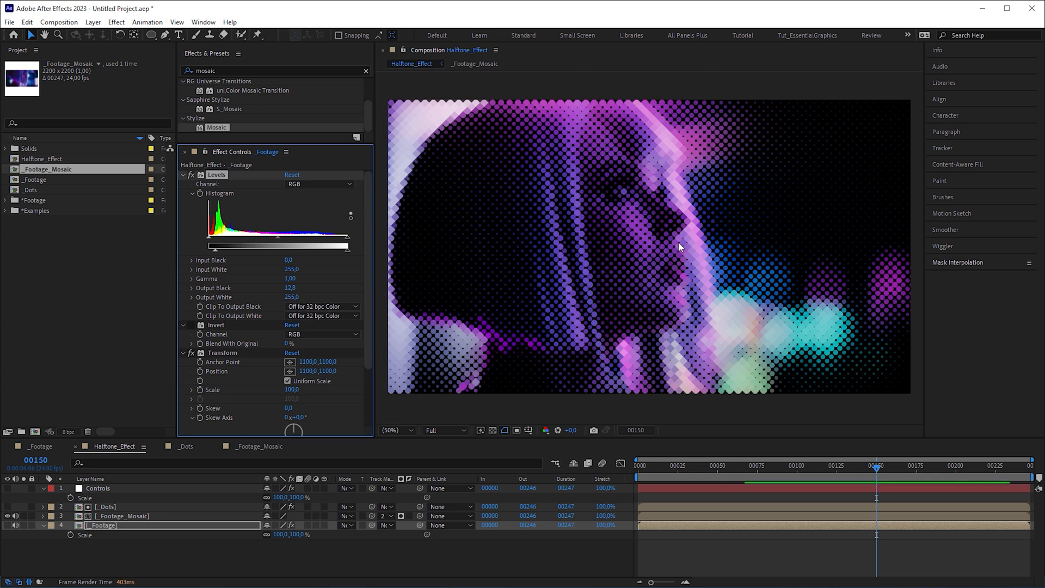
{"action": "left_click", "coordinate": [391, 430]}
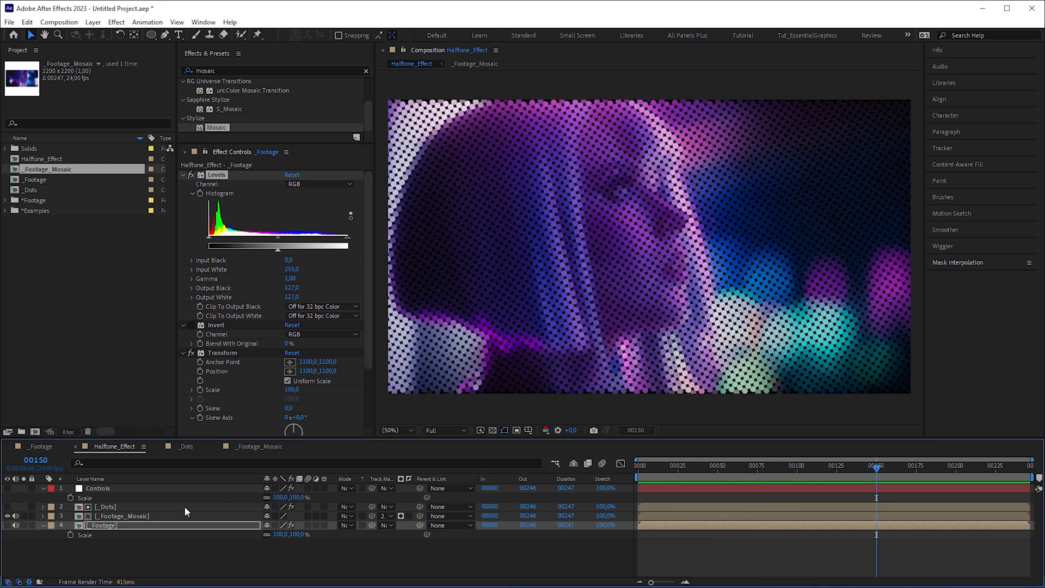
{"action": "left_click", "coordinate": [186, 446]}
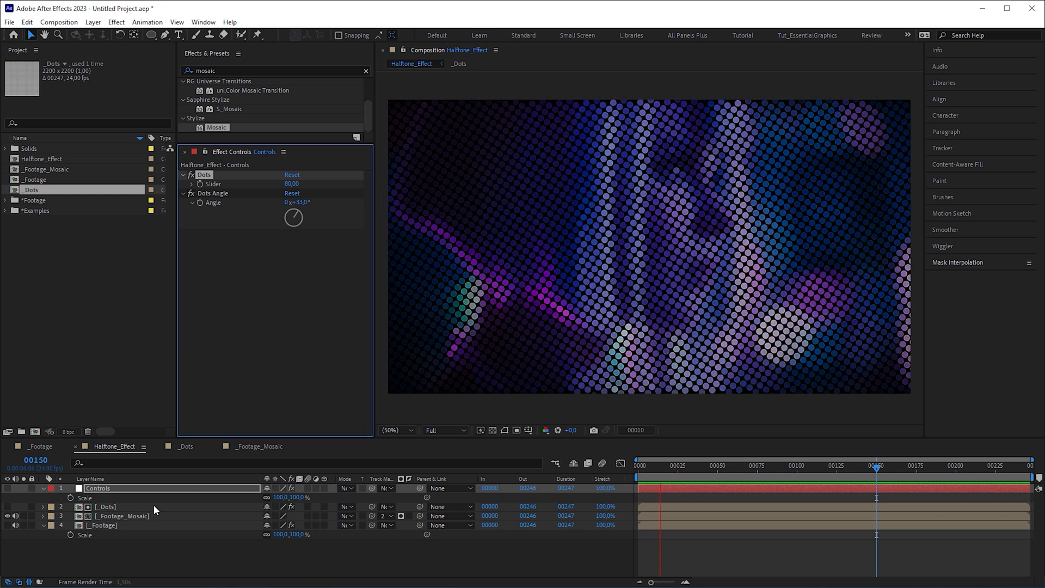
Switch to the _Dots composition and reveal Shape Layer 1's expressions.
{"action": "left_click", "coordinate": [186, 446]}
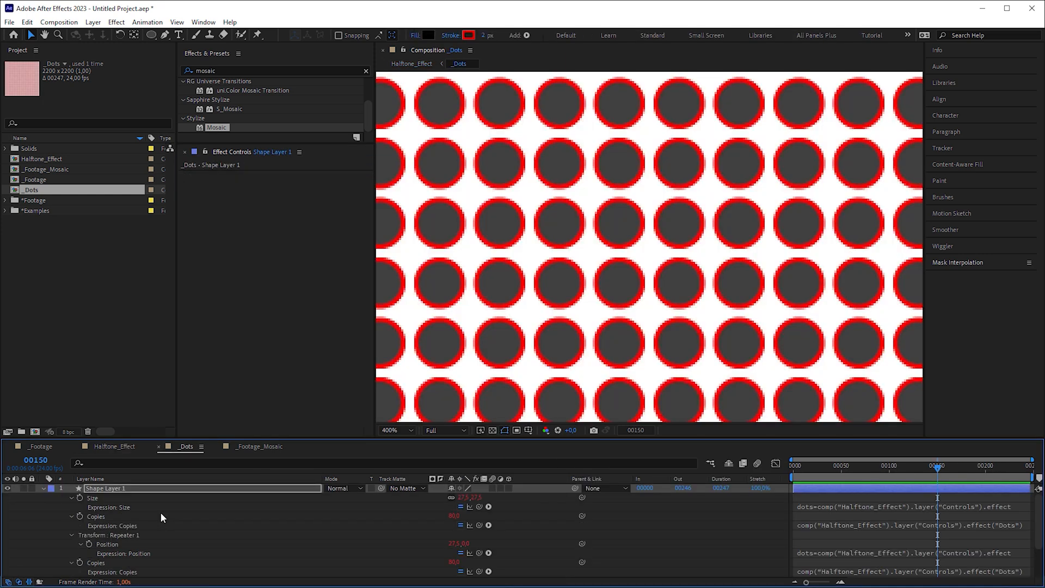
{"action": "scroll", "scroll_direction": "down", "scroll_amount": 3}
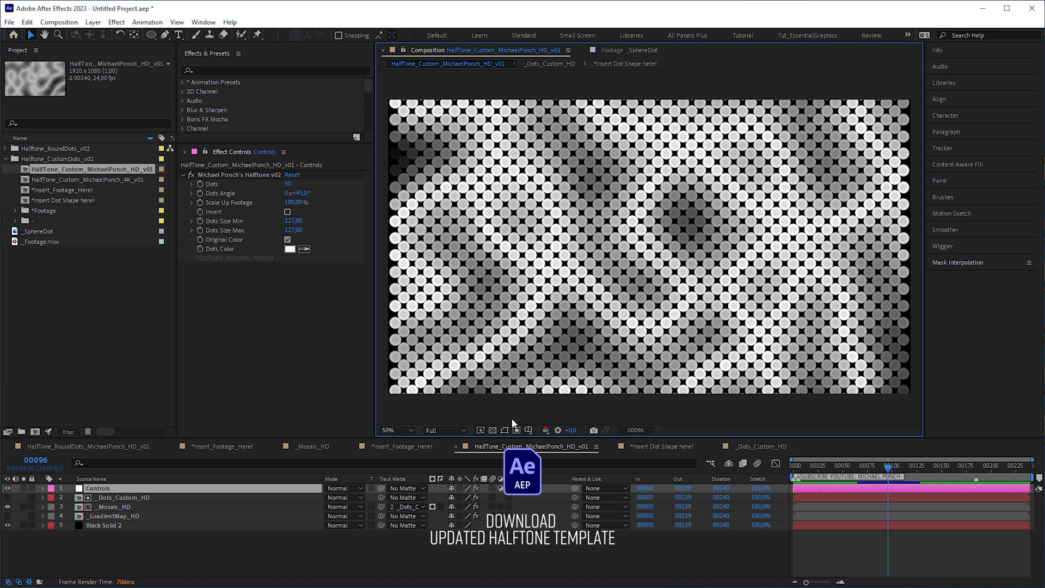
{"action": "mouse_move", "coordinate": [381, 250]}
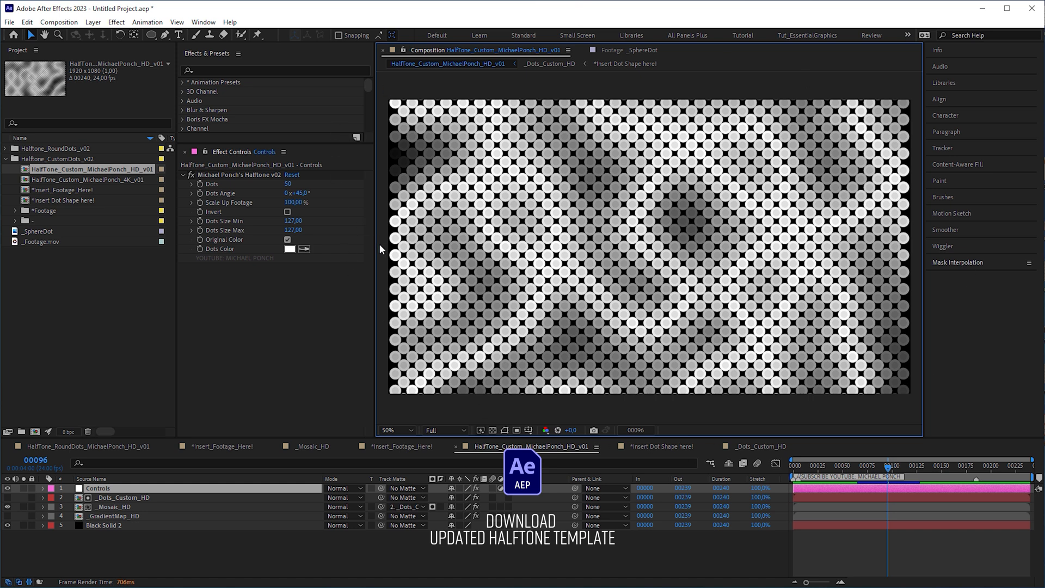
{"action": "mouse_move", "coordinate": [378, 249]}
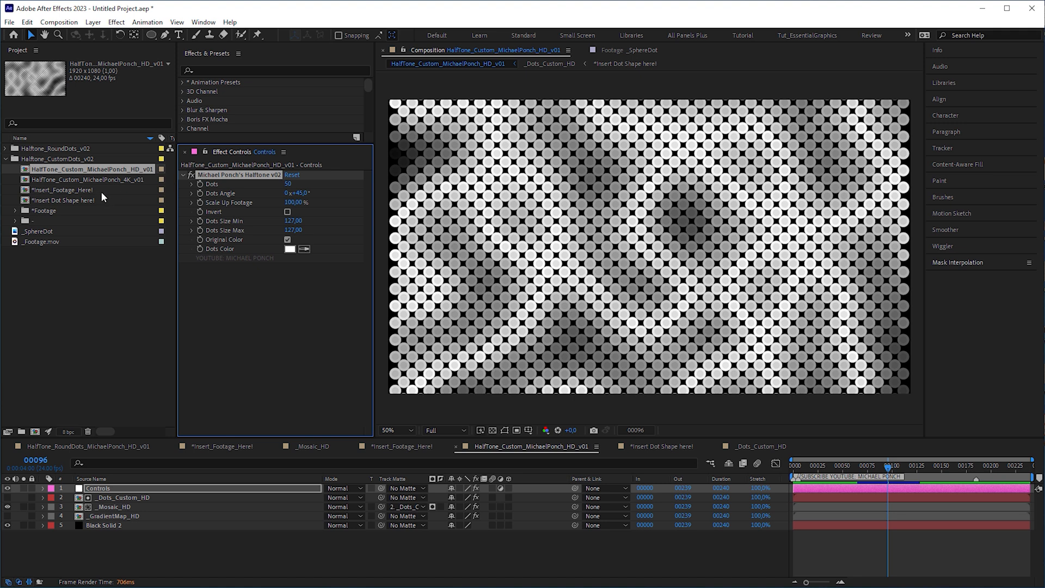
Browse the round dots and custom dots template folders in the Project panel to locate their HD comps.
{"action": "left_click", "coordinate": [660, 447]}
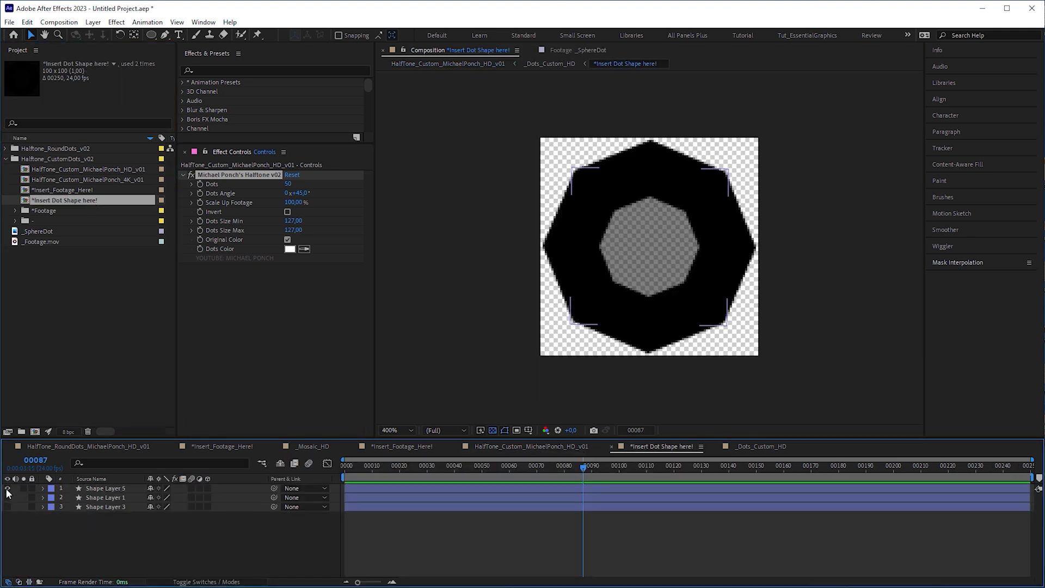
{"action": "left_click", "coordinate": [39, 231]}
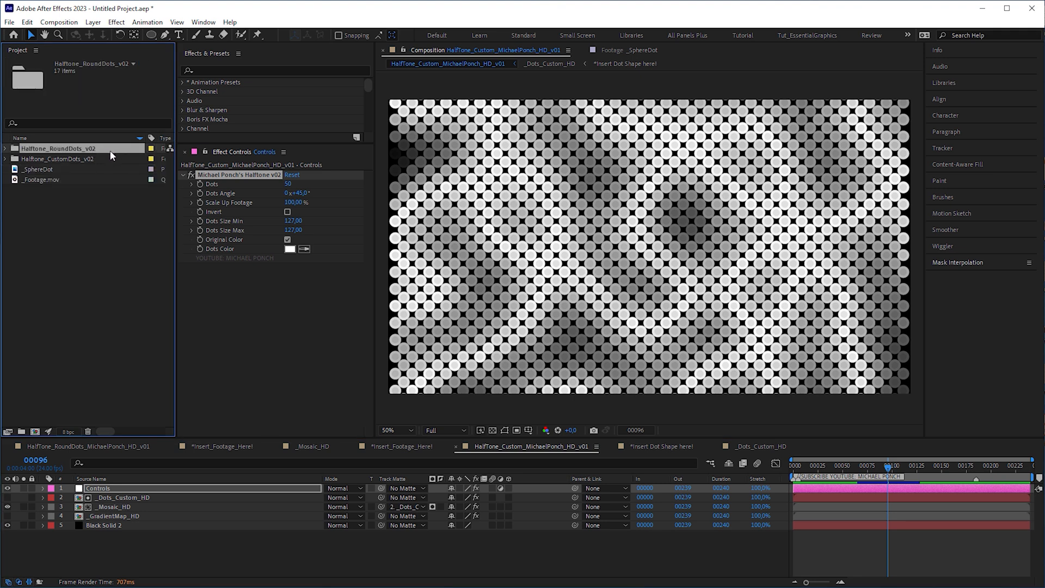
{"action": "left_click", "coordinate": [60, 159]}
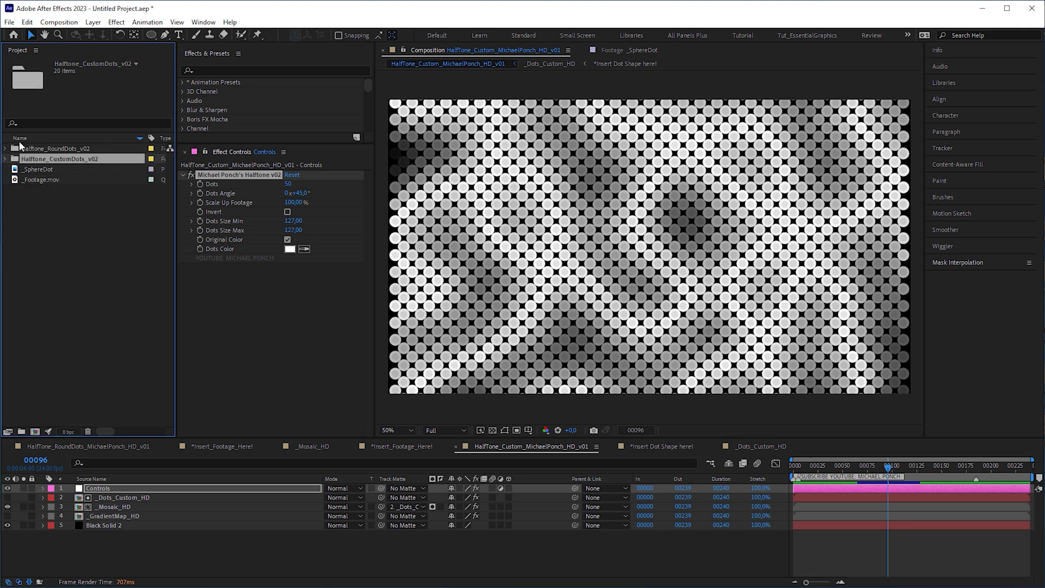
{"action": "left_click", "coordinate": [4, 148]}
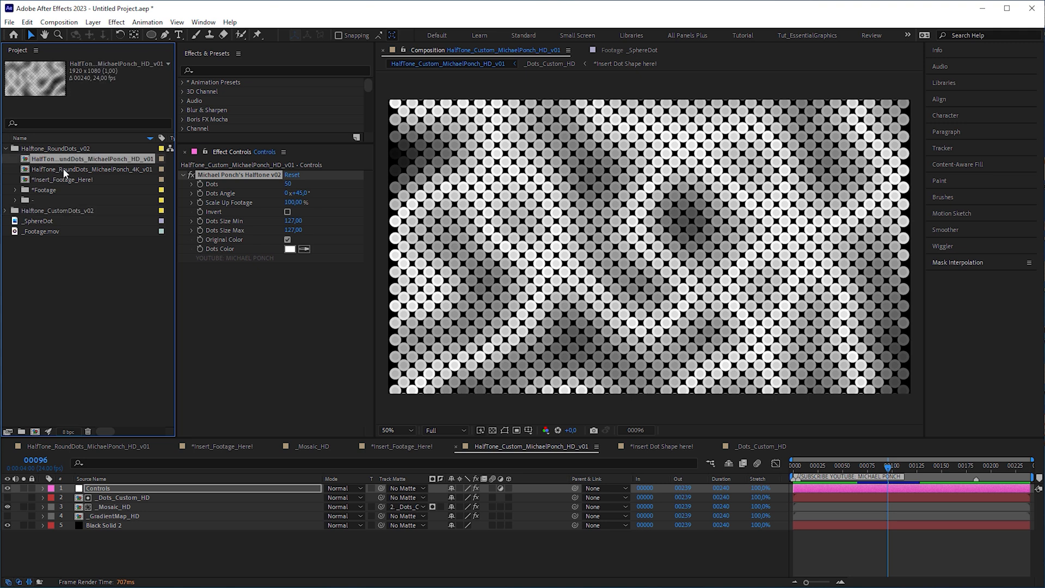
{"action": "left_click", "coordinate": [5, 148]}
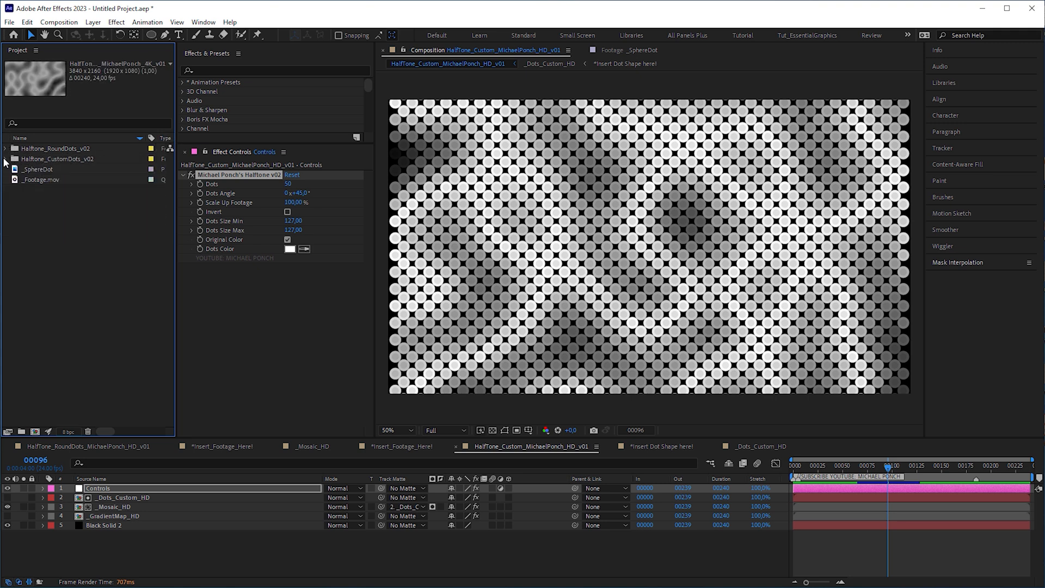
{"action": "left_click", "coordinate": [4, 159]}
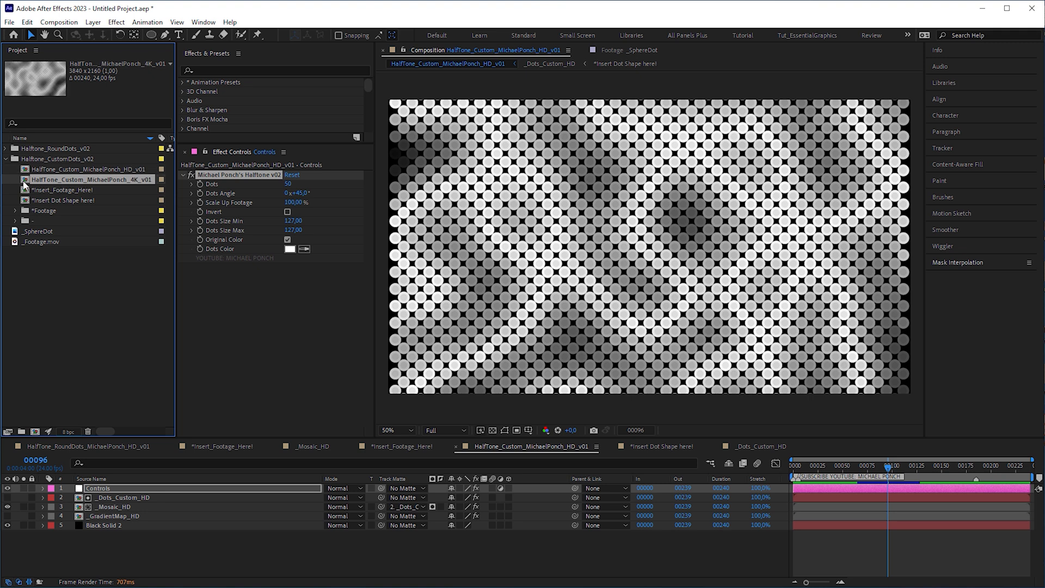
{"action": "left_click", "coordinate": [88, 168]}
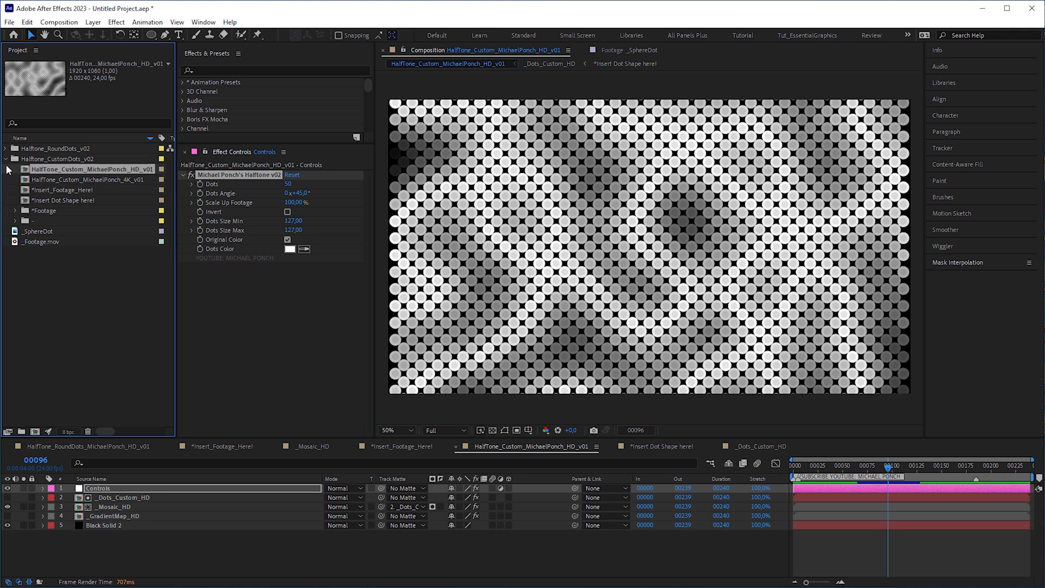
{"action": "left_click", "coordinate": [7, 148]}
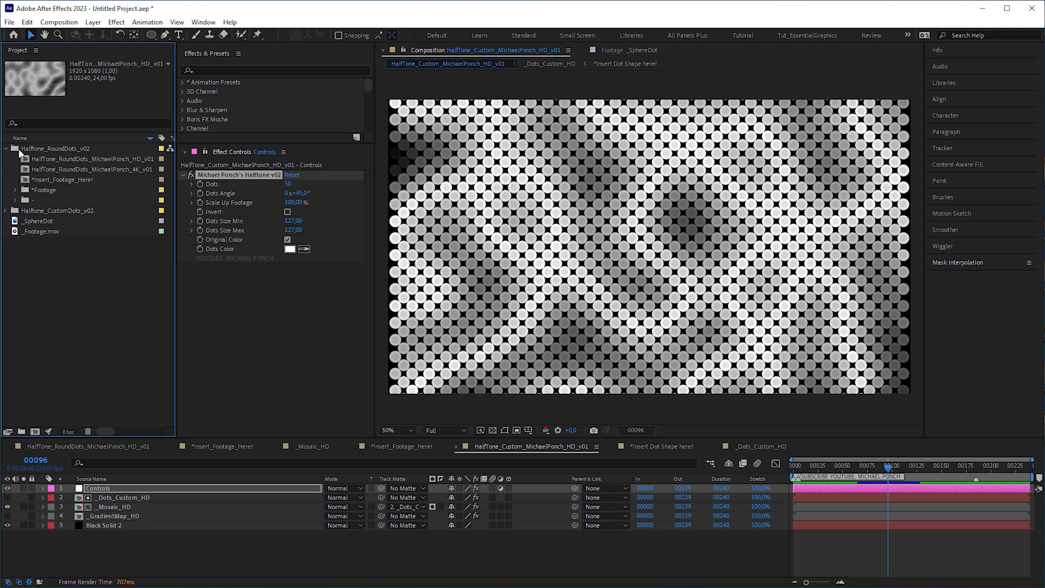
Set Dots to 500 in the RoundDots HD comp and to 255 in the Custom HD comp.
{"action": "left_click", "coordinate": [87, 446]}
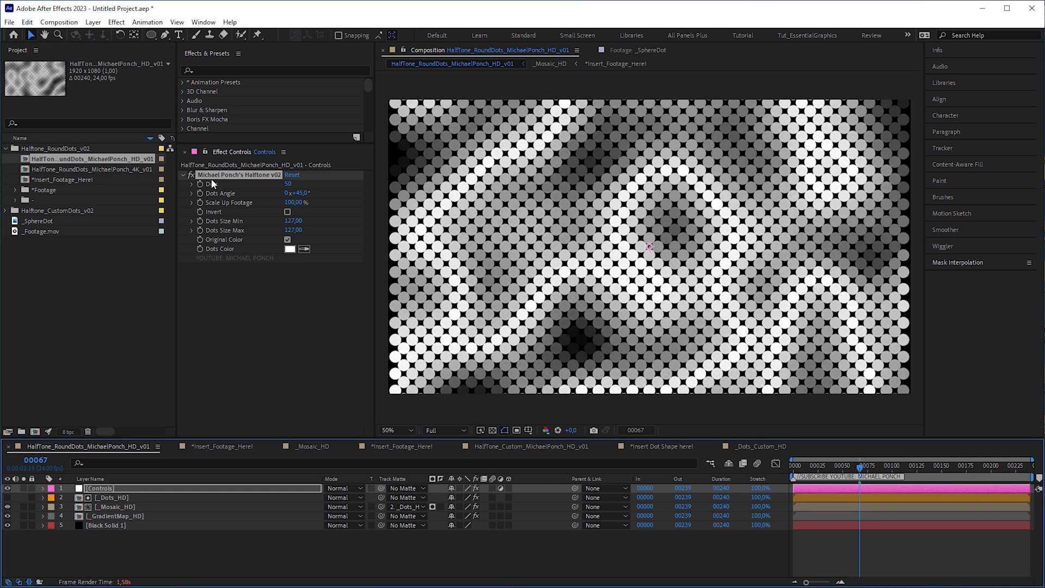
{"action": "left_click_drag", "start_coordinate": [289, 184], "coordinate": [289, 184]}
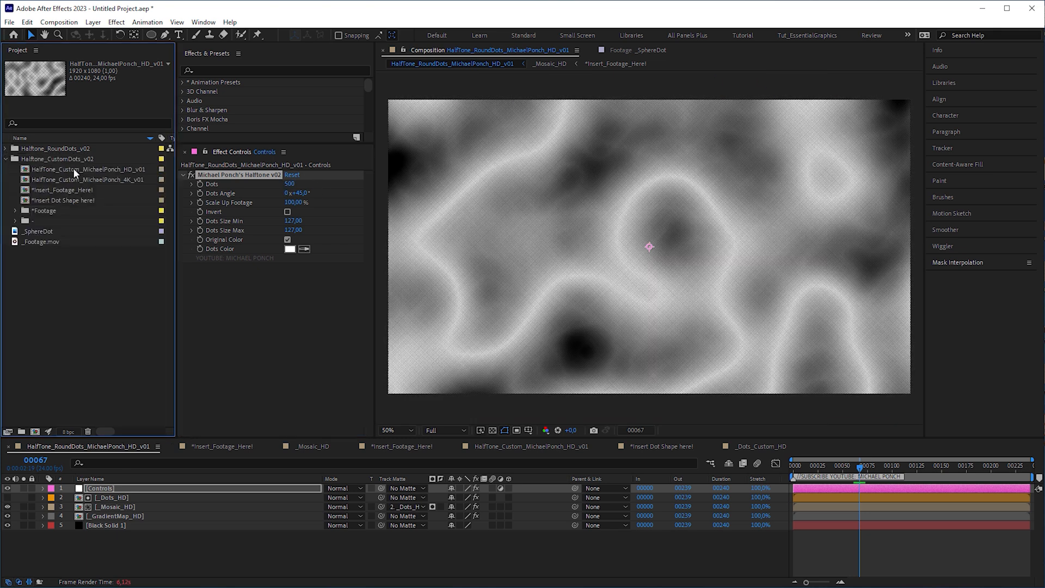
{"action": "left_click", "coordinate": [526, 446]}
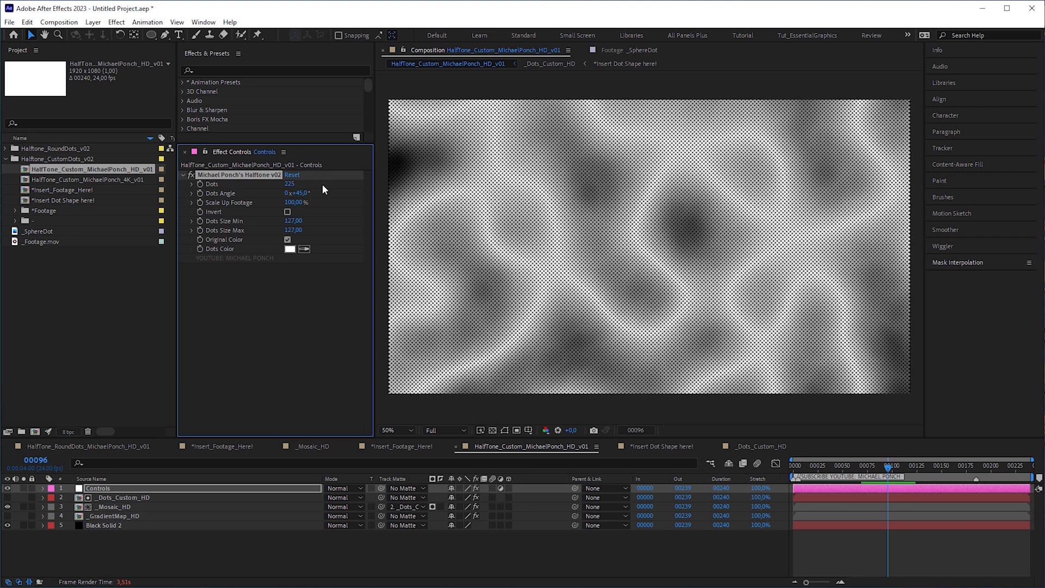
{"action": "left_click_drag", "start_coordinate": [292, 183], "coordinate": [240, 183]}
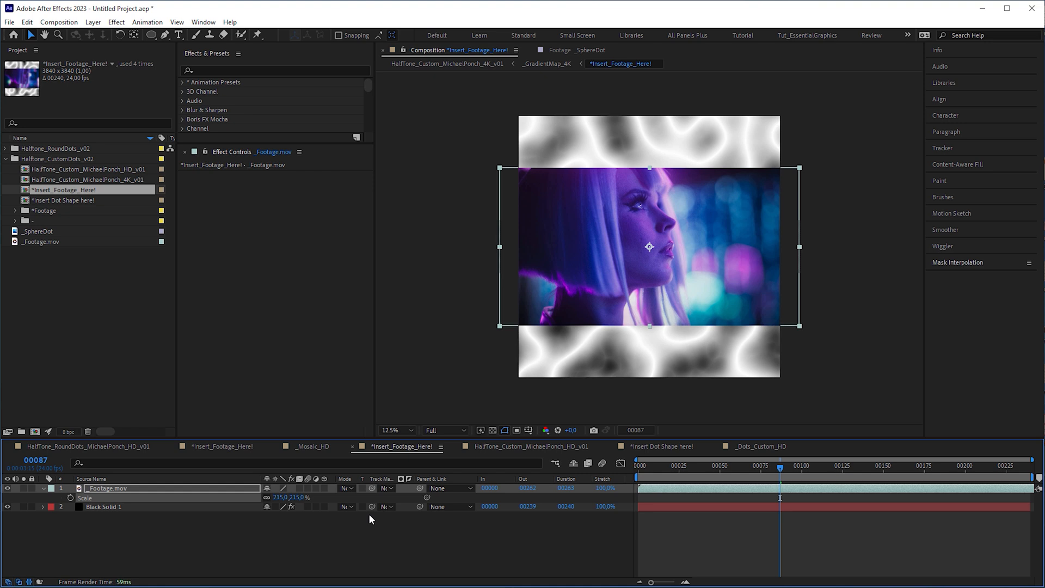
Adjust the Custom HD halftone's minimum and maximum dot sizes with the Size sliders.
{"action": "left_click", "coordinate": [527, 446]}
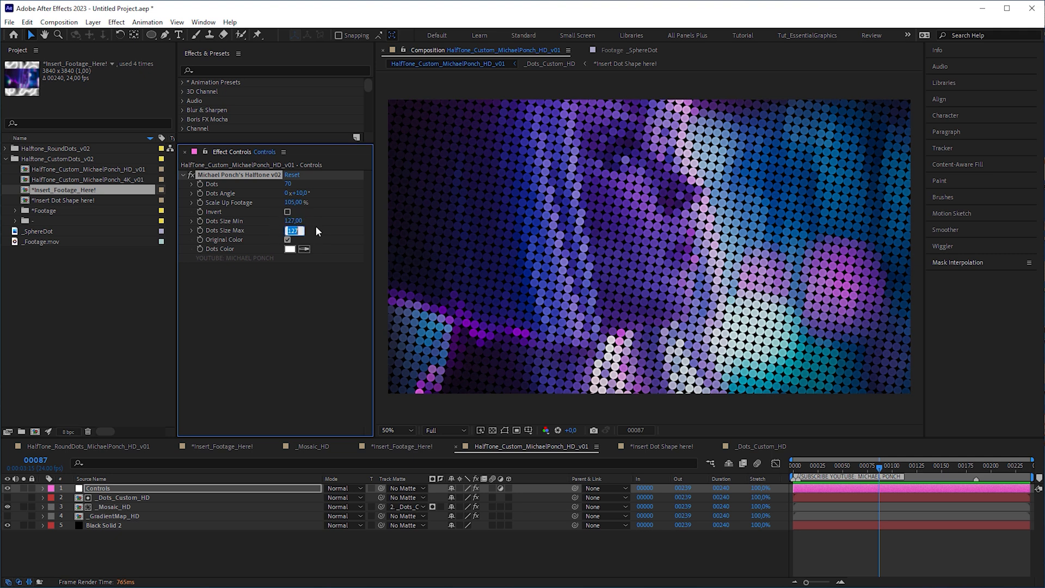
{"action": "mouse_move", "coordinate": [322, 231]}
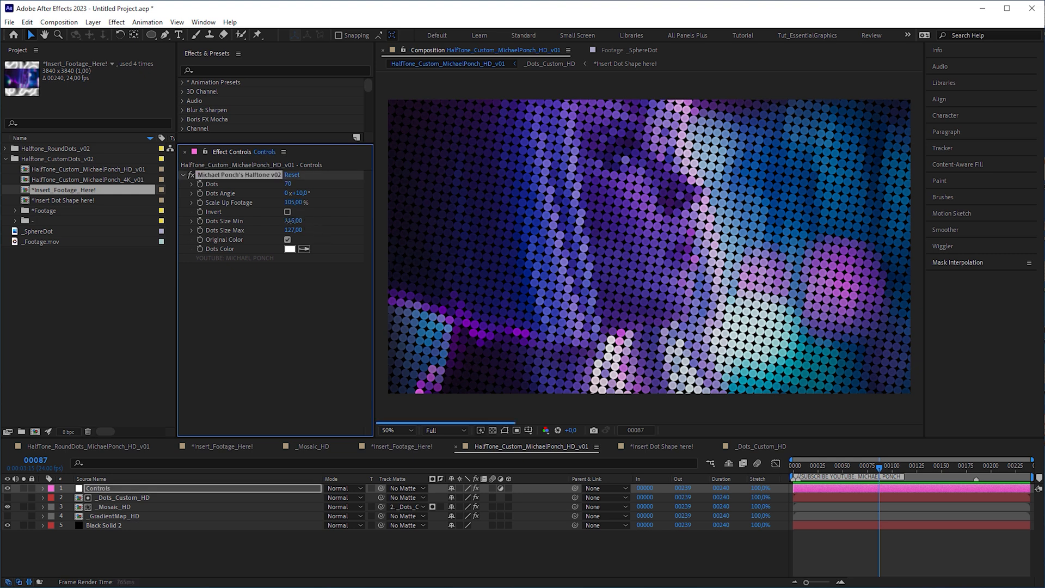
{"action": "left_click_drag", "start_coordinate": [292, 221], "coordinate": [267, 220]}
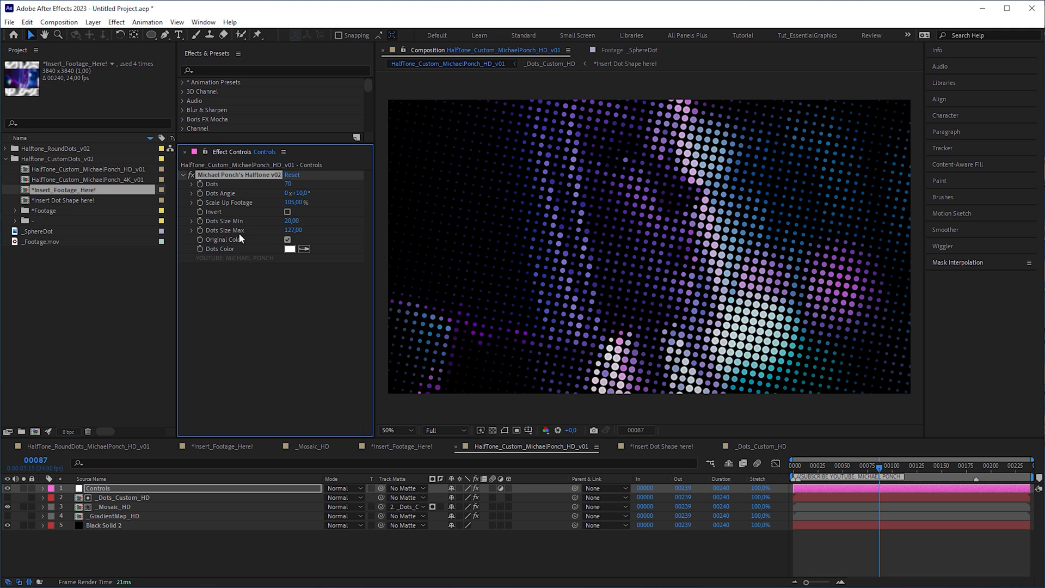
{"action": "left_click_drag", "start_coordinate": [291, 230], "coordinate": [296, 230]}
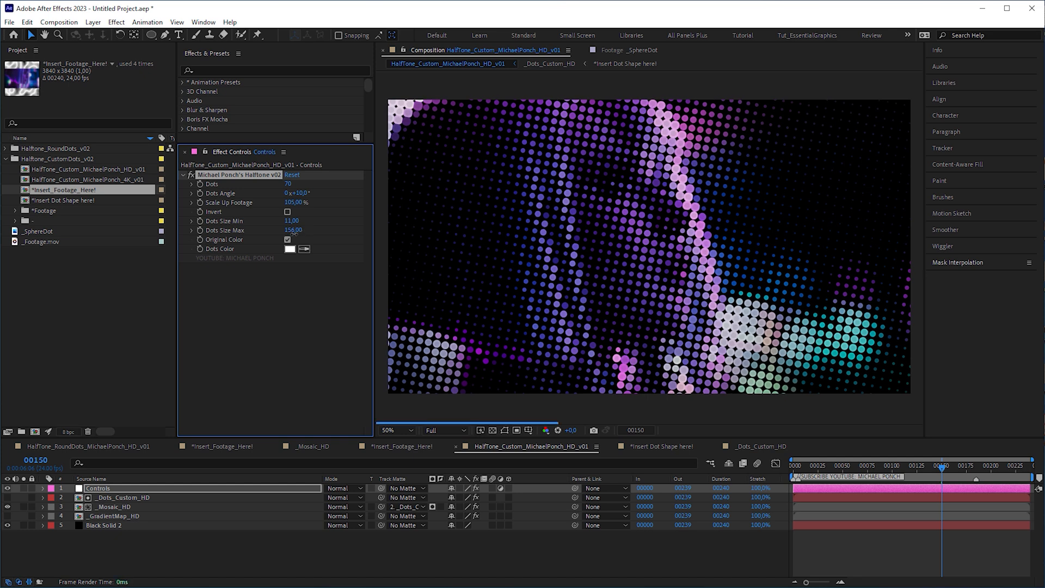
Toggle Invert off and disable Original Color in the Controls effect.
{"action": "left_click", "coordinate": [287, 212]}
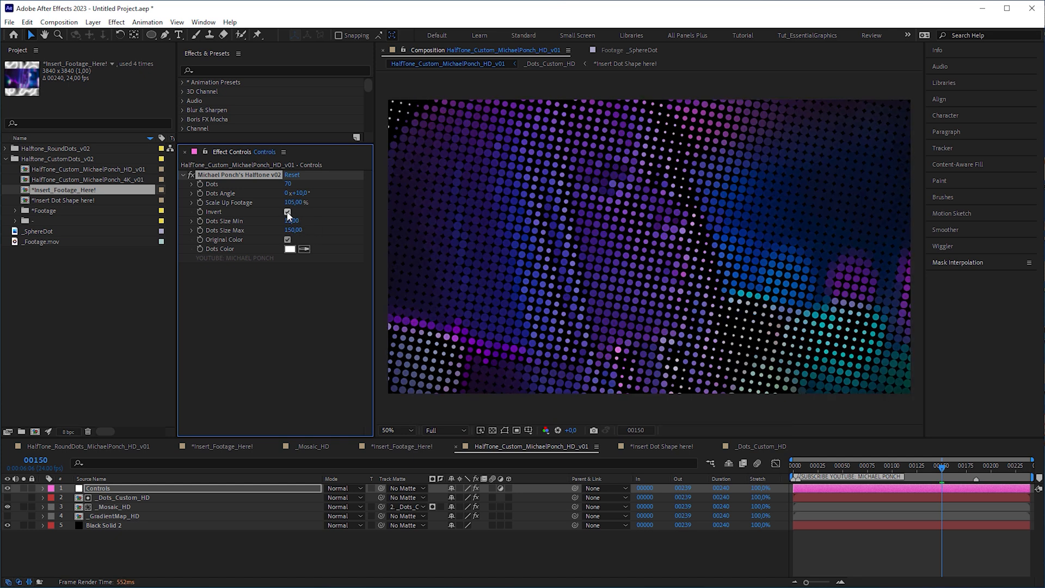
{"action": "left_click", "coordinate": [287, 212]}
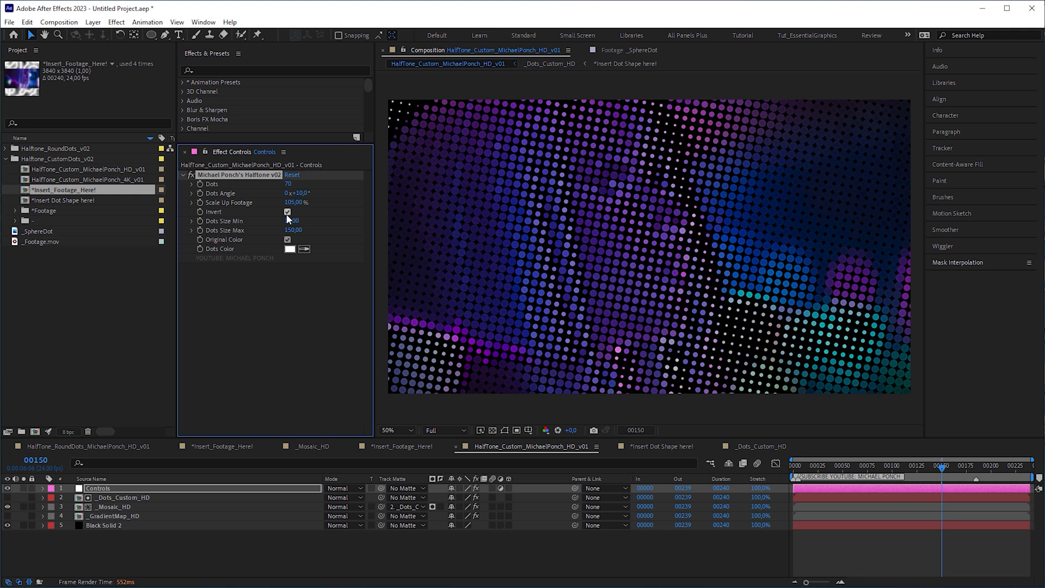
{"action": "left_click", "coordinate": [292, 230]}
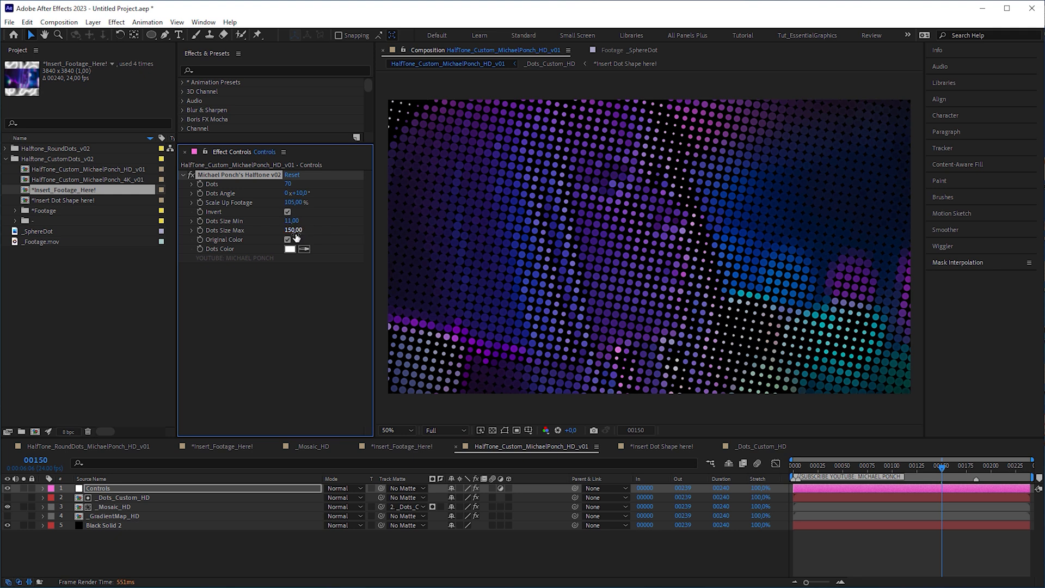
{"action": "left_click", "coordinate": [287, 239]}
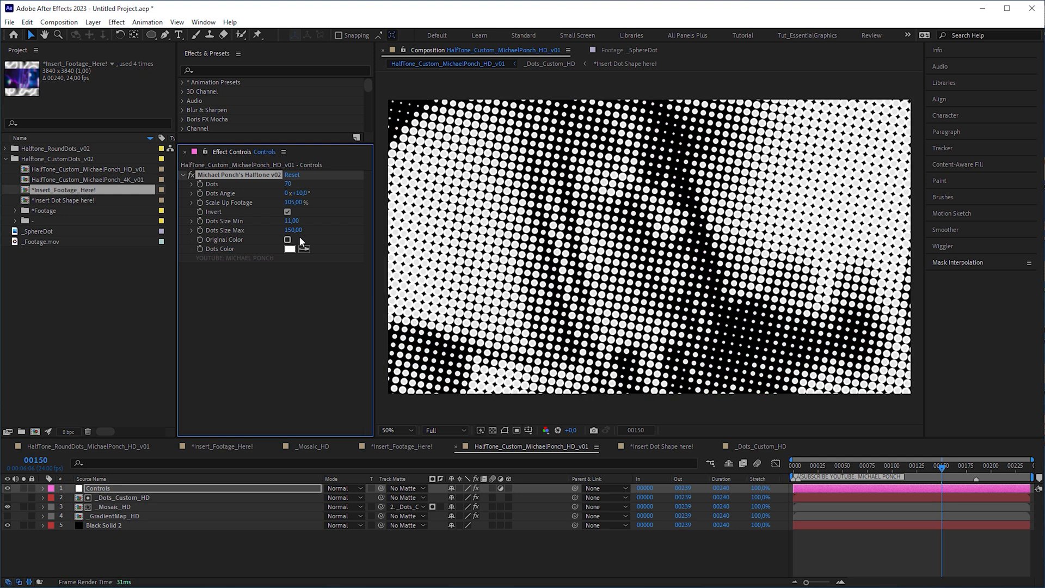
{"action": "left_click", "coordinate": [287, 211]}
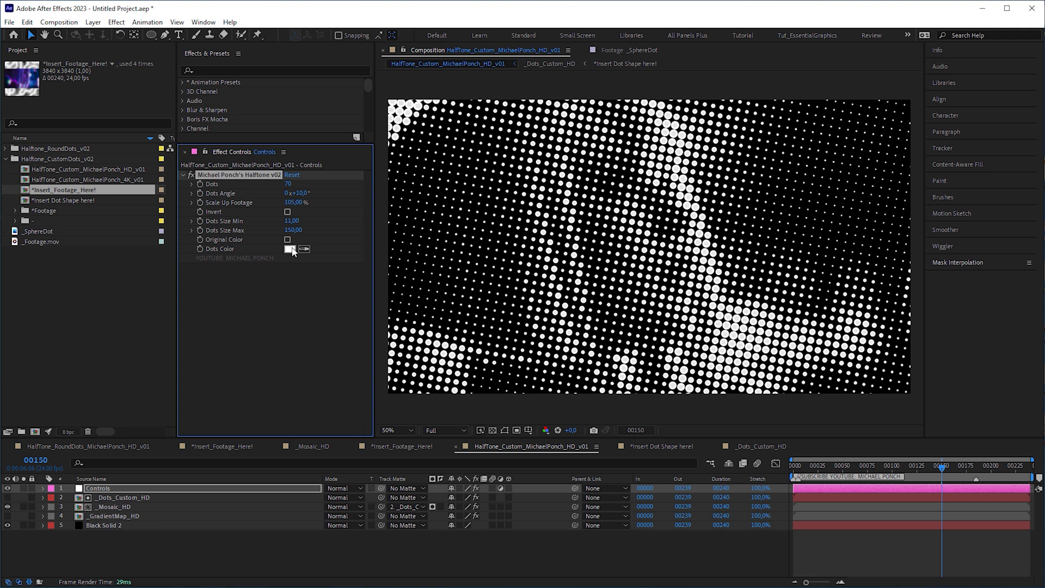
Set Dots Color to cyan and move into the Insert Dot Shape here! composition.
{"action": "left_click", "coordinate": [289, 249]}
{"action": "type", "text": "00D2FF"}
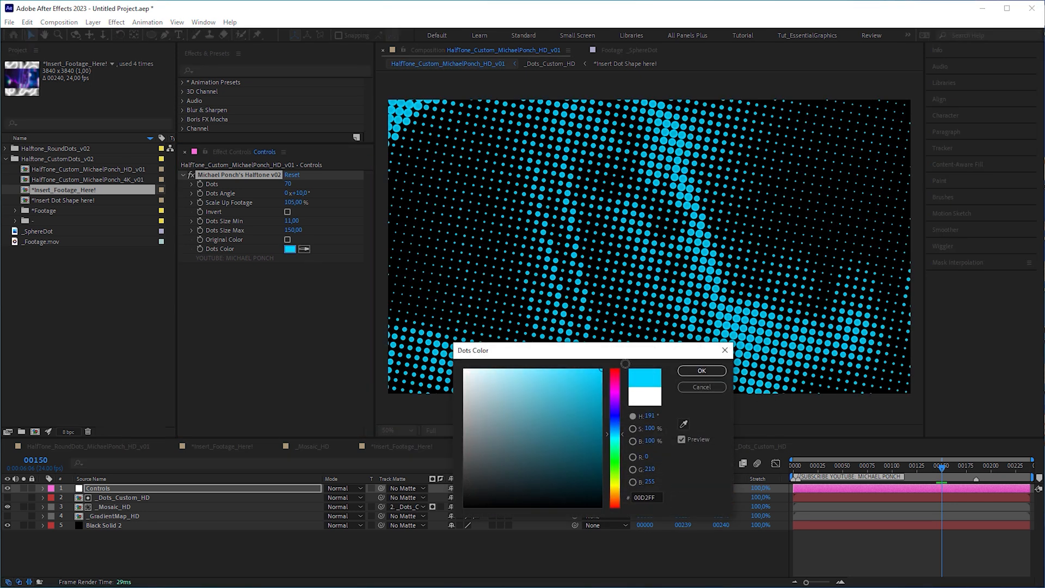
{"action": "left_click", "coordinate": [700, 370]}
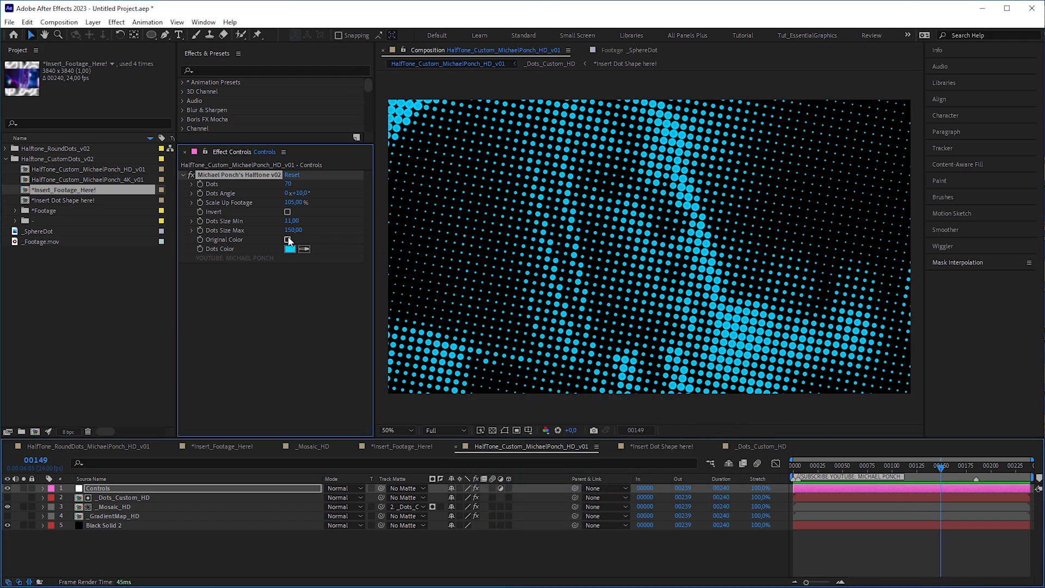
{"action": "left_click", "coordinate": [287, 240]}
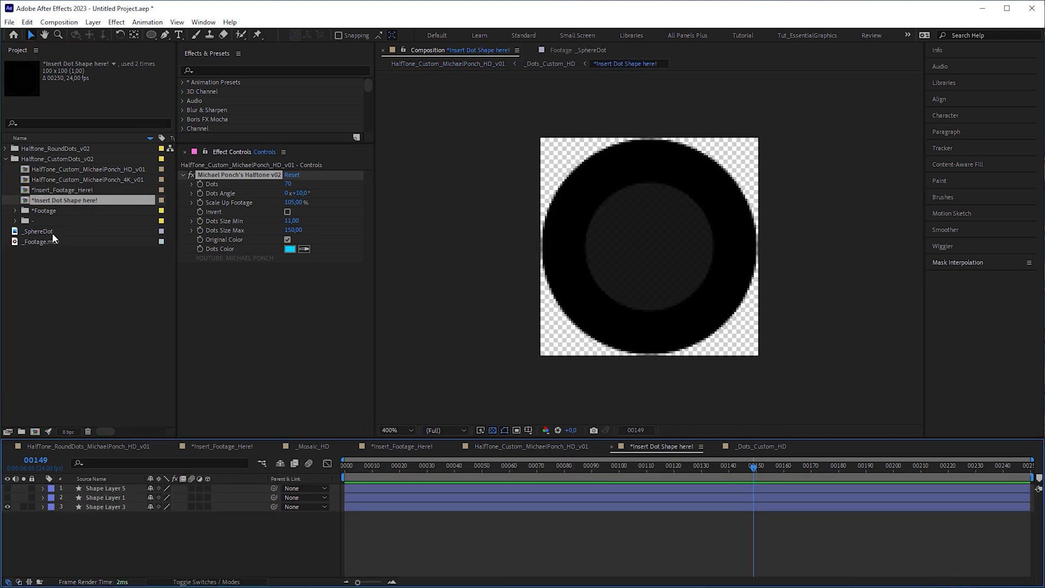
Drop the _SphereDot image in as the dot shape and return to the HD custom comp.
{"action": "left_click", "coordinate": [38, 231]}
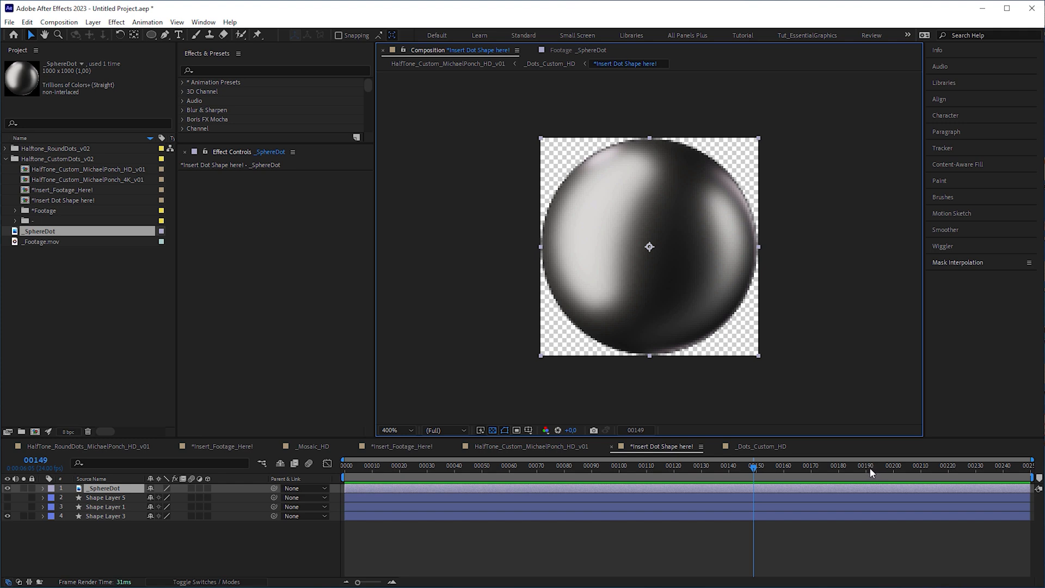
{"action": "mouse_move", "coordinate": [621, 432]}
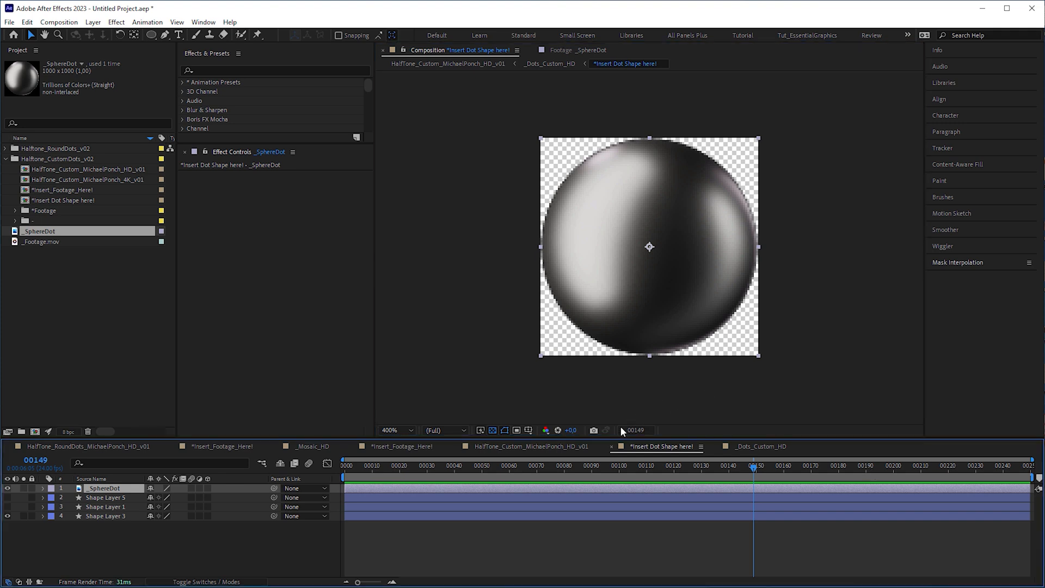
{"action": "left_click", "coordinate": [446, 63]}
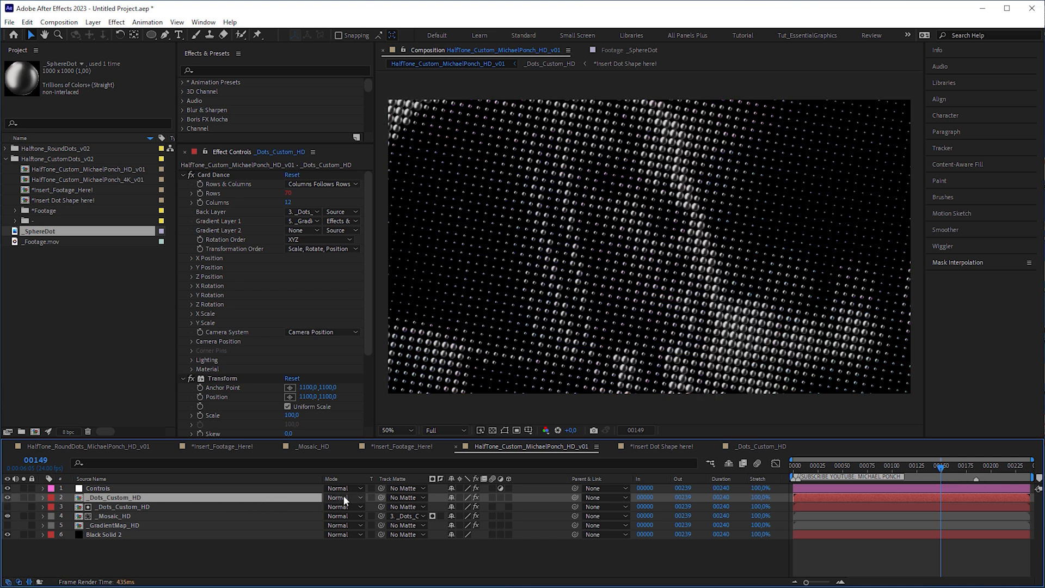
Set the _Dots_Custom_HD layer's blending mode to Soft Light and reselect Controls.
{"action": "left_click", "coordinate": [345, 497]}
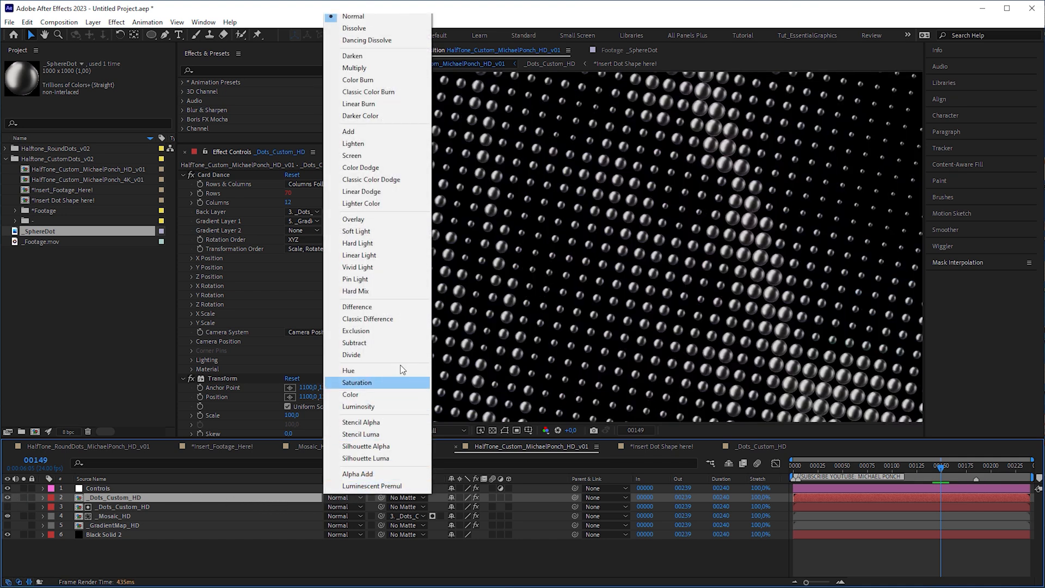
{"action": "left_click", "coordinate": [356, 230]}
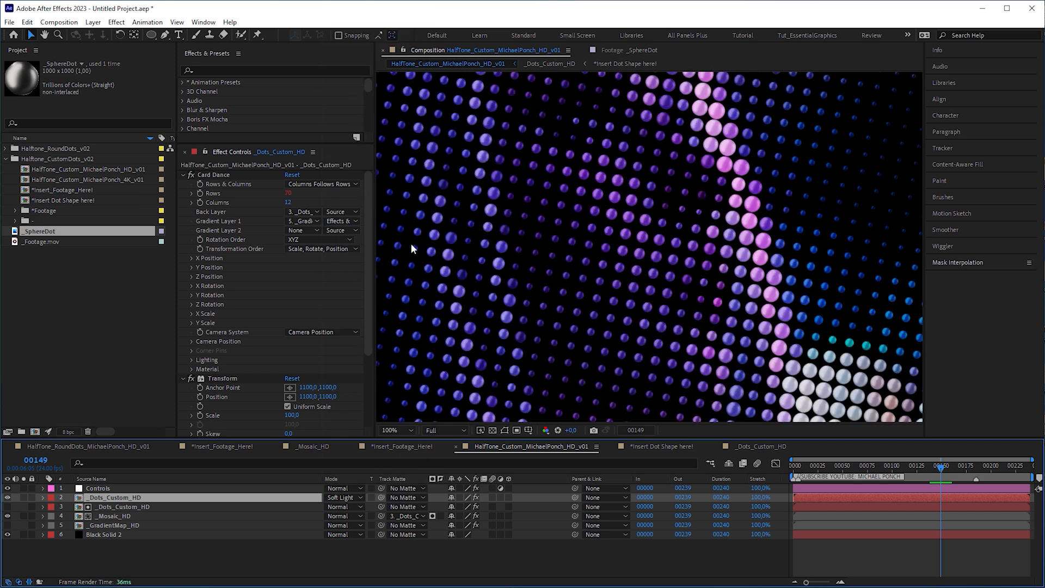
{"action": "left_click", "coordinate": [392, 429]}
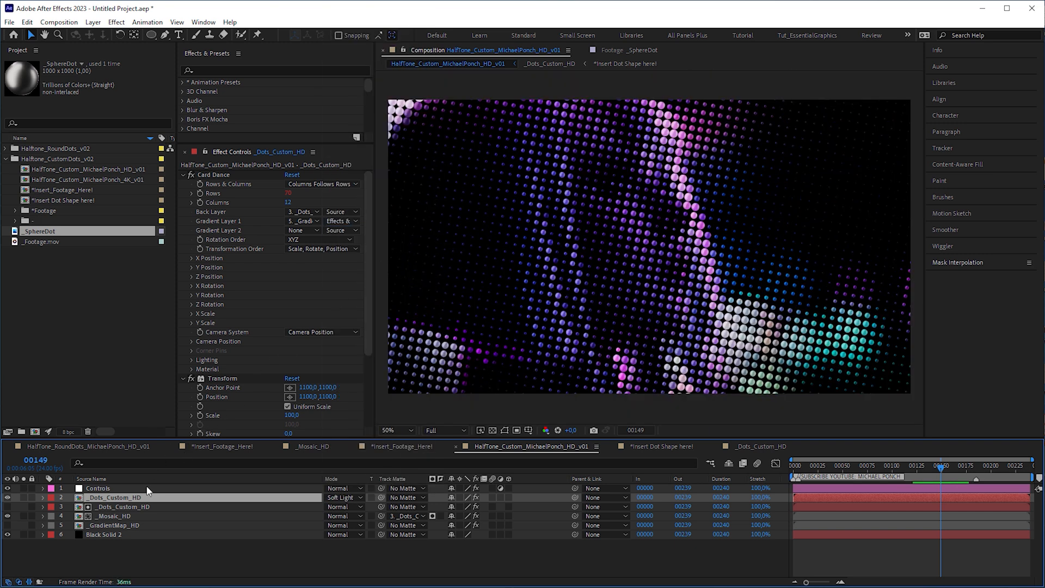
{"action": "left_click", "coordinate": [98, 487]}
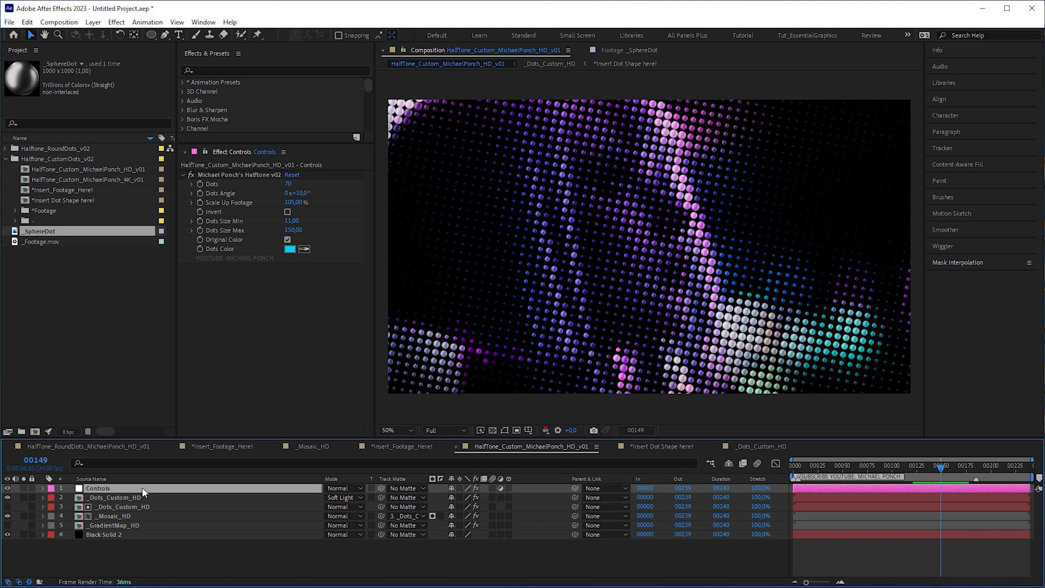